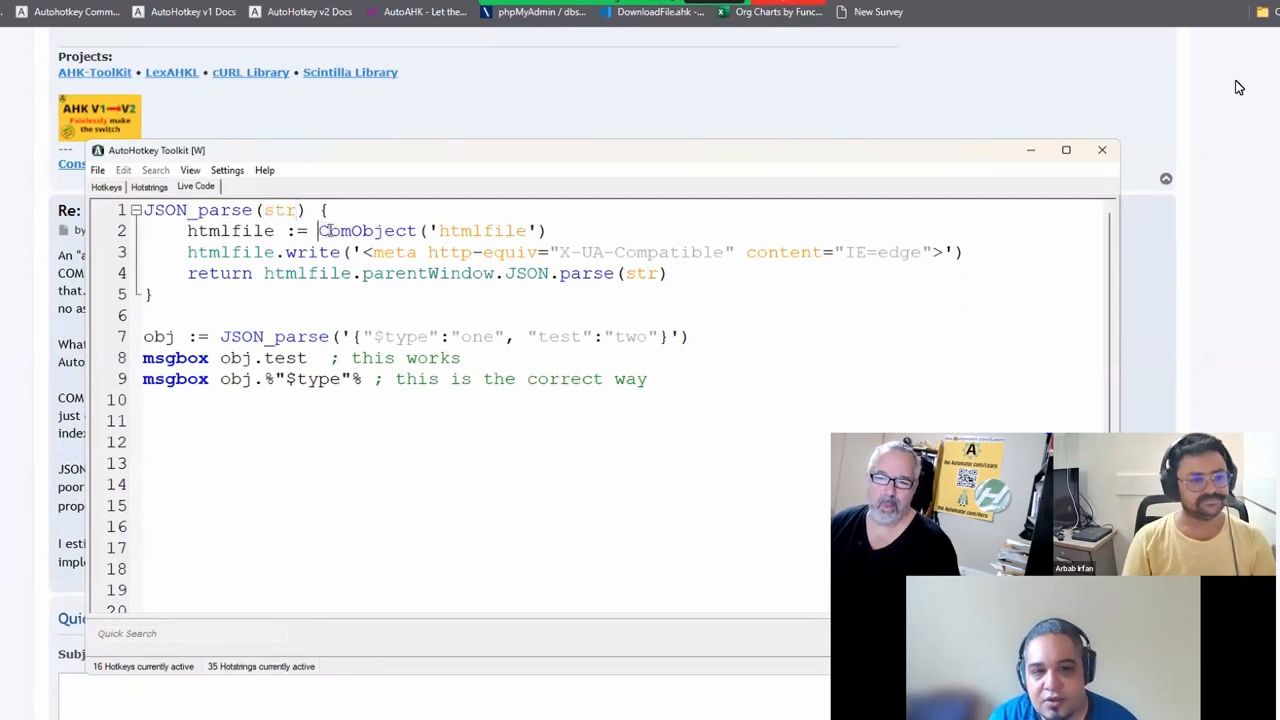
Highlight htmlfile and the ComObject call in the JSON_parse function
double_click(483, 230)
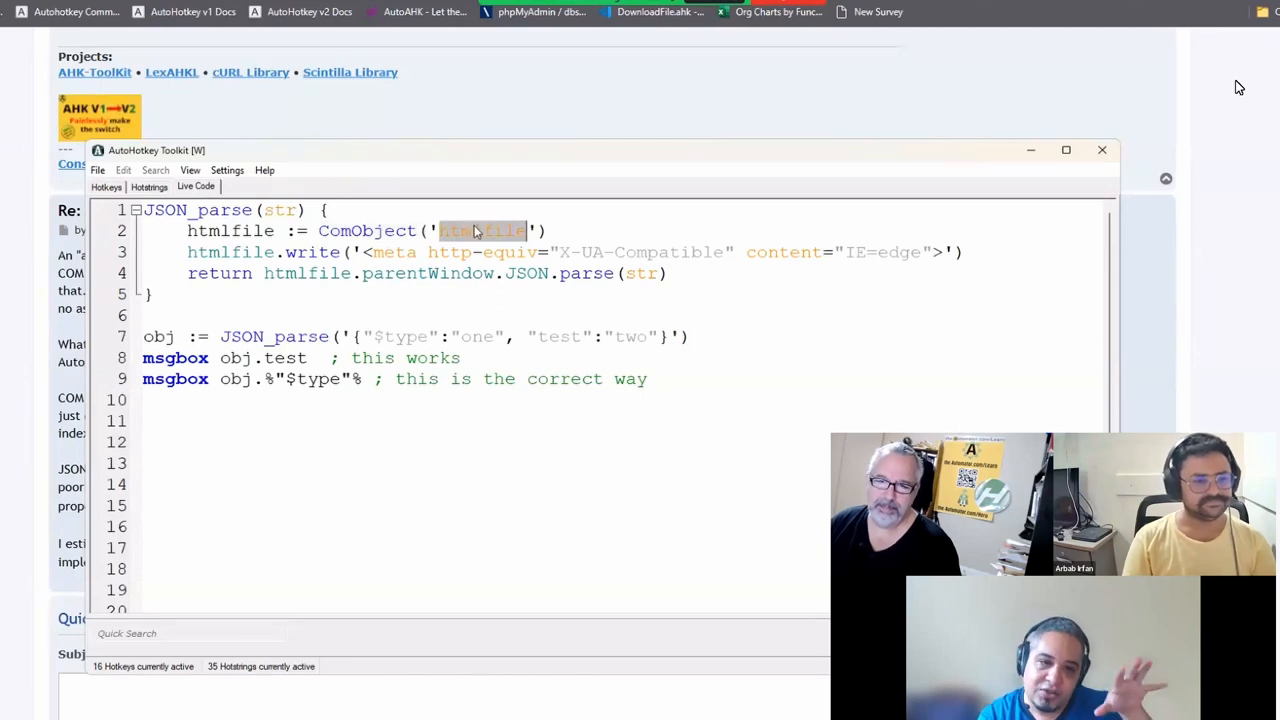
double_click(366, 231)
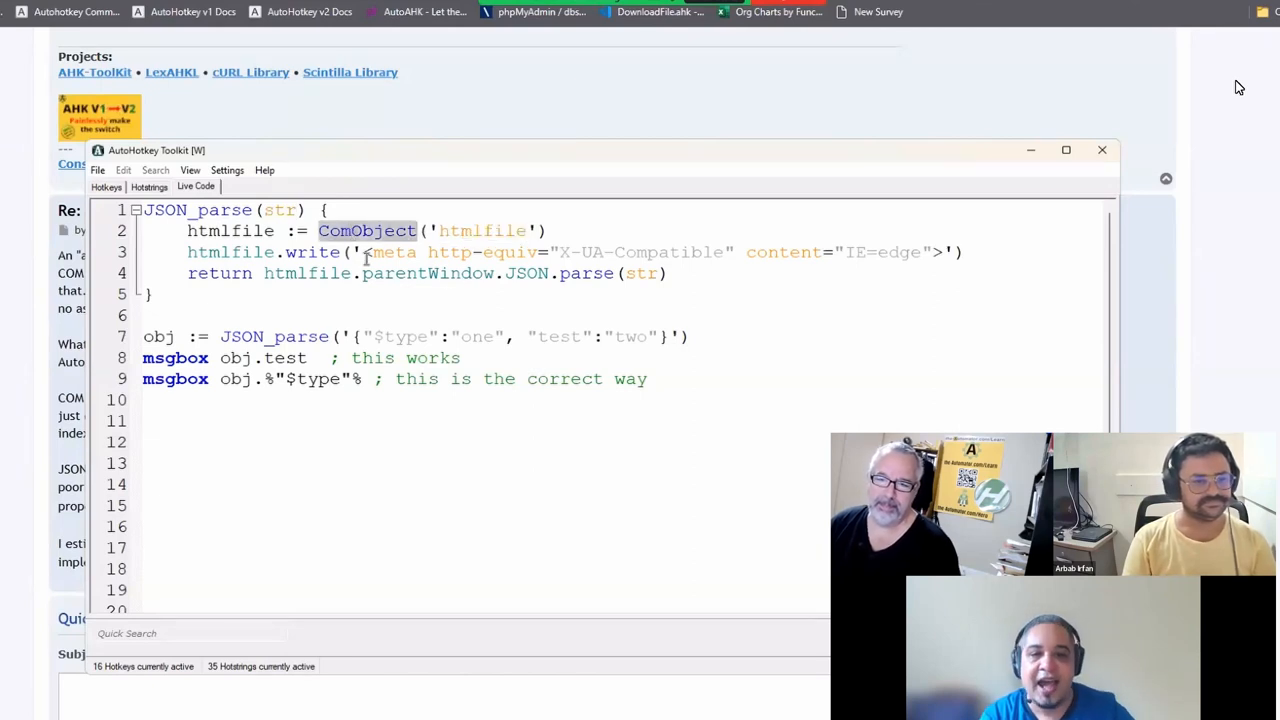
double_click(427, 273)
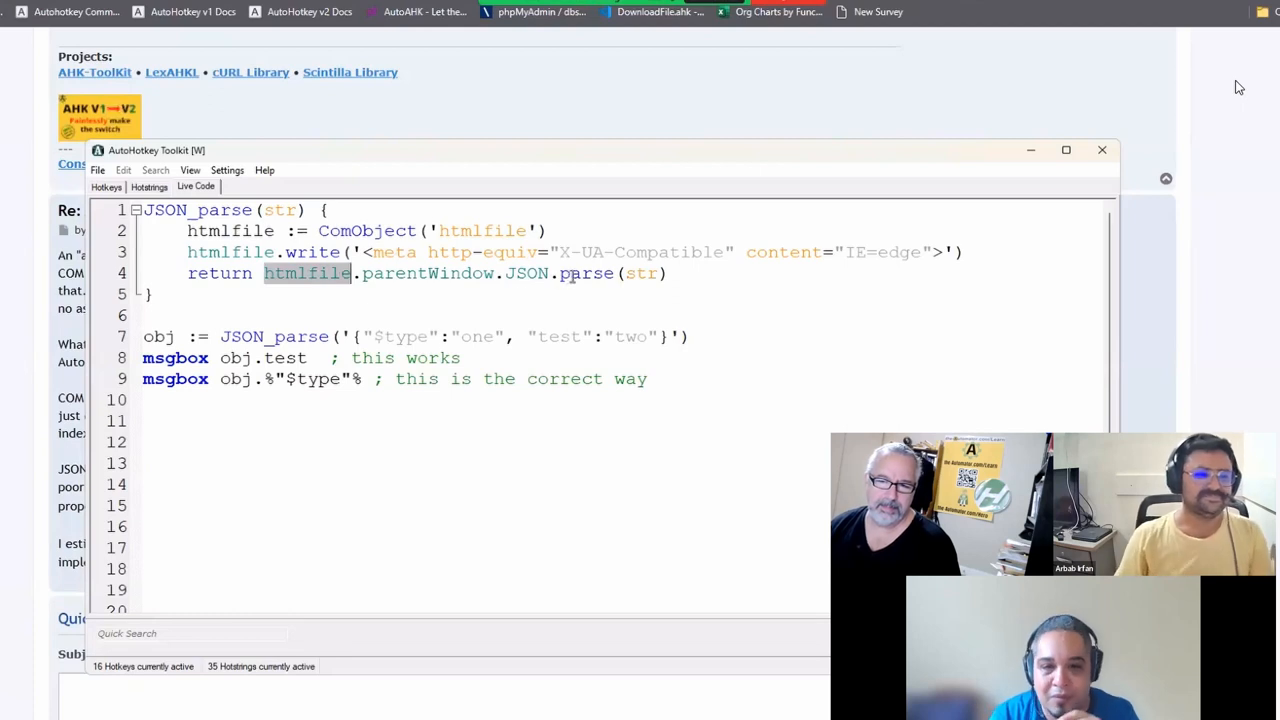
mouse_move(353, 273)
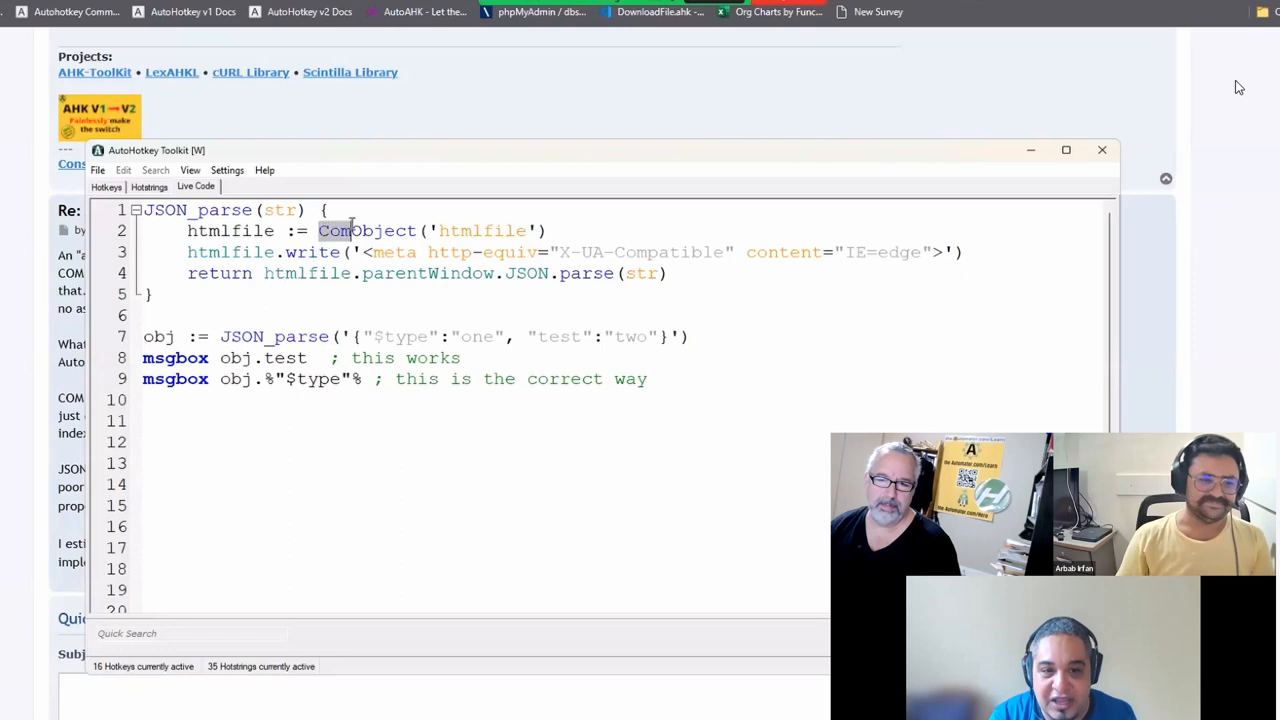
double_click(367, 231)
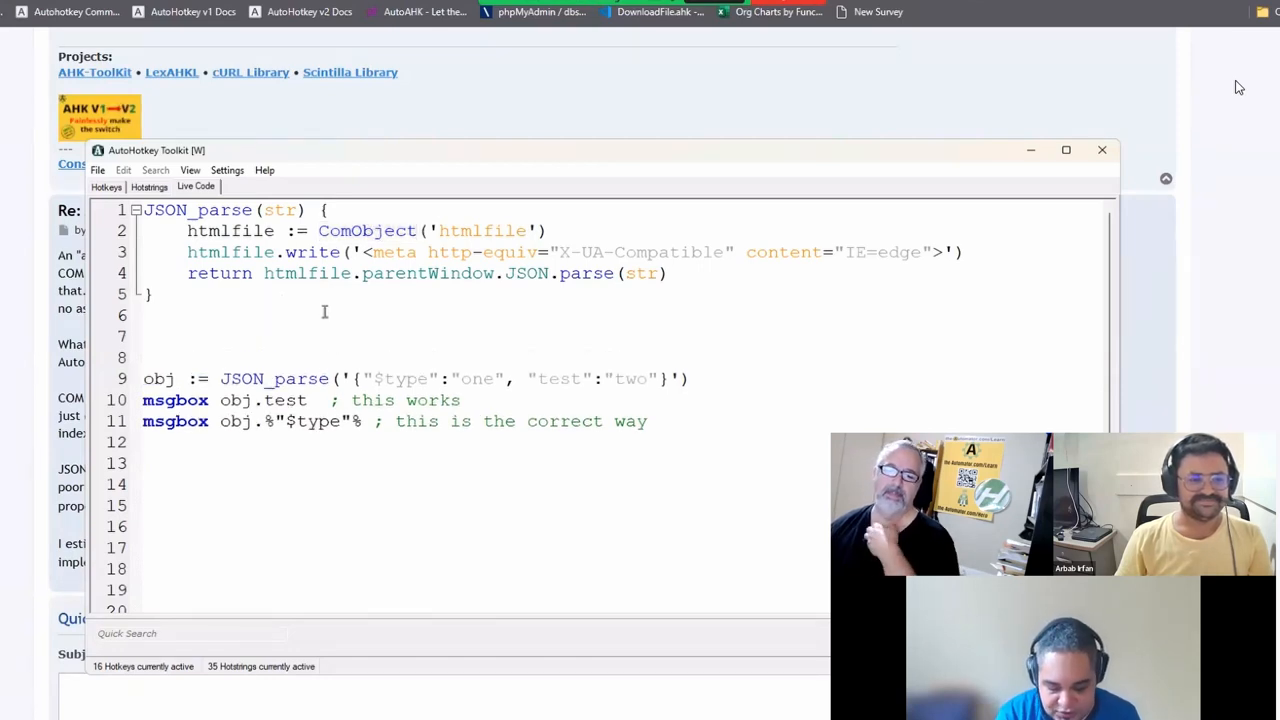
Write obj := {$one:1, two:2} on line 7 and dismiss the illegal-character error
type("obj := {}")
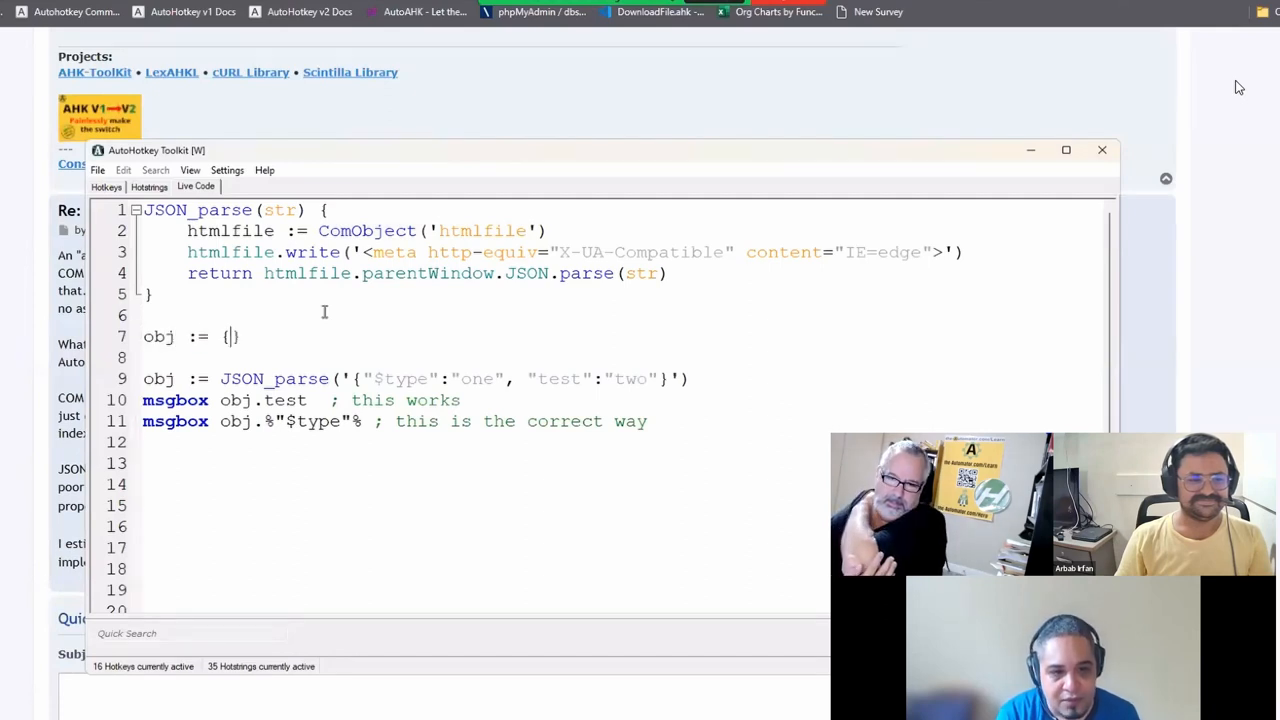
type("one:1,")
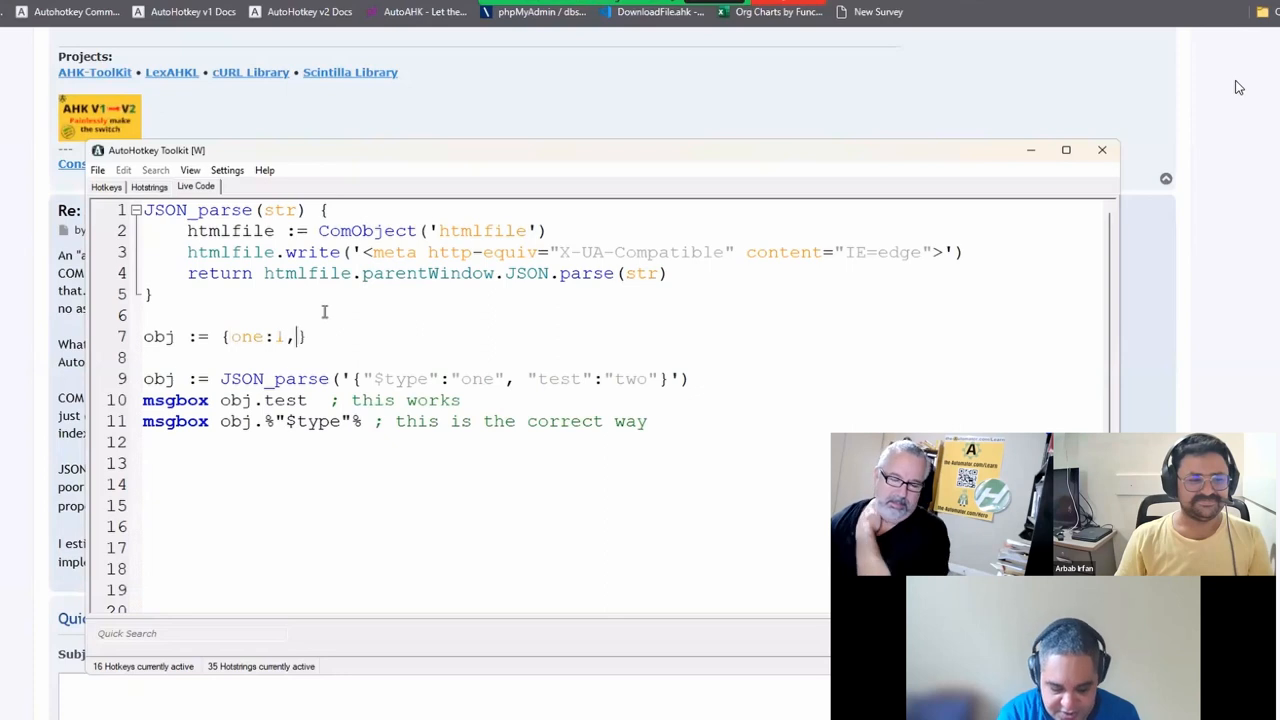
type("two:2")
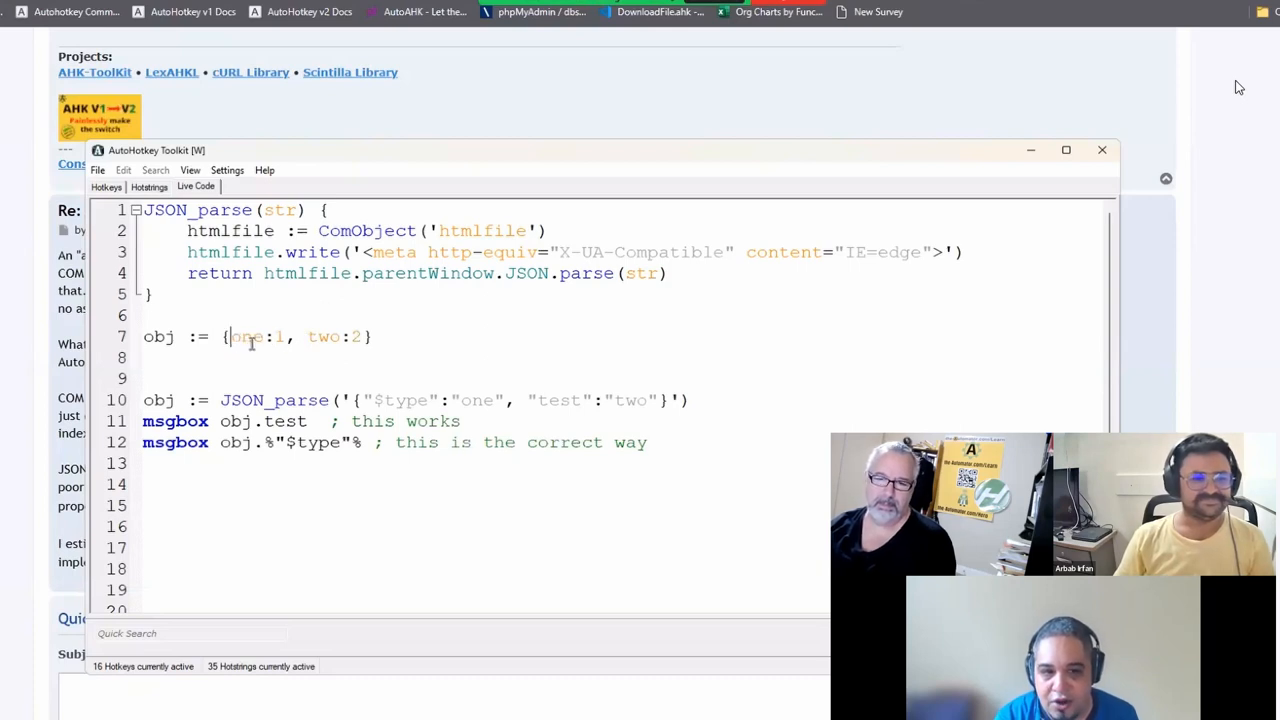
double_click(243, 336)
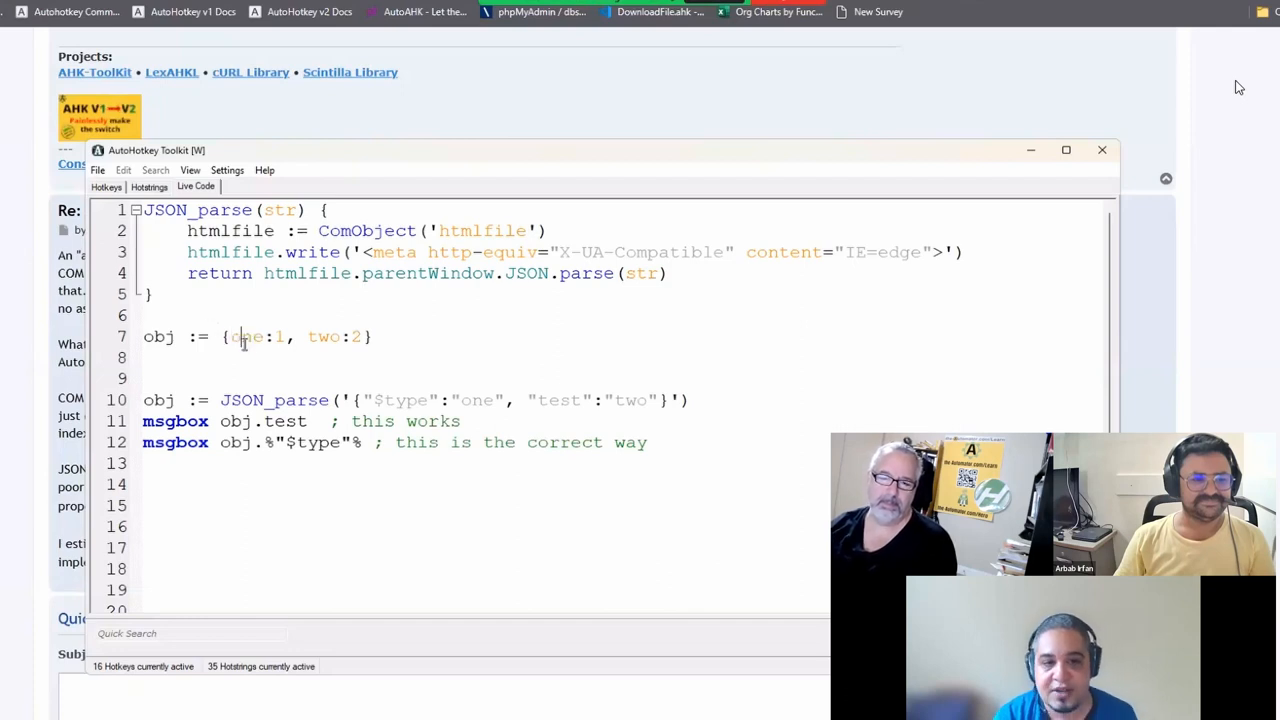
type("$")
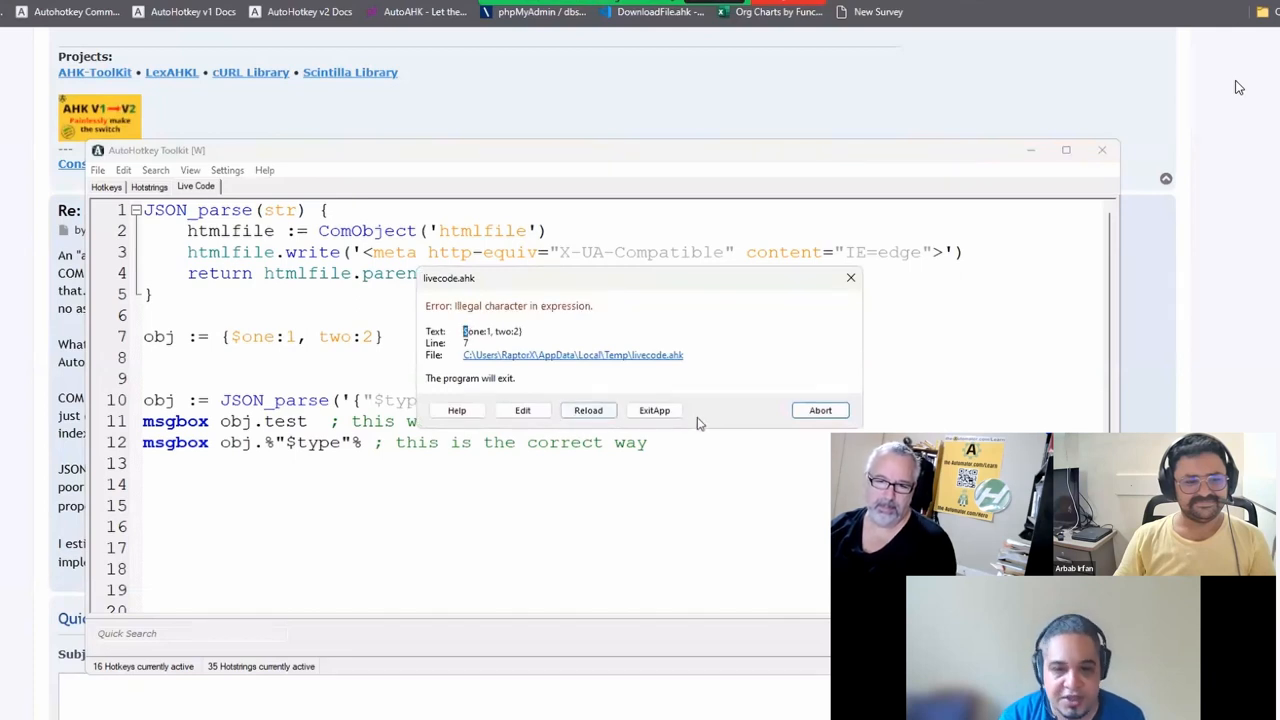
left_click(820, 410)
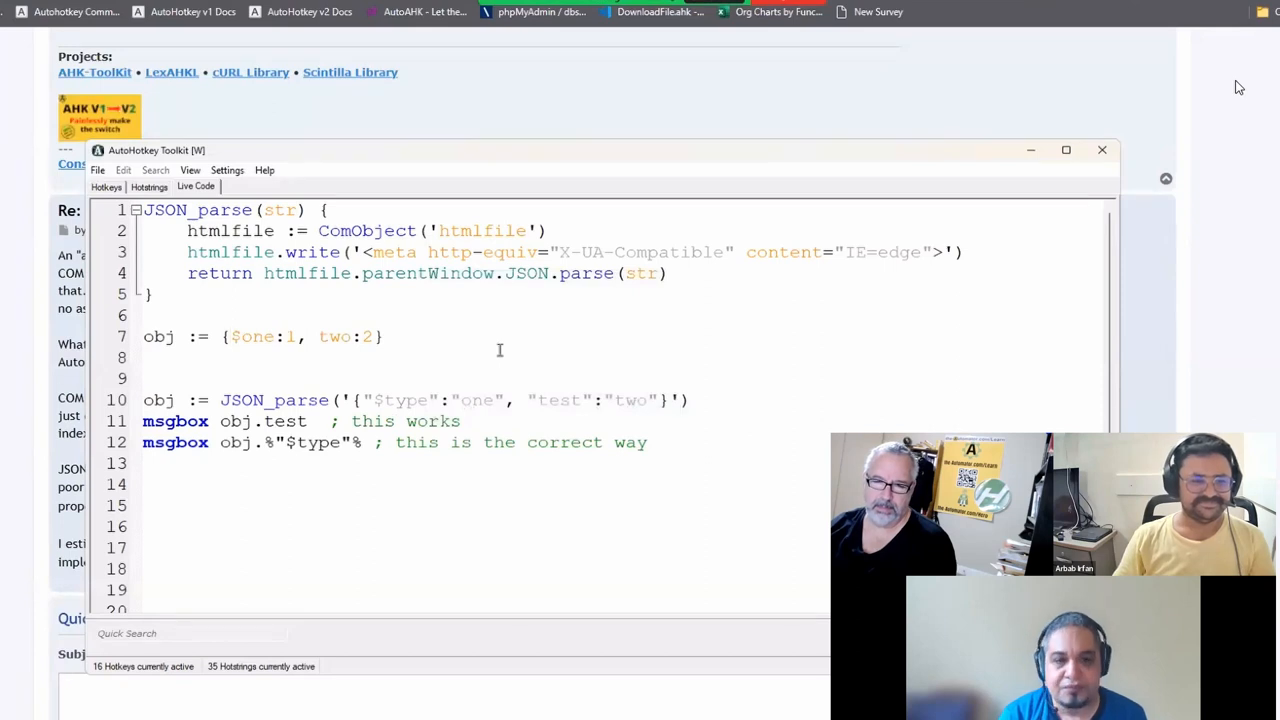
Quote the property names as "$one" and "two", then dismiss the invalid-property-name error
type("\"")
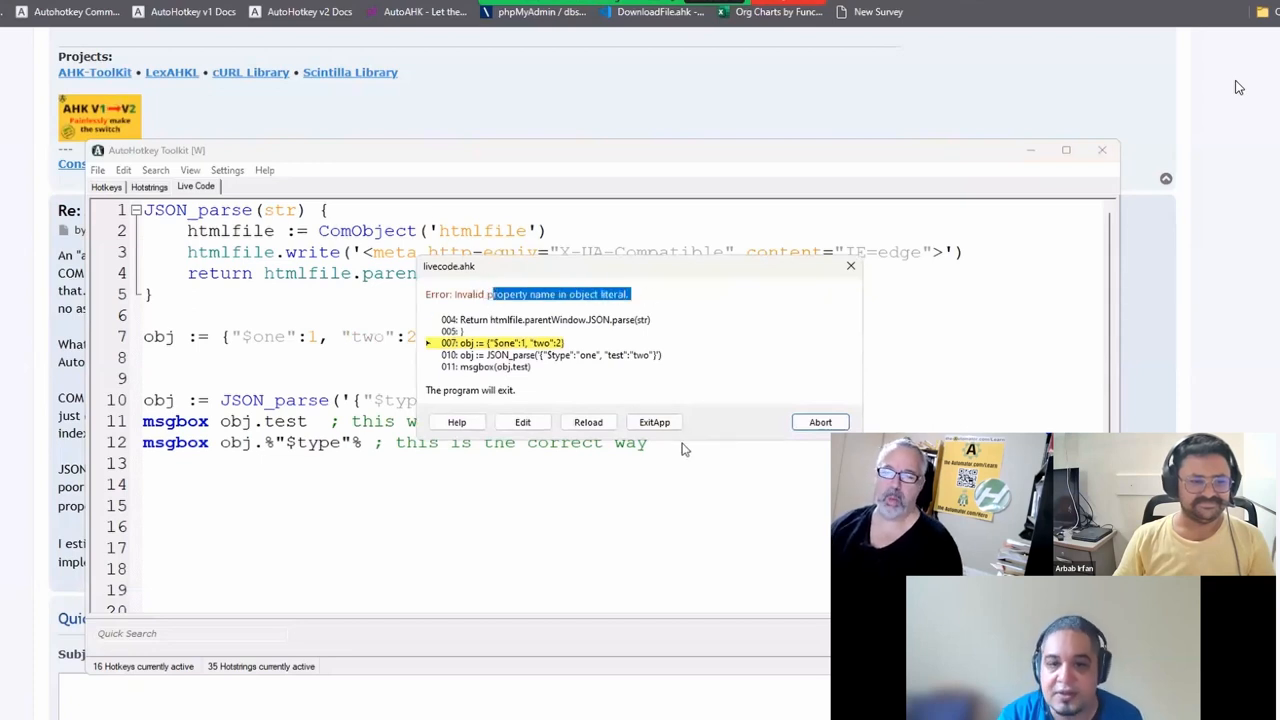
left_click(819, 421)
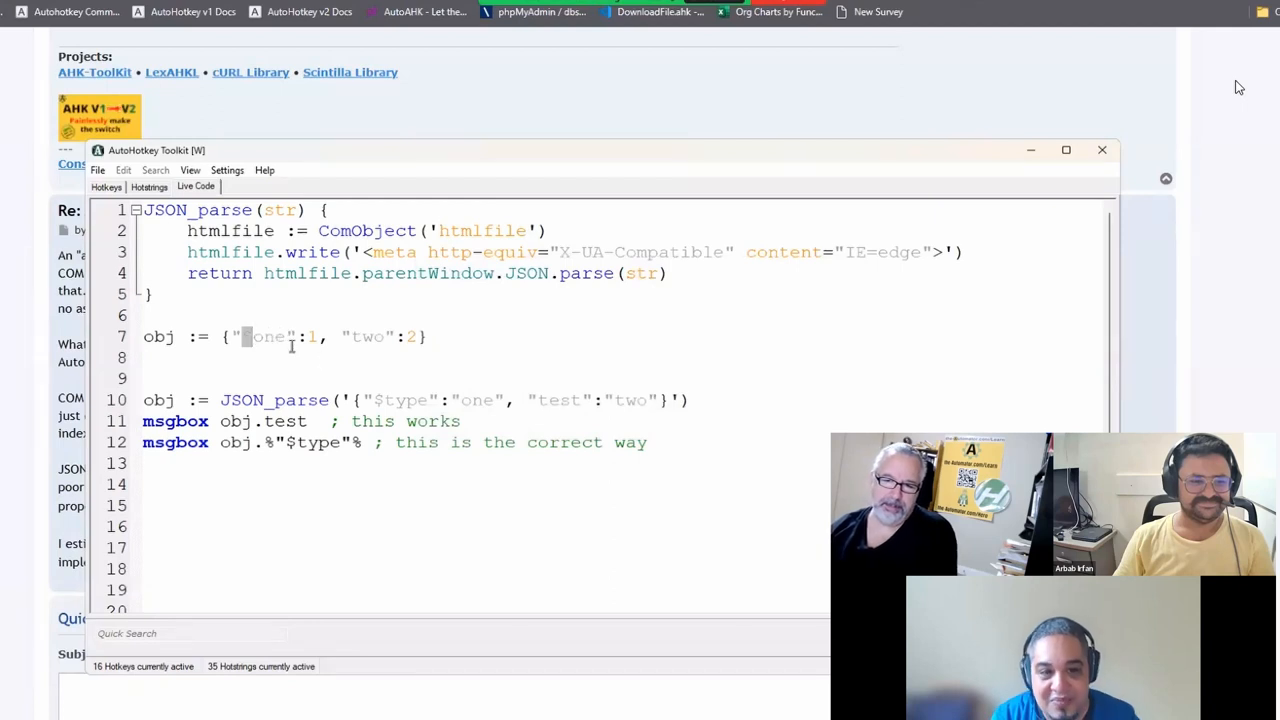
Select the $ in the quoted "$one" property name on line 7
double_click(268, 336)
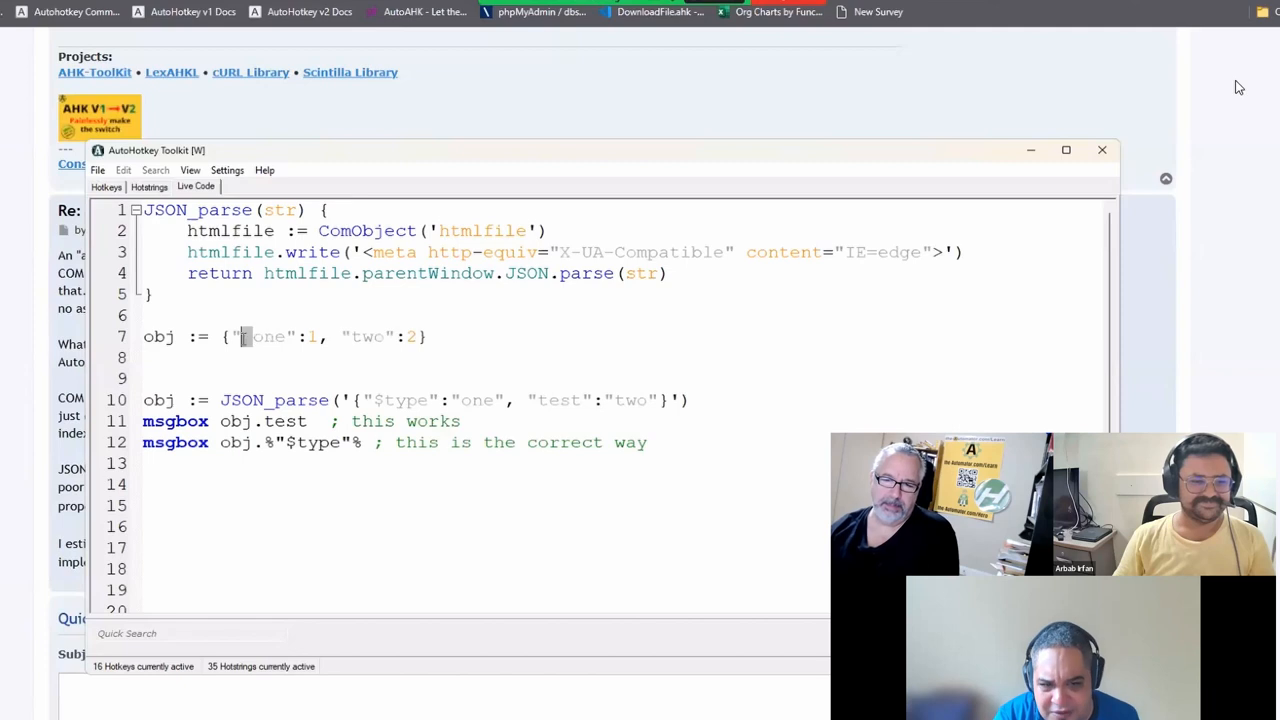
double_click(266, 336)
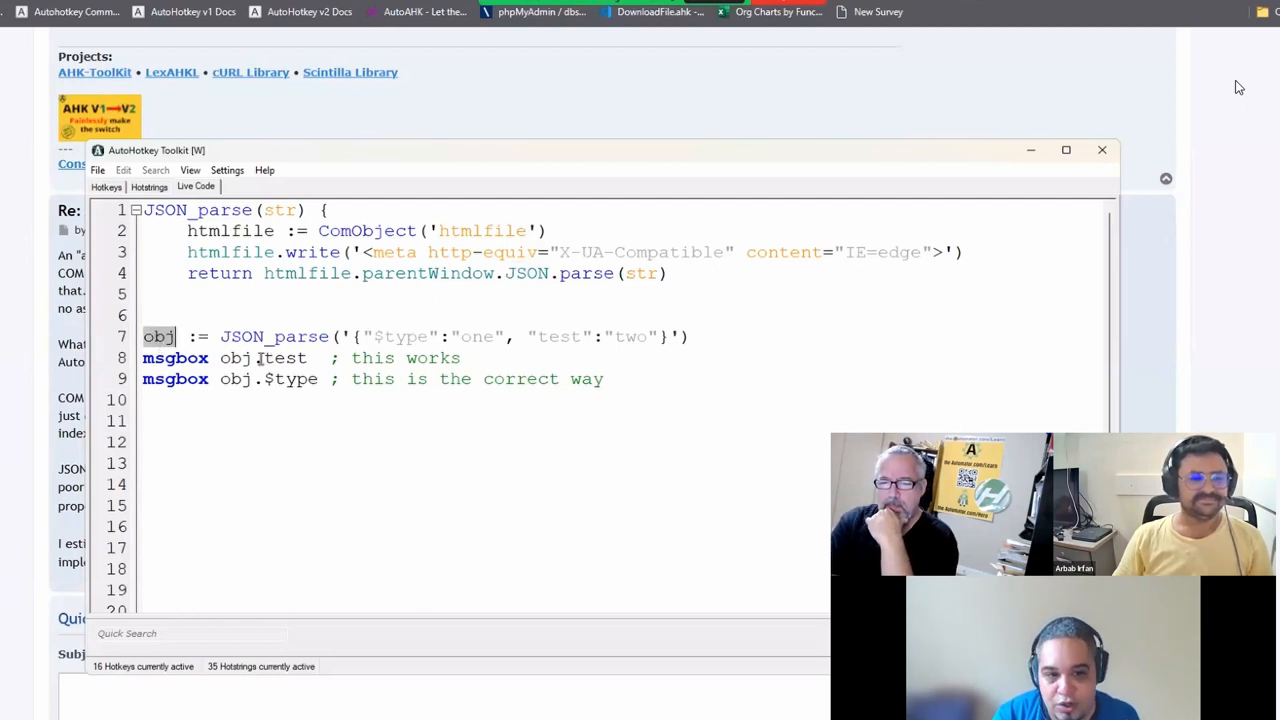
double_click(287, 358)
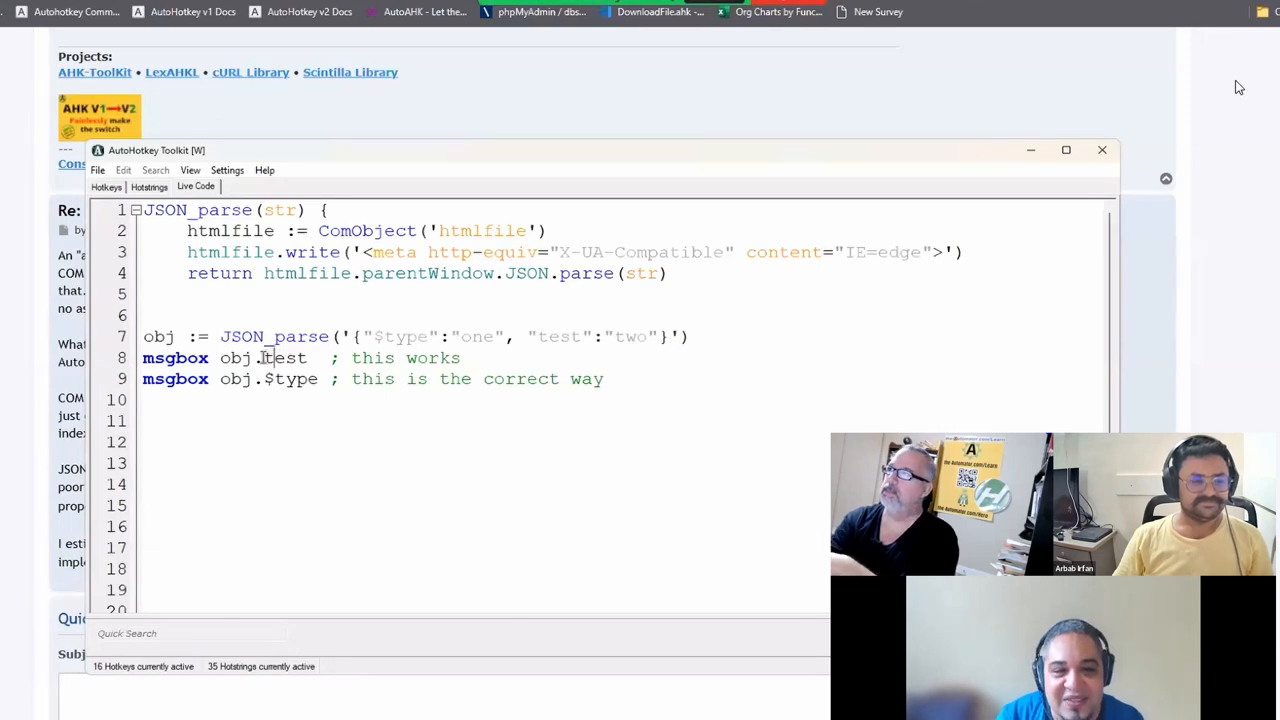
double_click(285, 358)
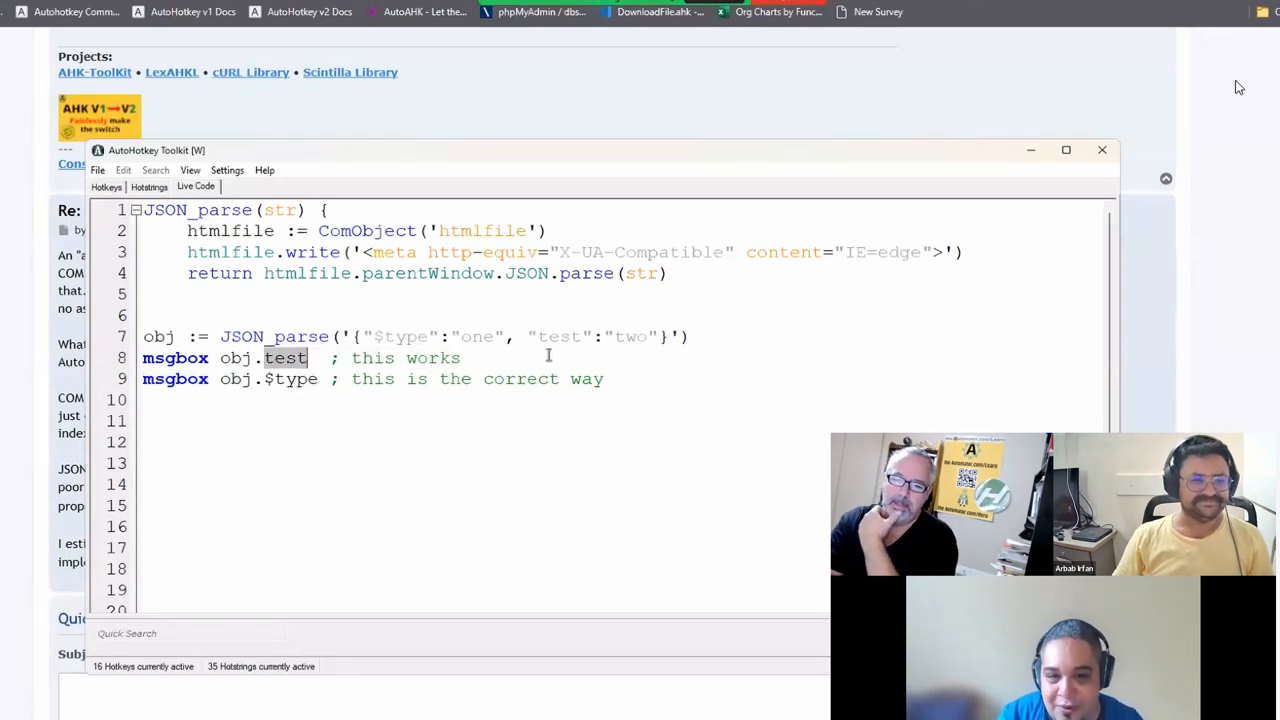
double_click(560, 336)
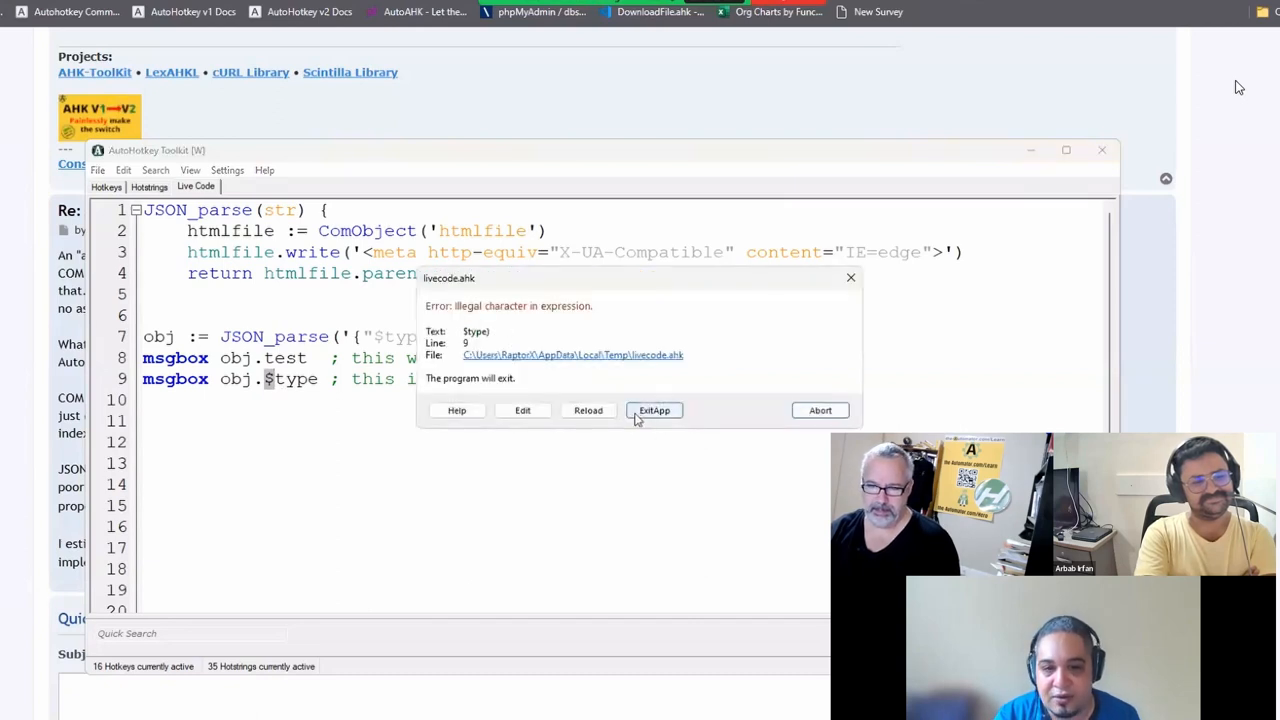
Close the $type error, reload, replace the running instance, and close the "two" message
left_click(654, 410)
type(";")
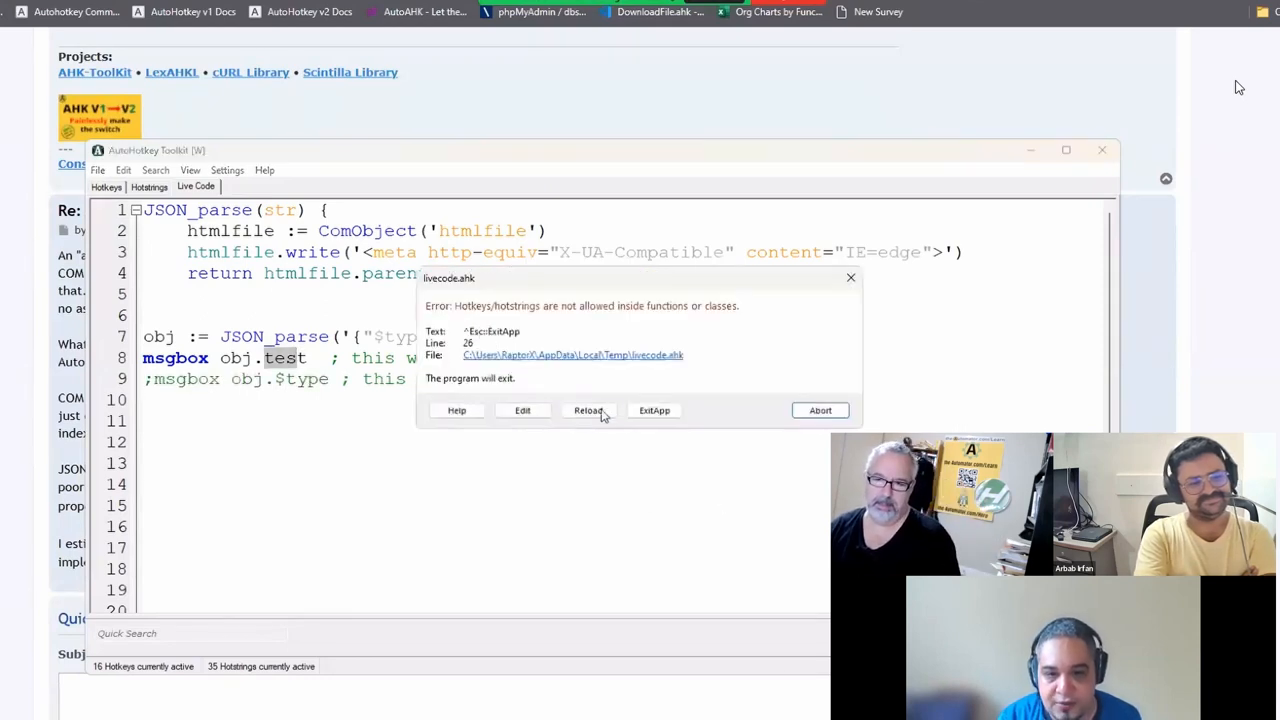
left_click(587, 410)
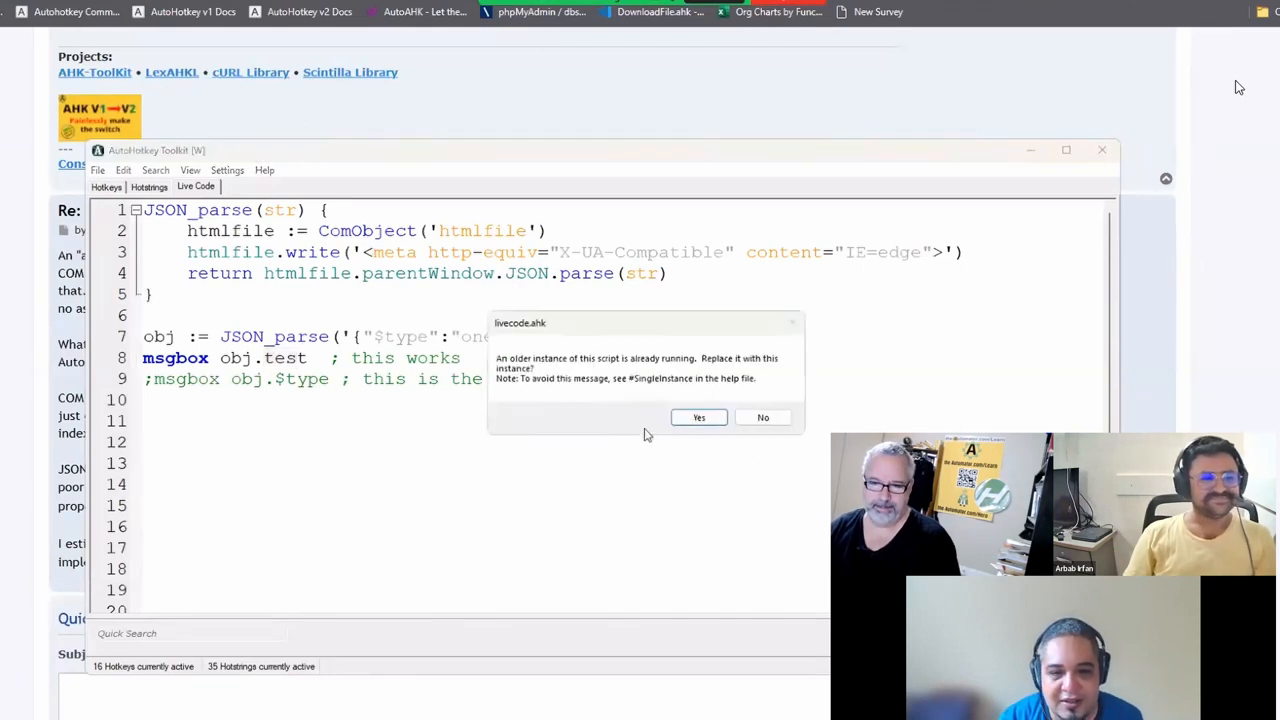
left_click(698, 417)
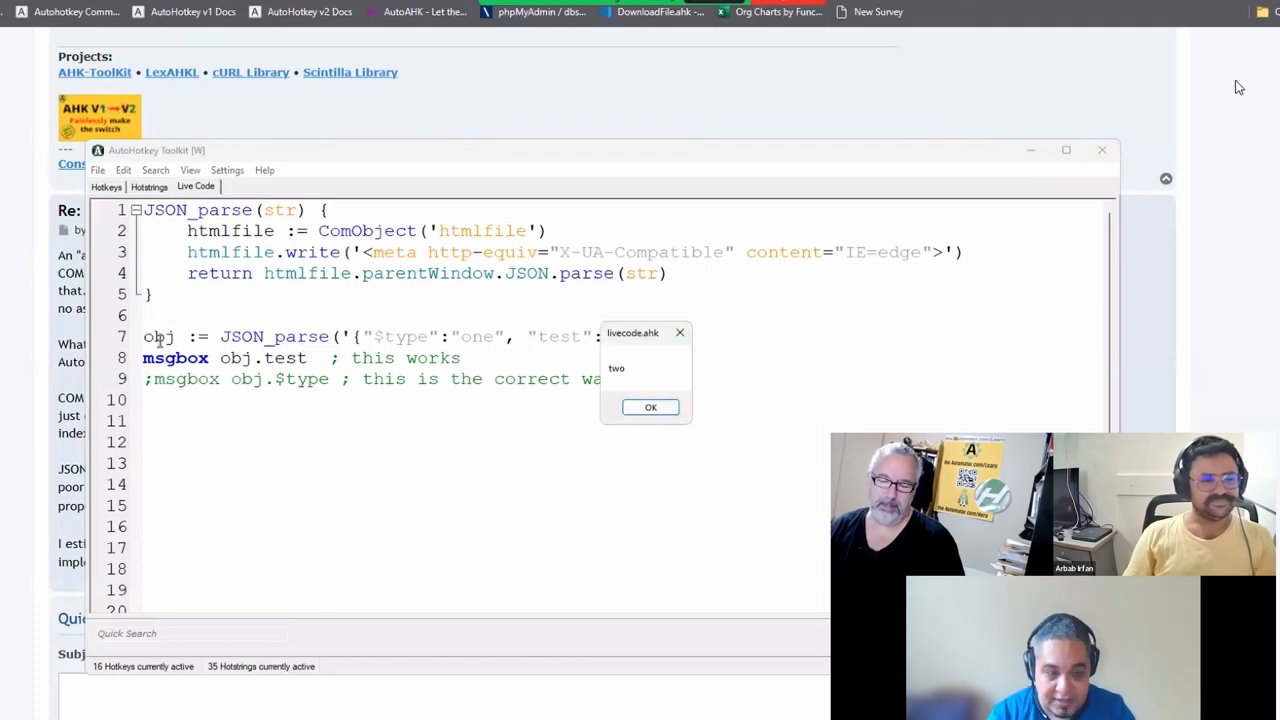
left_click(650, 407)
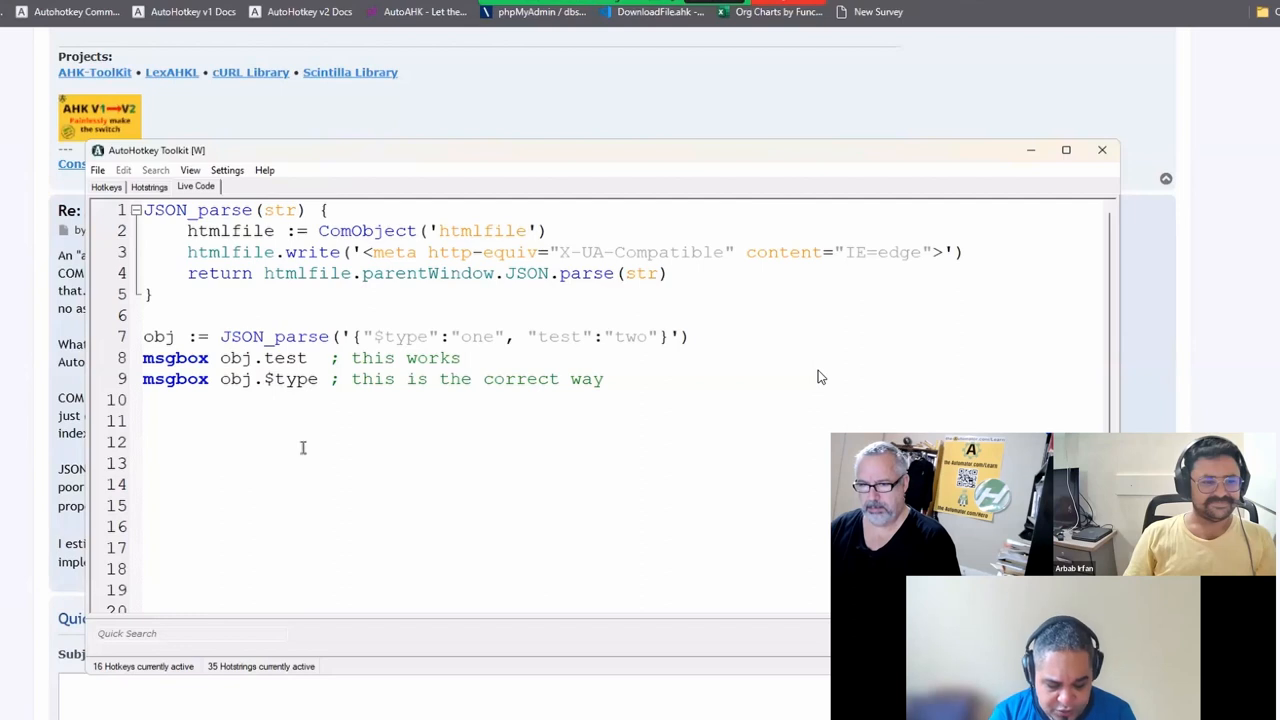
Experiment with typing msgbox %, 6 and var on line 9
type("msgbox %")
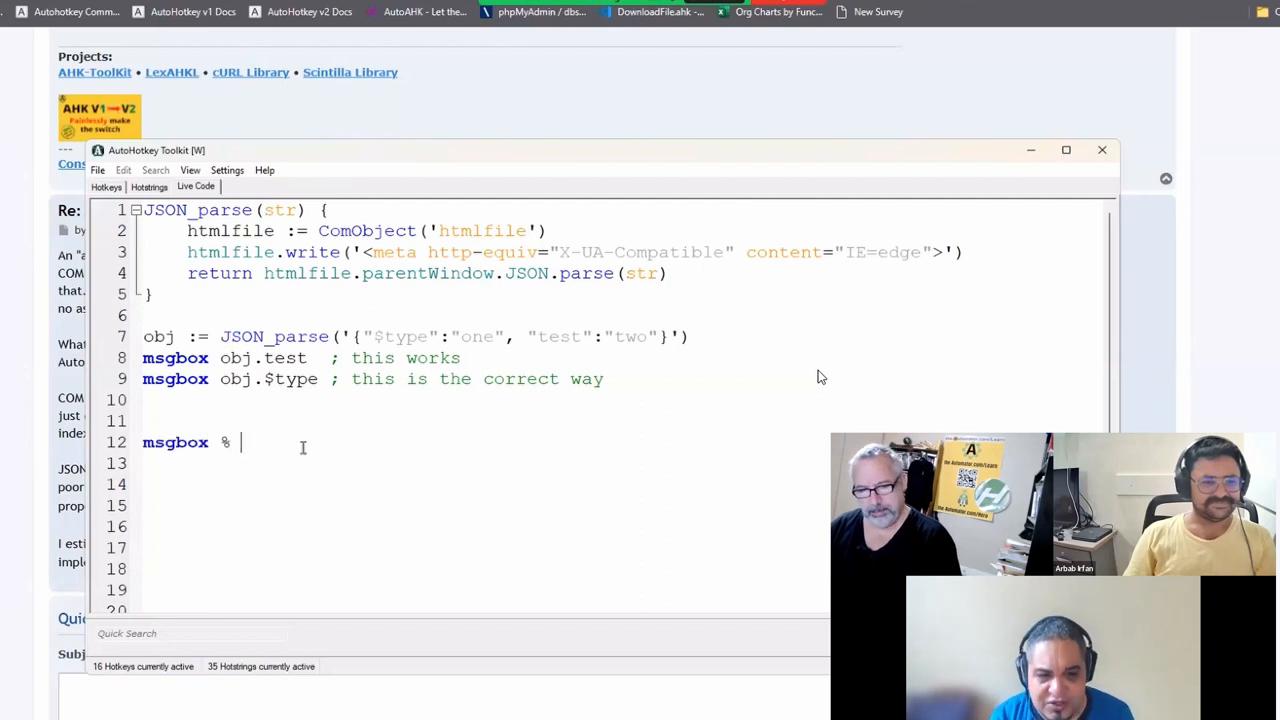
type("6")
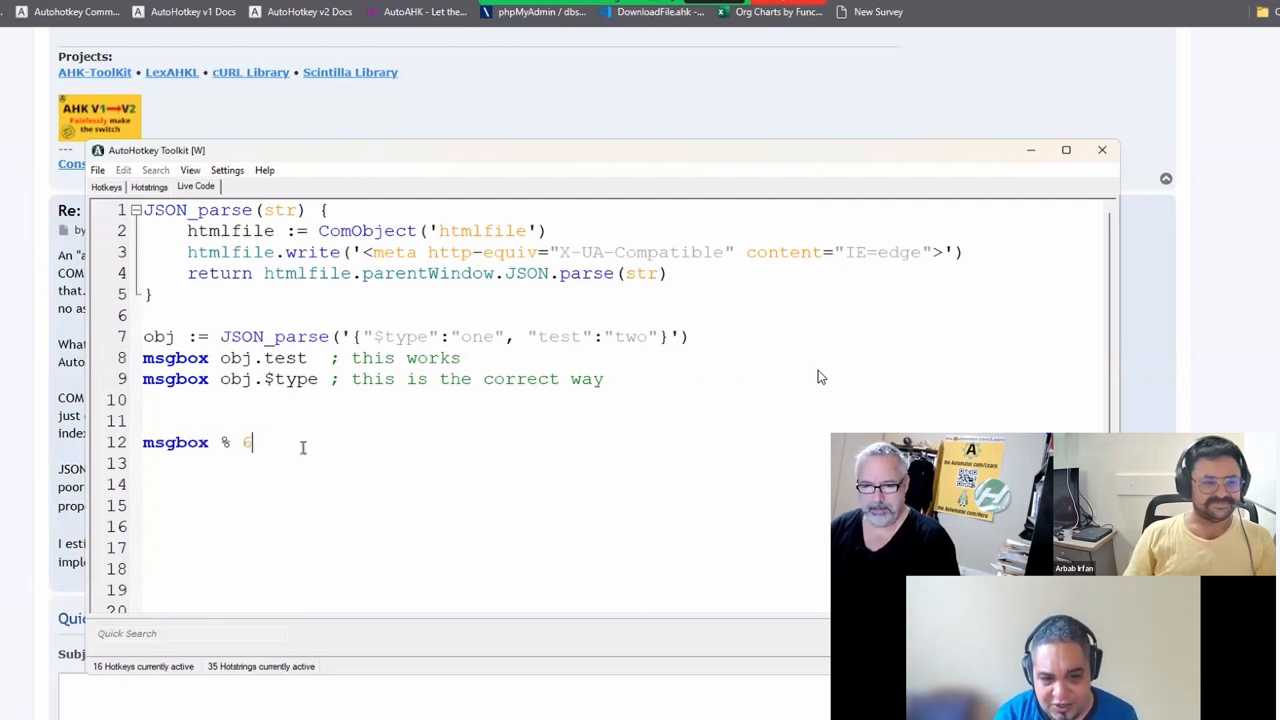
type("var")
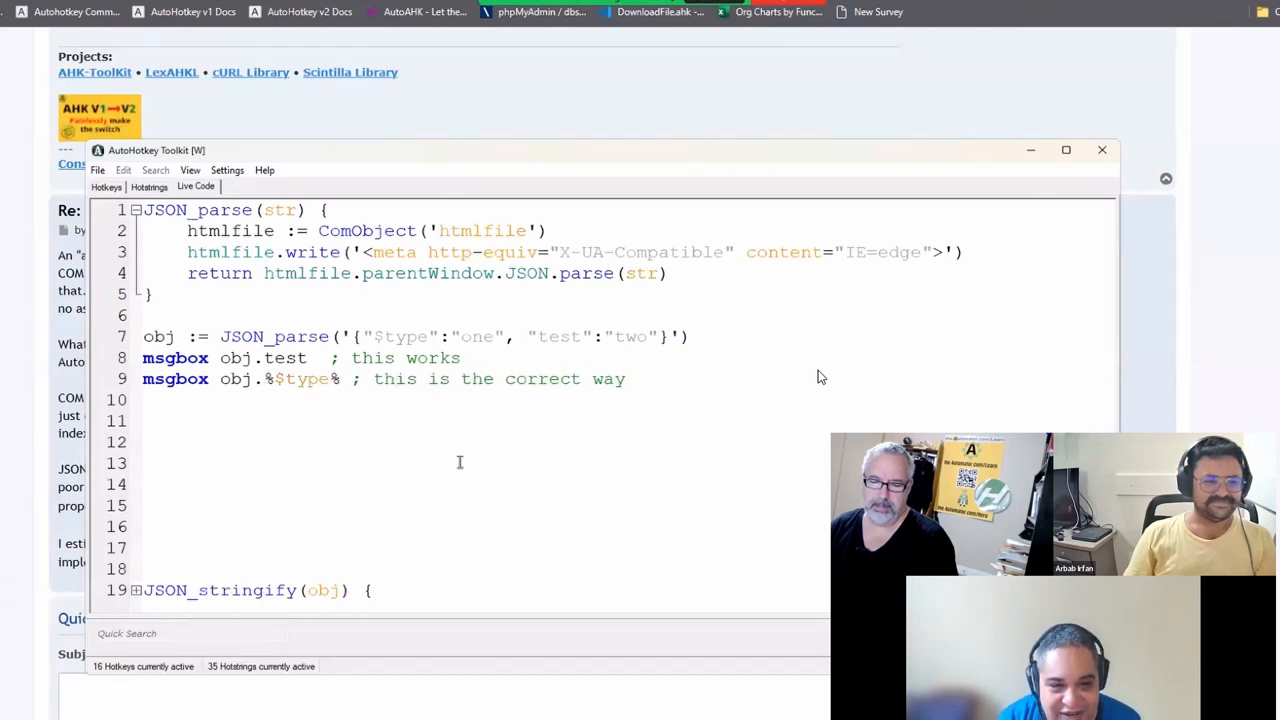
Replace $type between the percent signs with 5+5 func() and select that expression
double_click(300, 378)
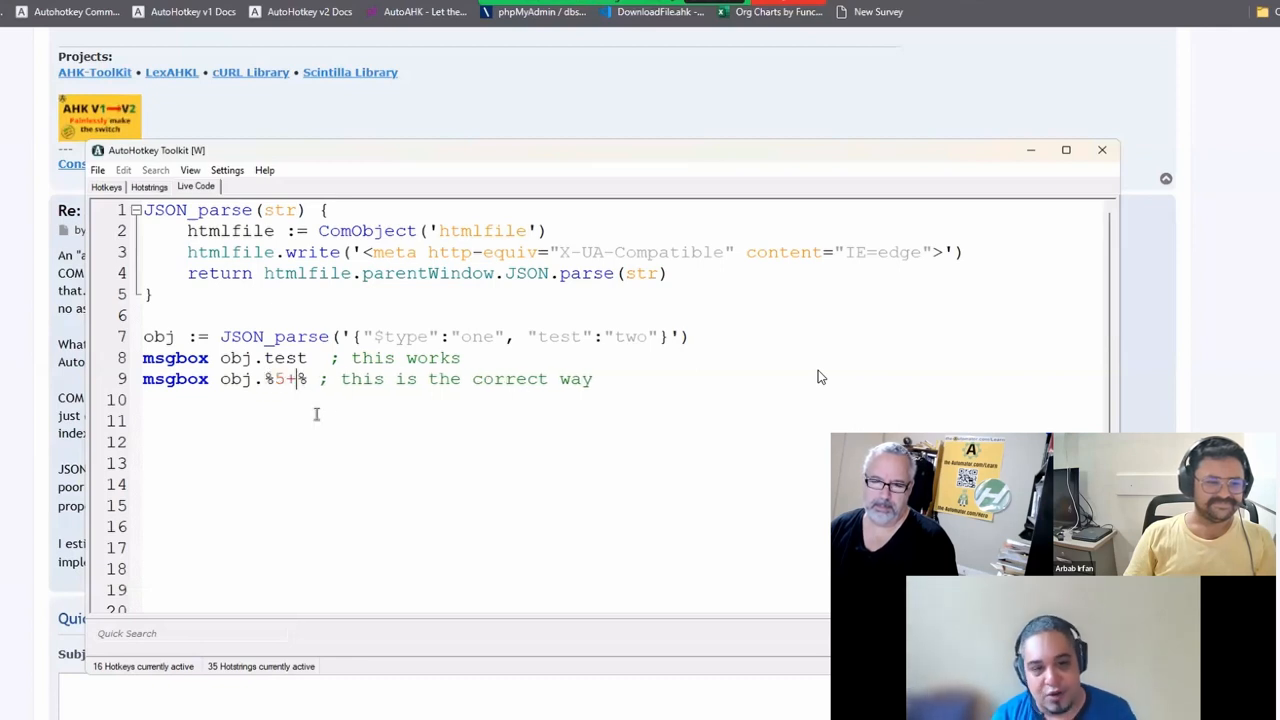
type("5")
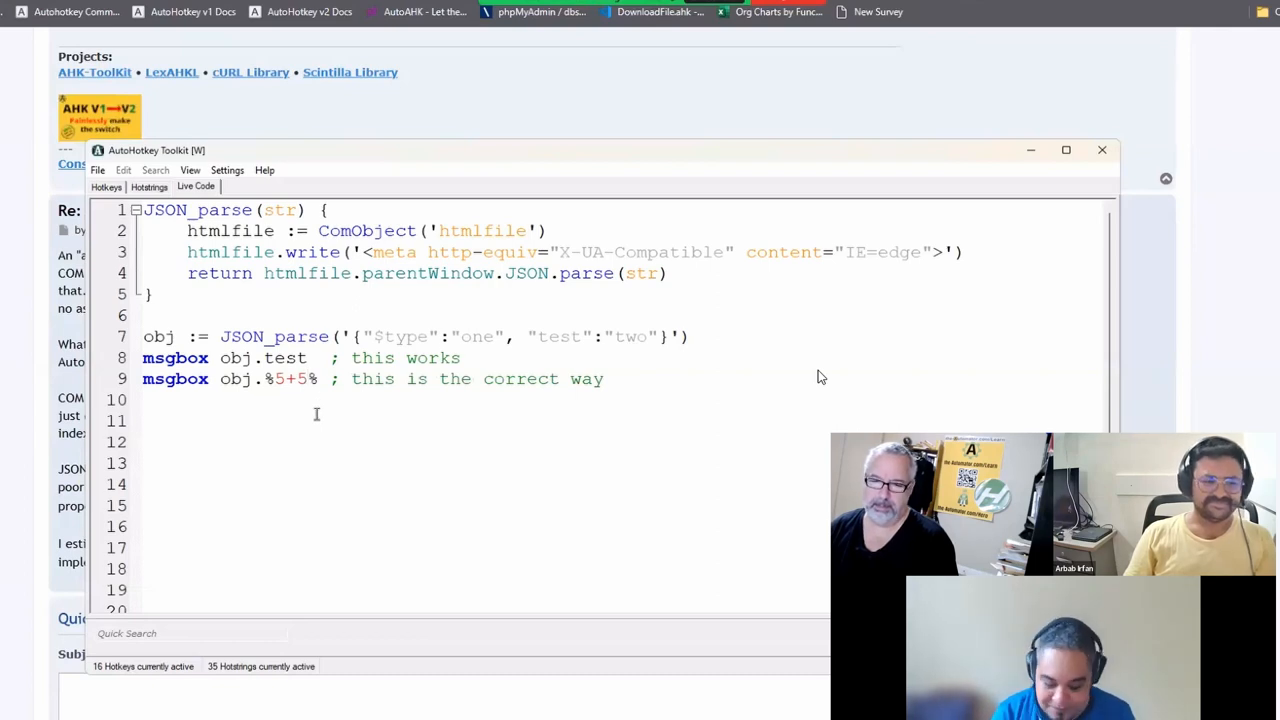
type("f")
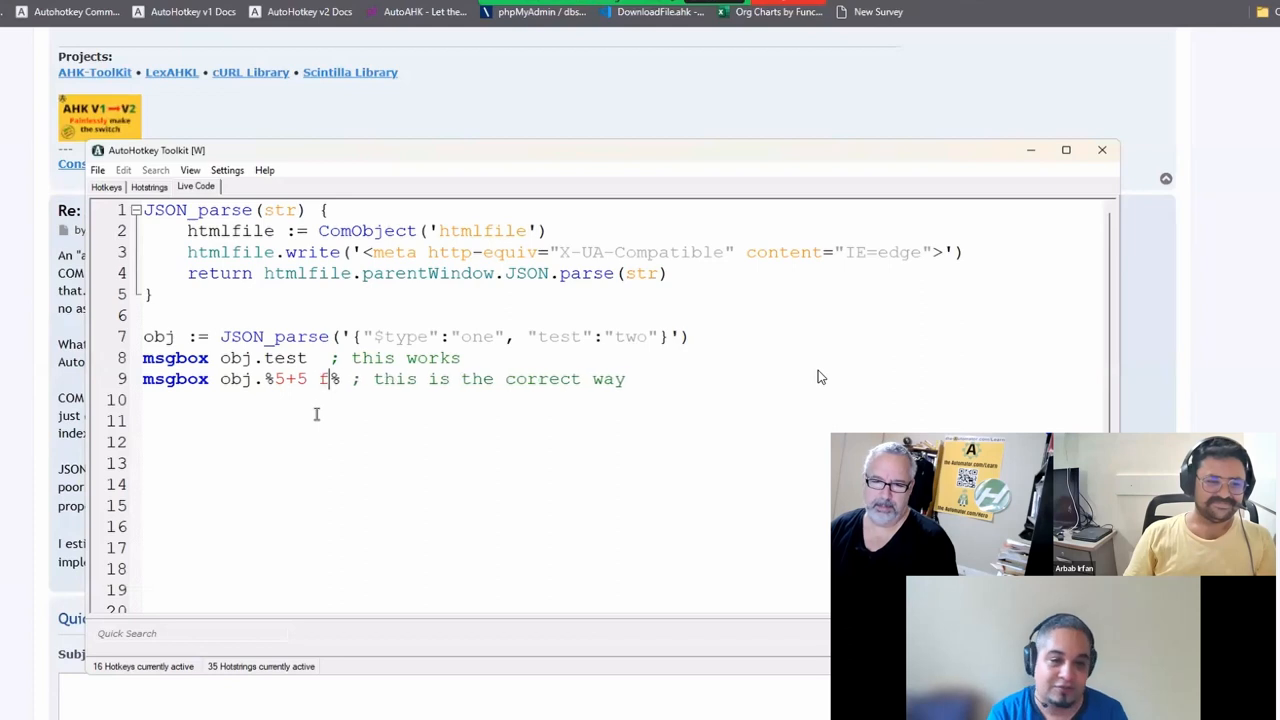
type("unc()")
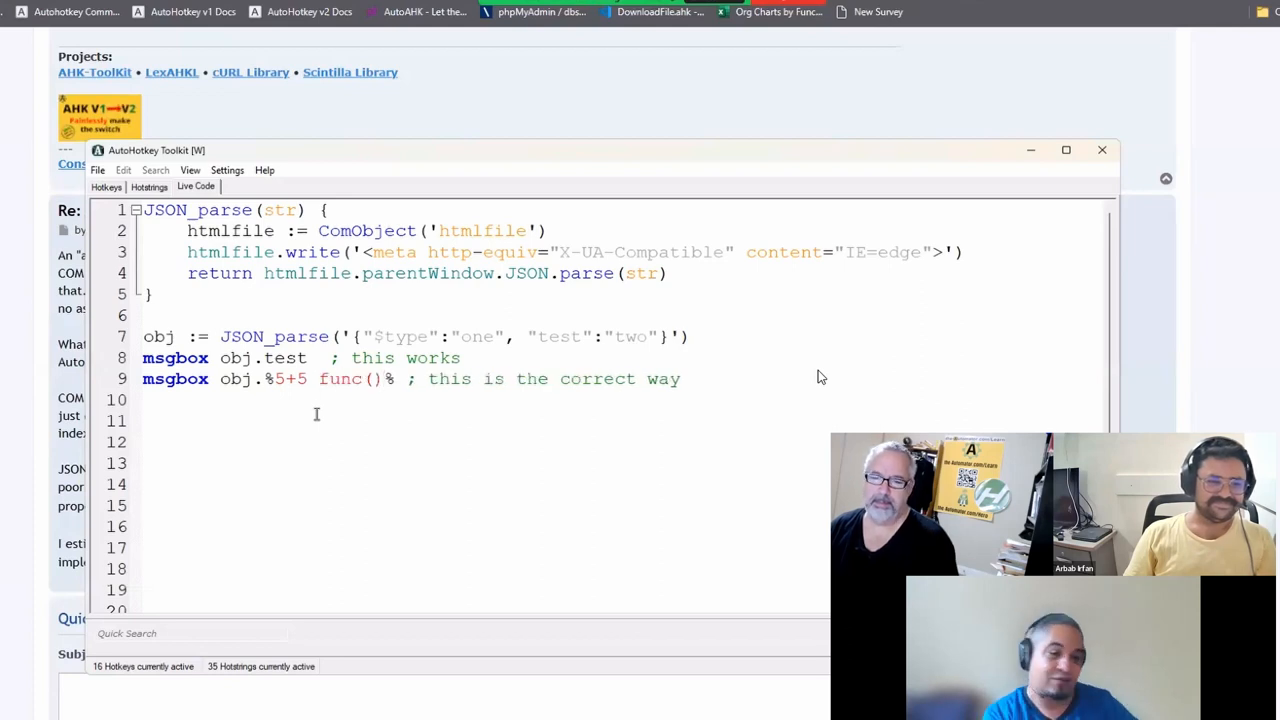
double_click(287, 378)
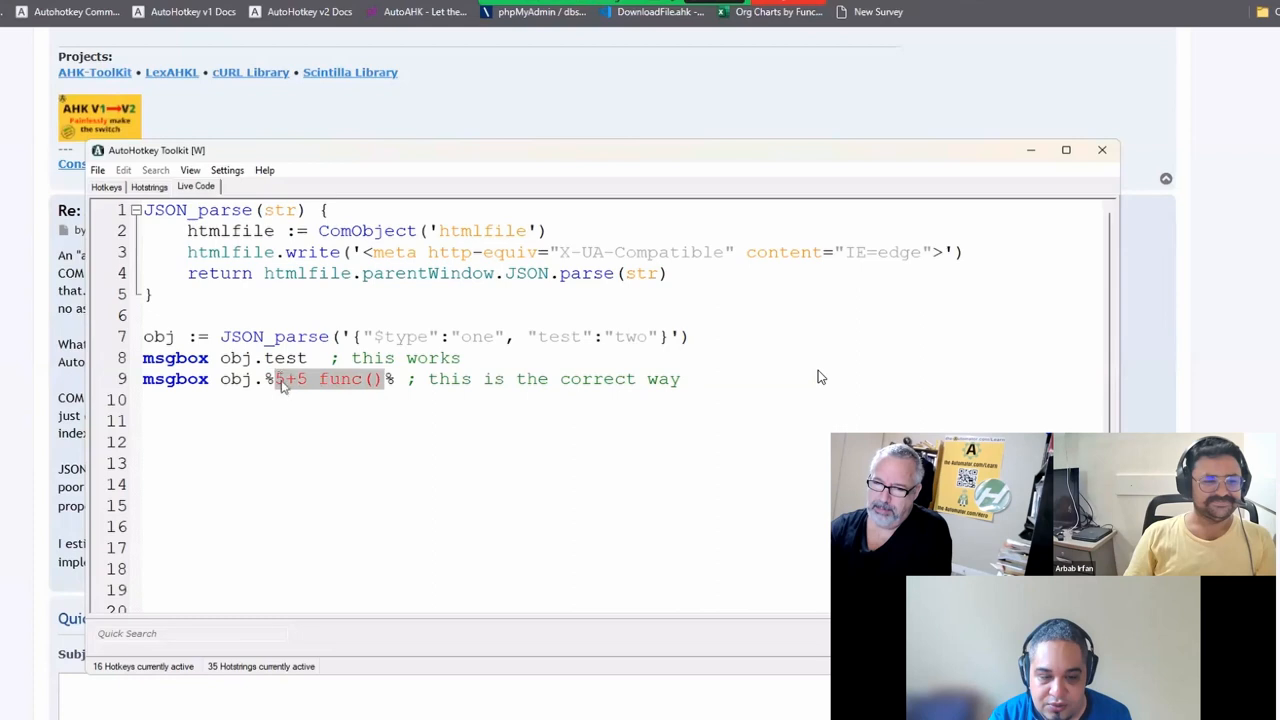
Make line 9 read obj.%"$type"%, replace the running instance, and dismiss the "one" message
type("\"\"")
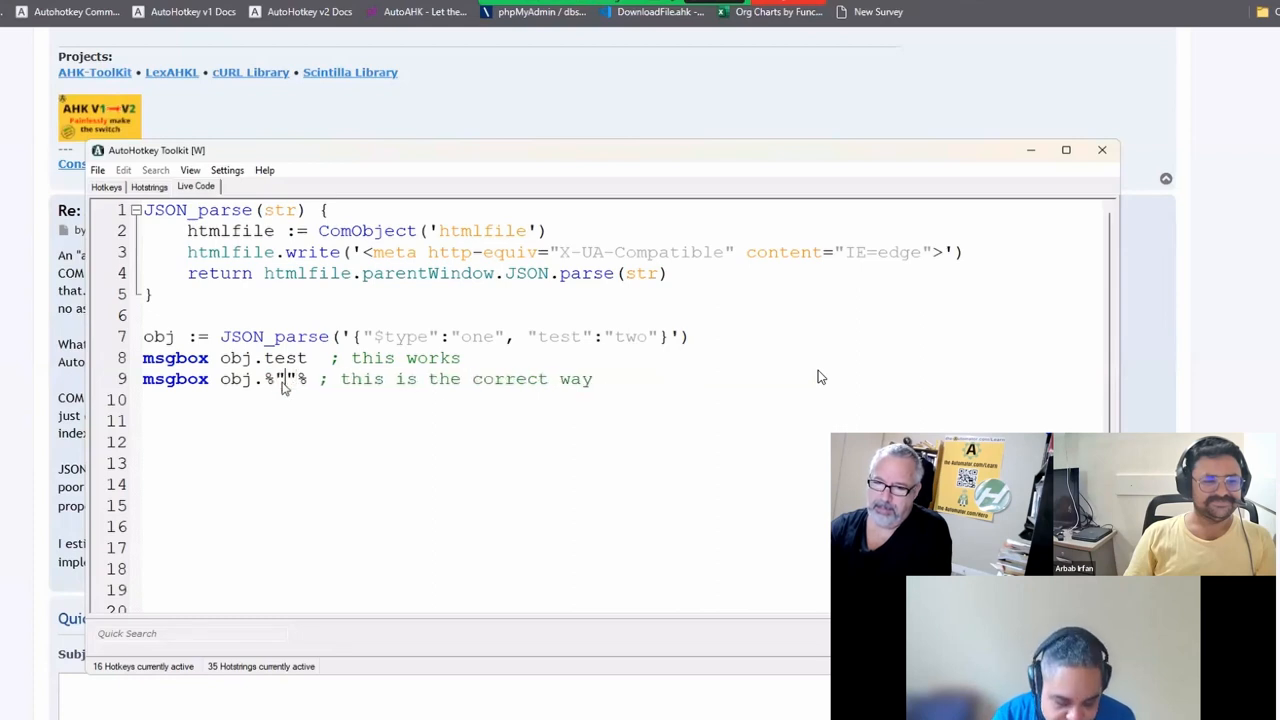
type("$tu")
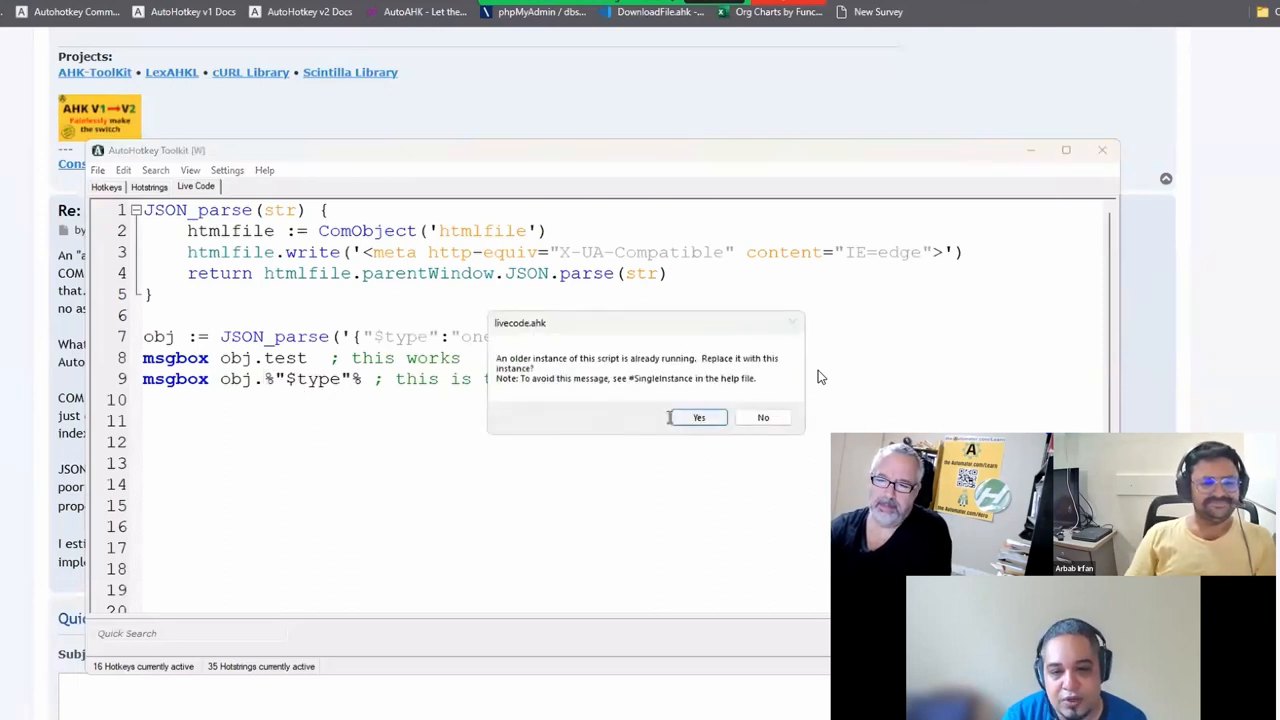
left_click(698, 417)
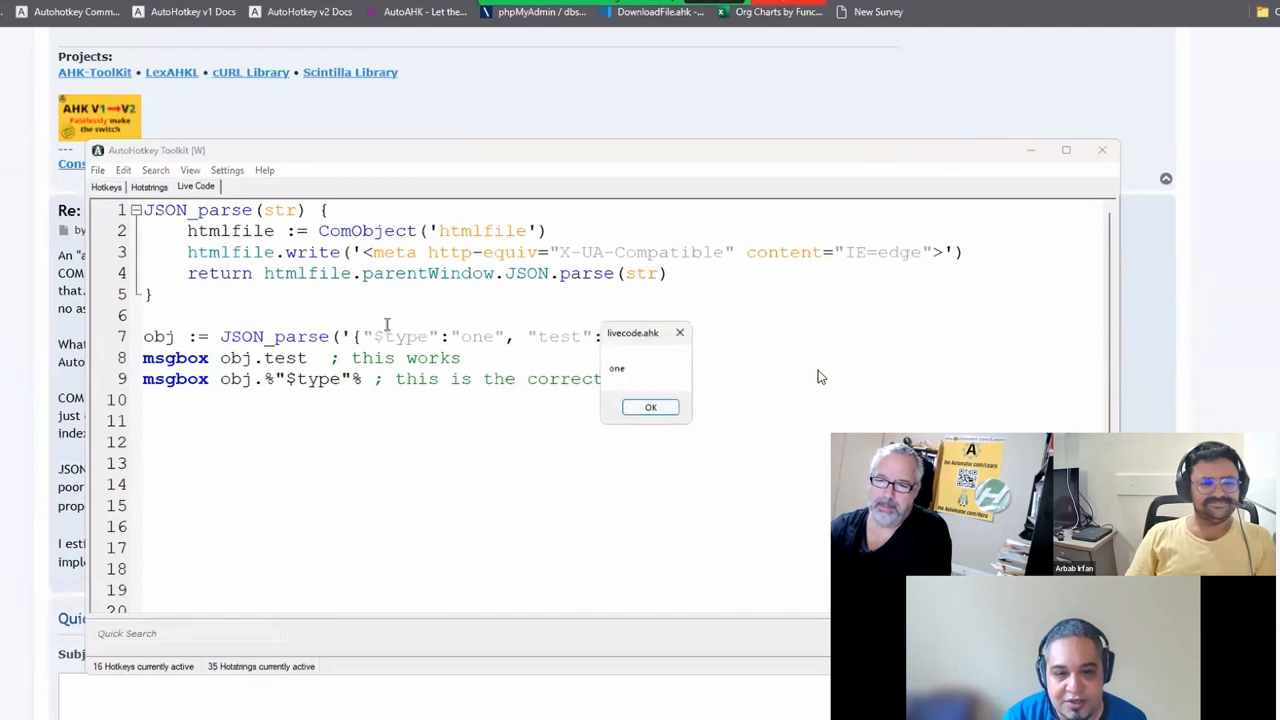
left_click(650, 407)
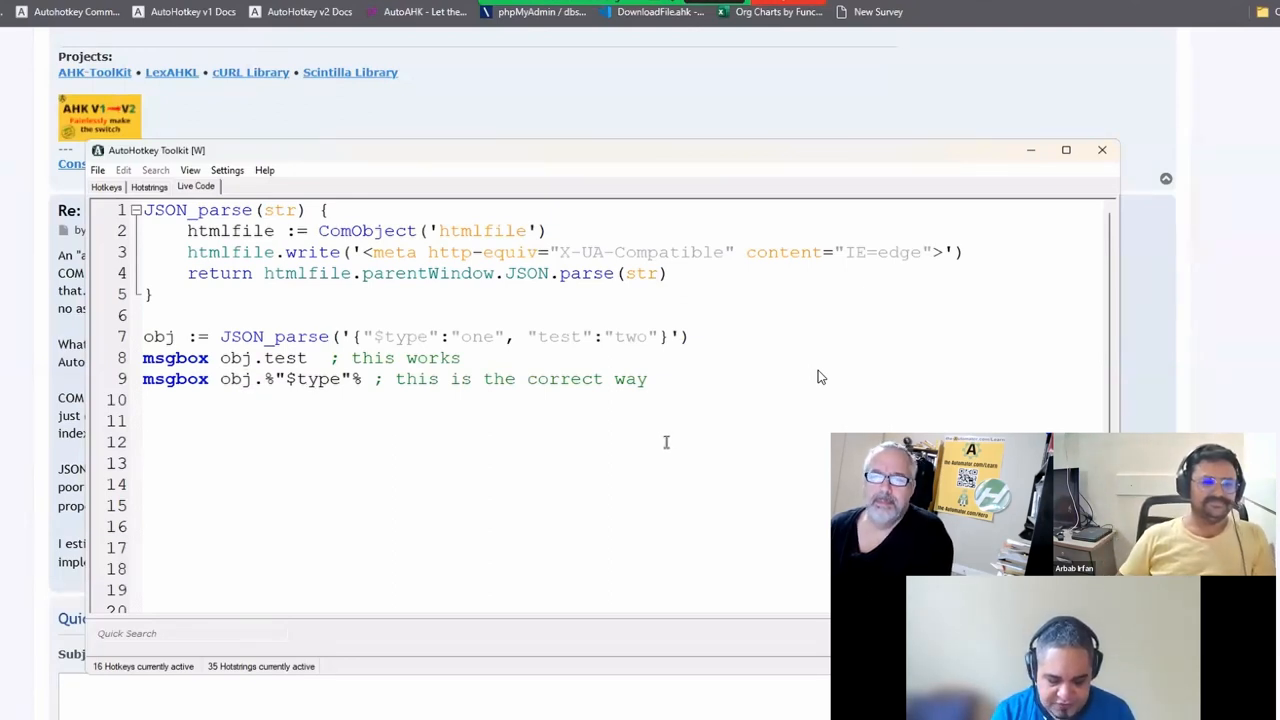
Add an opening brace and start defining obj := {test5:"test"} on line 12
type("{")
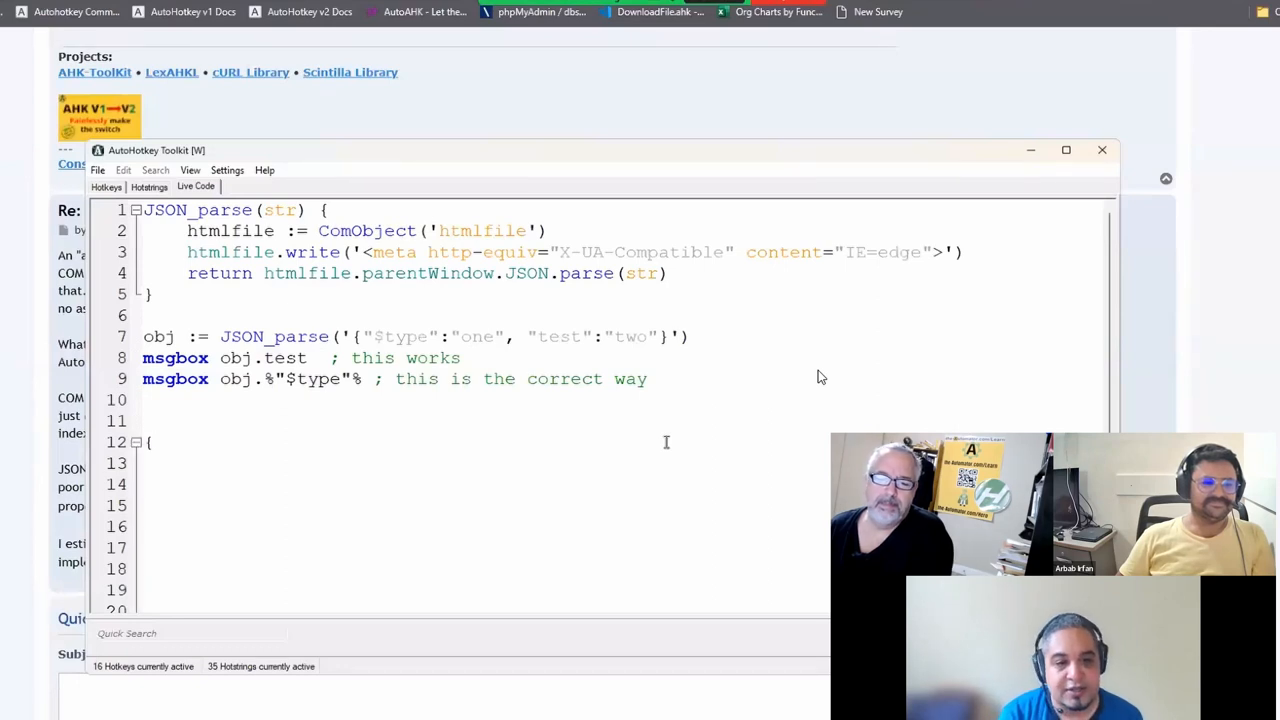
type("obj")
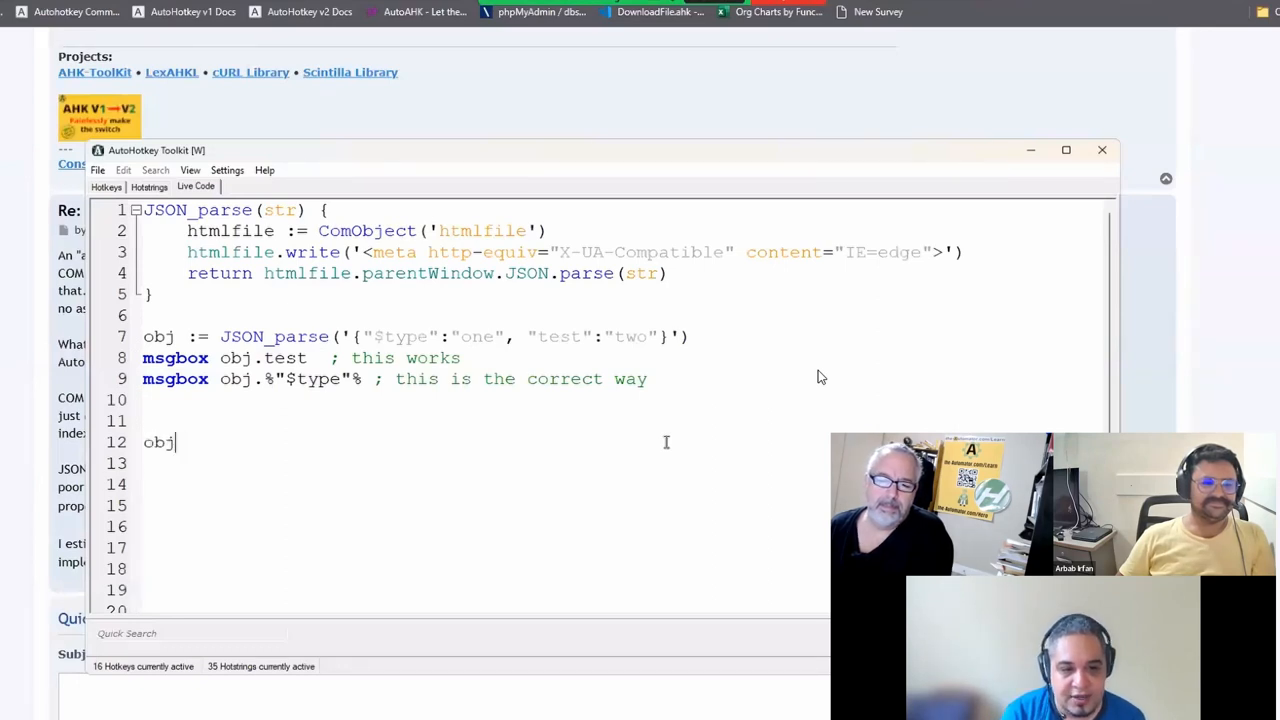
type(":=")
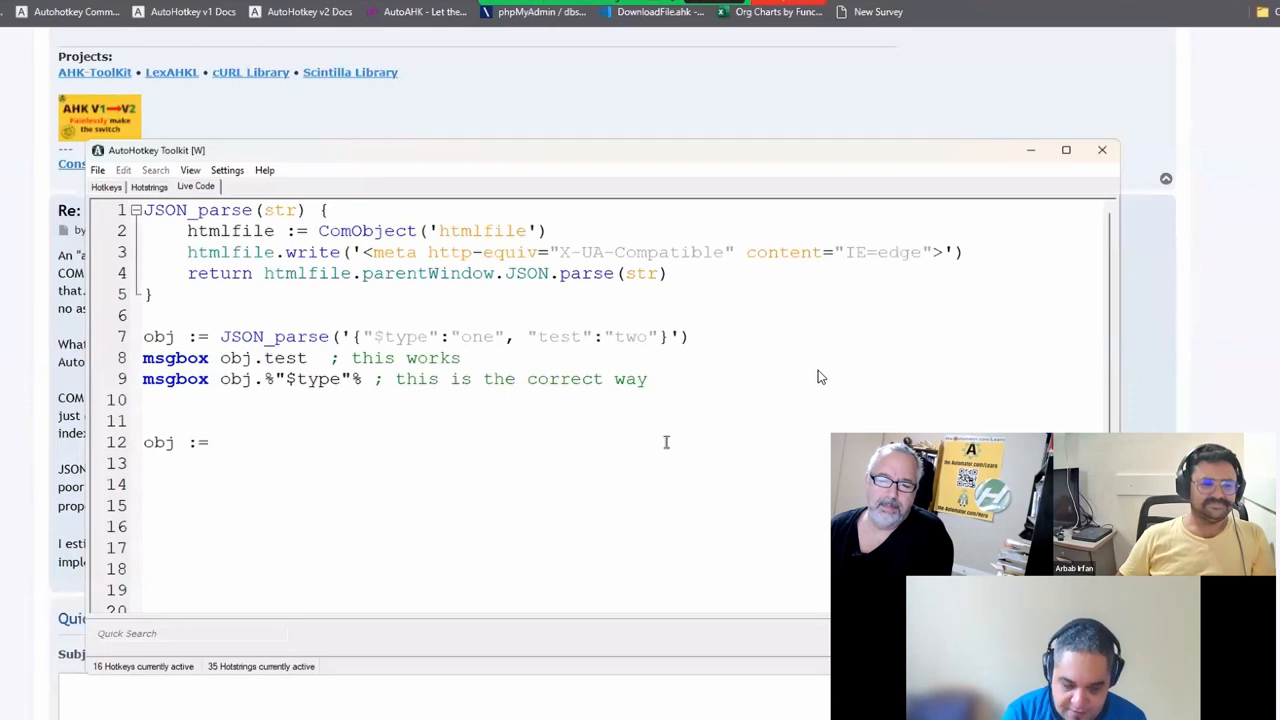
type("{test$}")
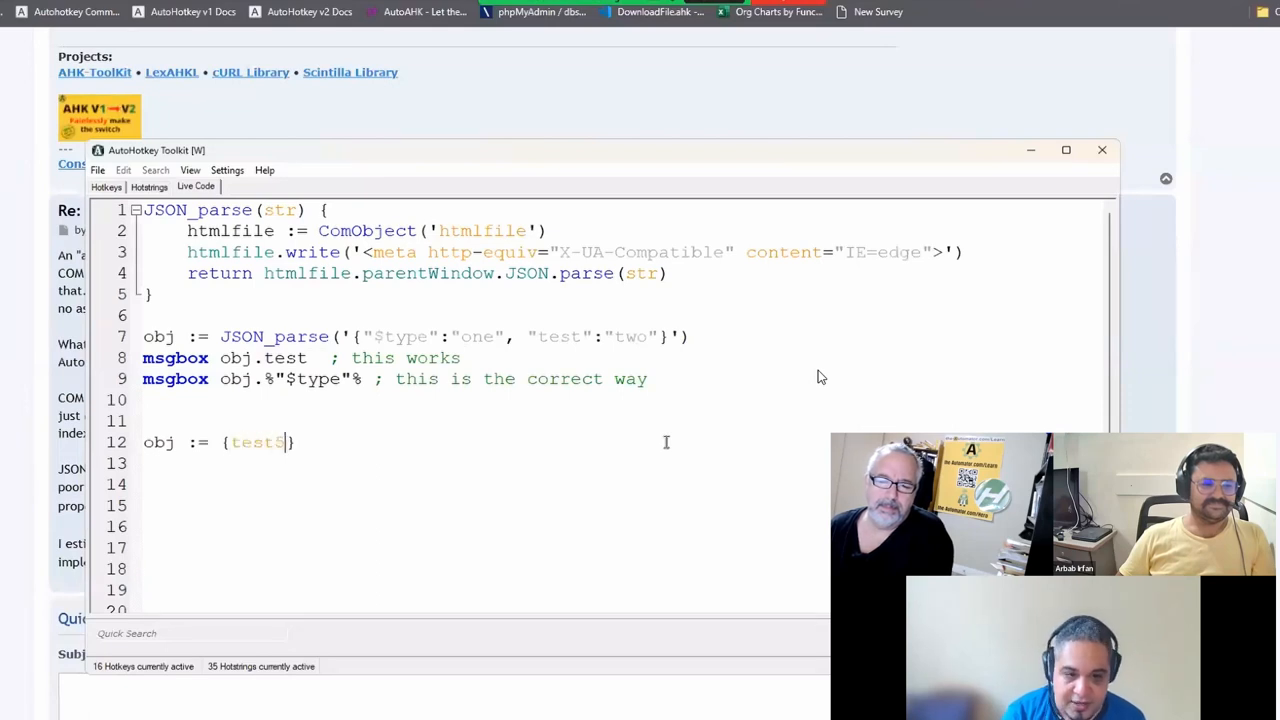
type(":\"test")
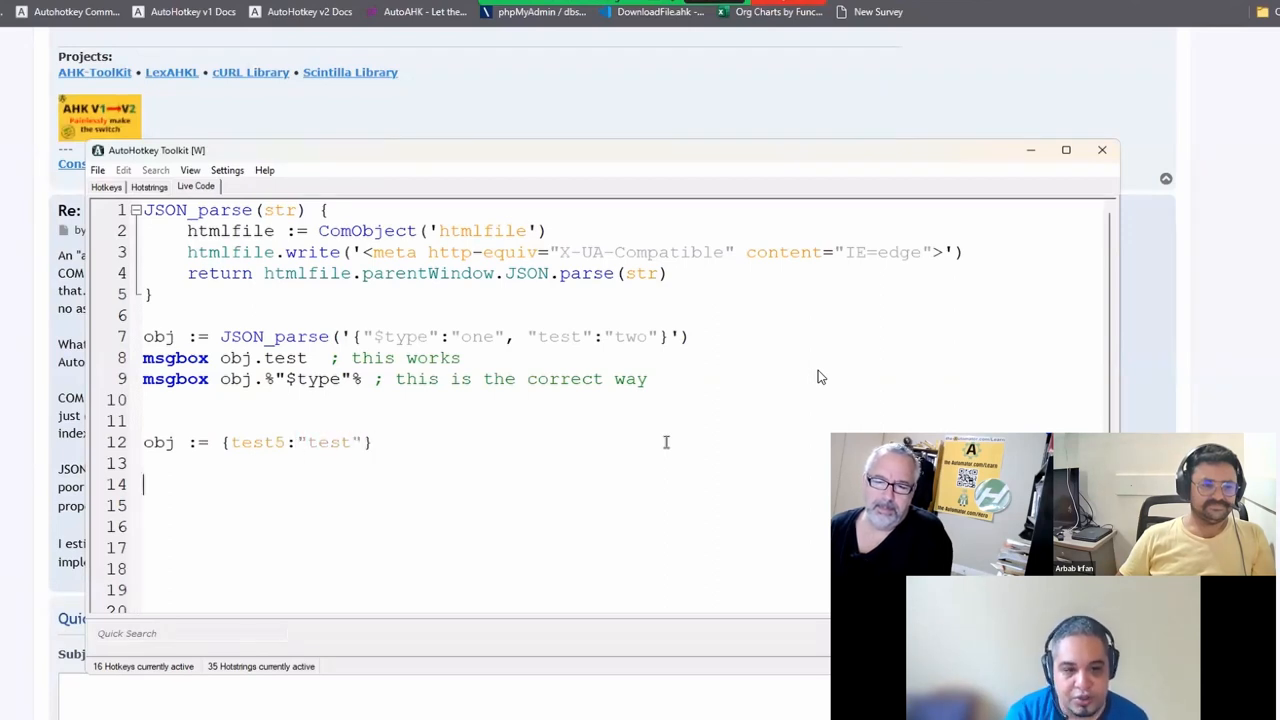
Write msgbox % obj["test" 4+1] on line 14, removing a stray plus sign
type("obj.test")
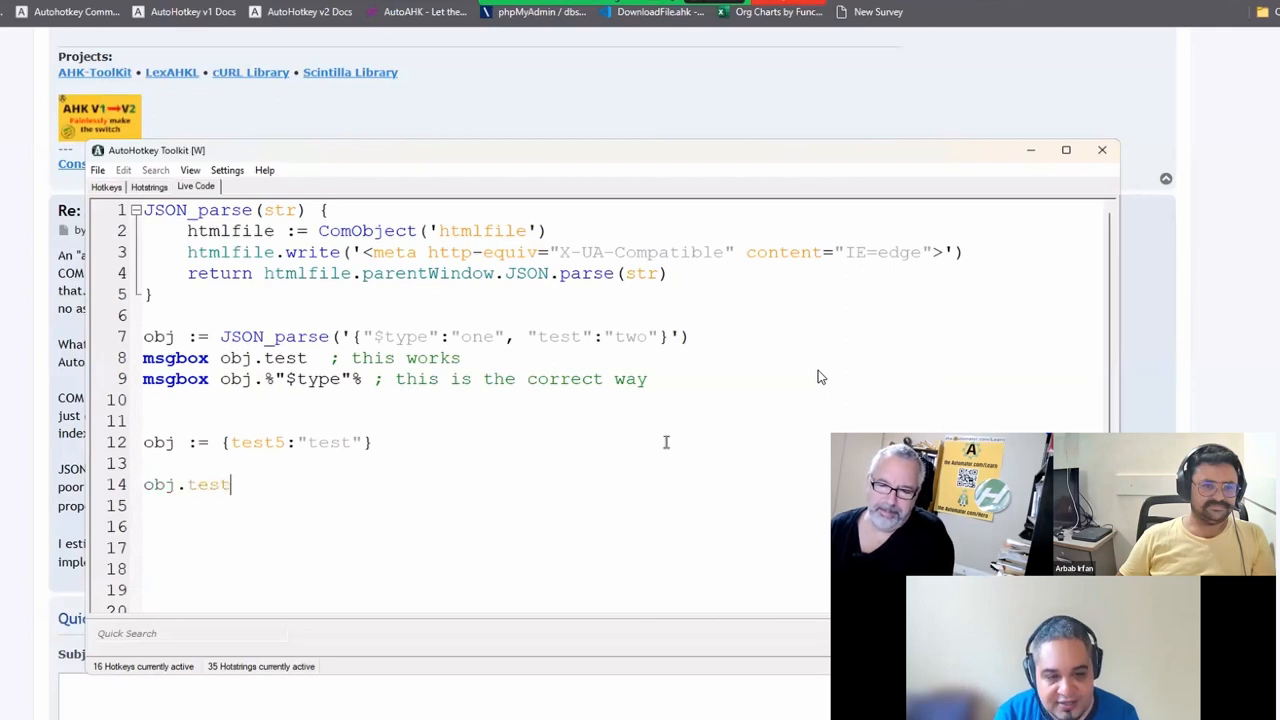
type("(+")
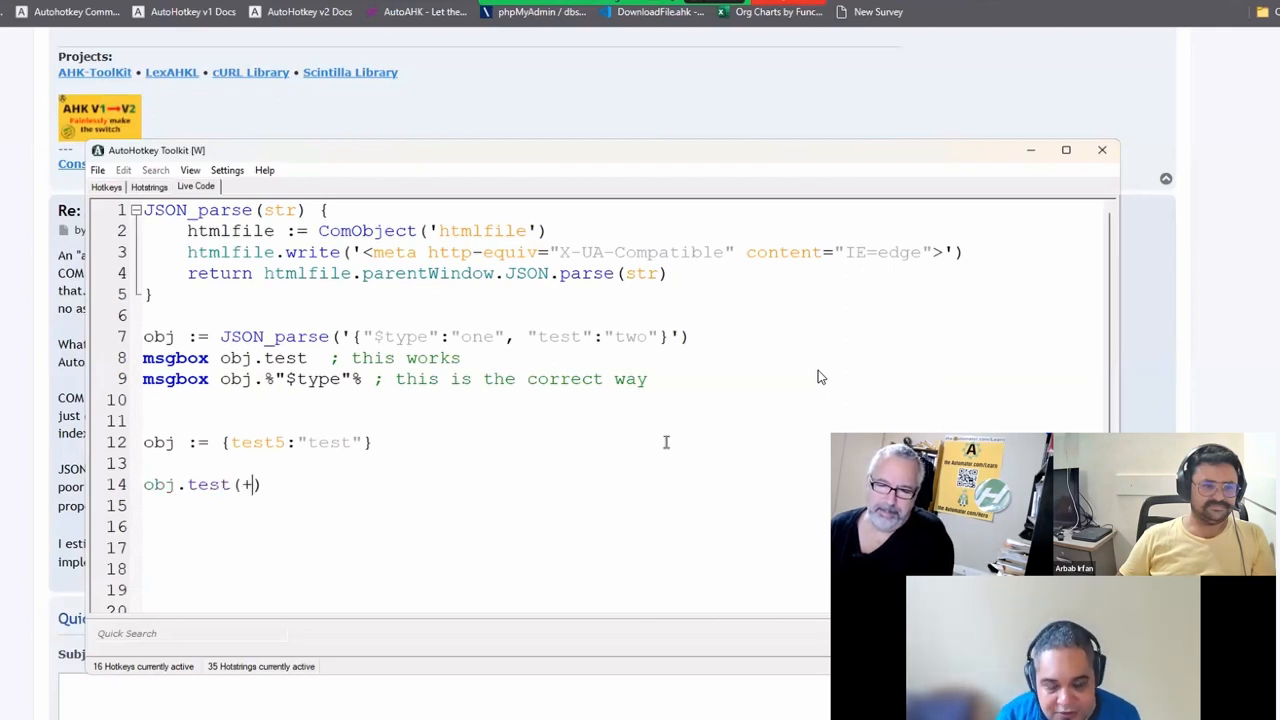
key("Backspace")
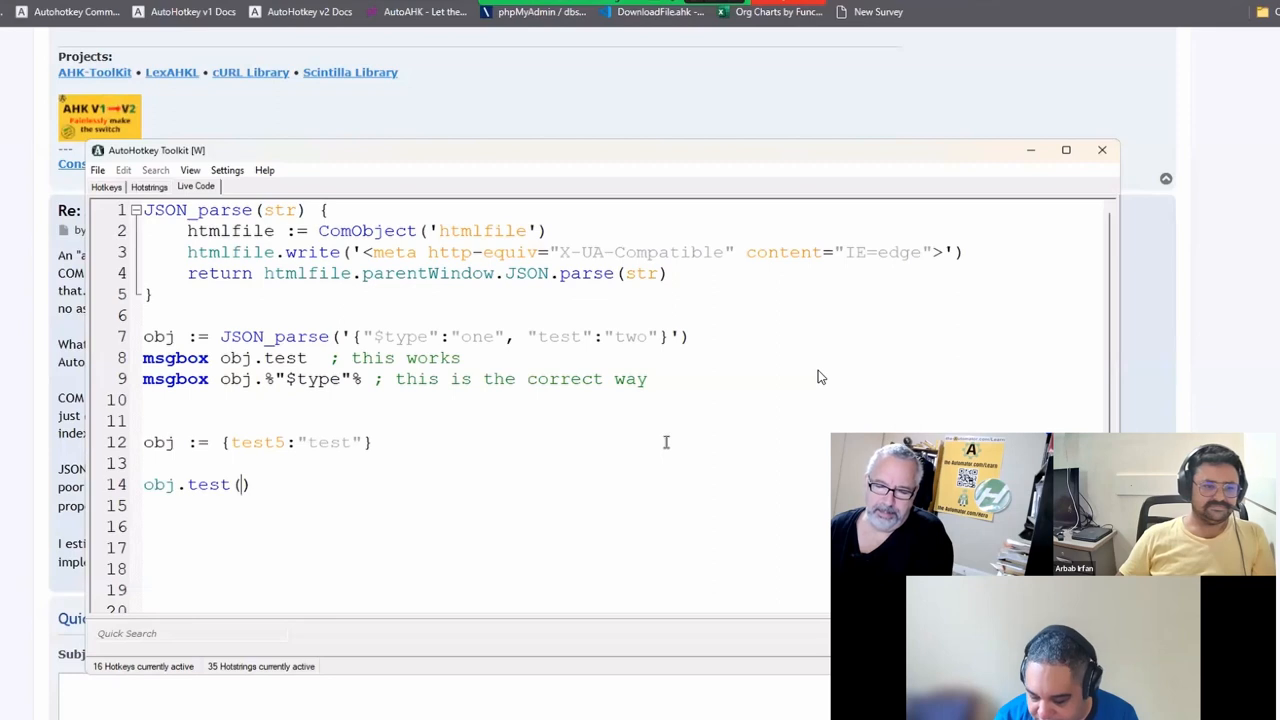
type("1+4")
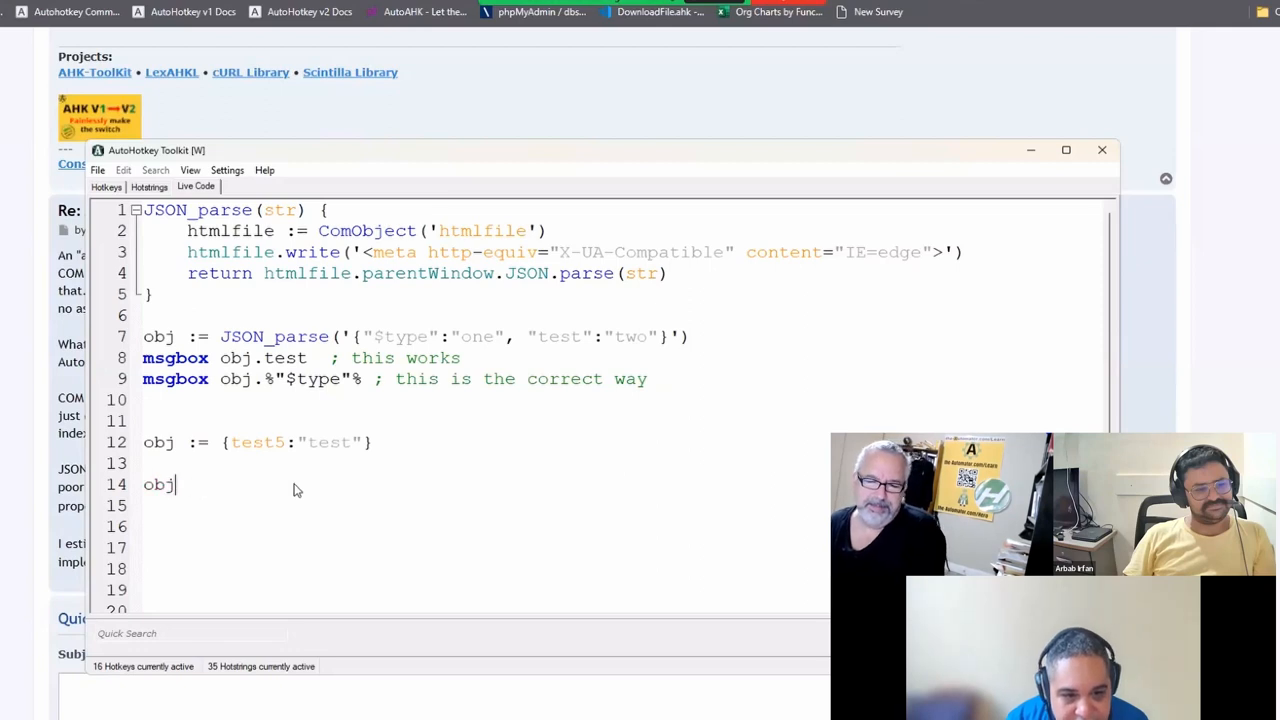
type("[]")
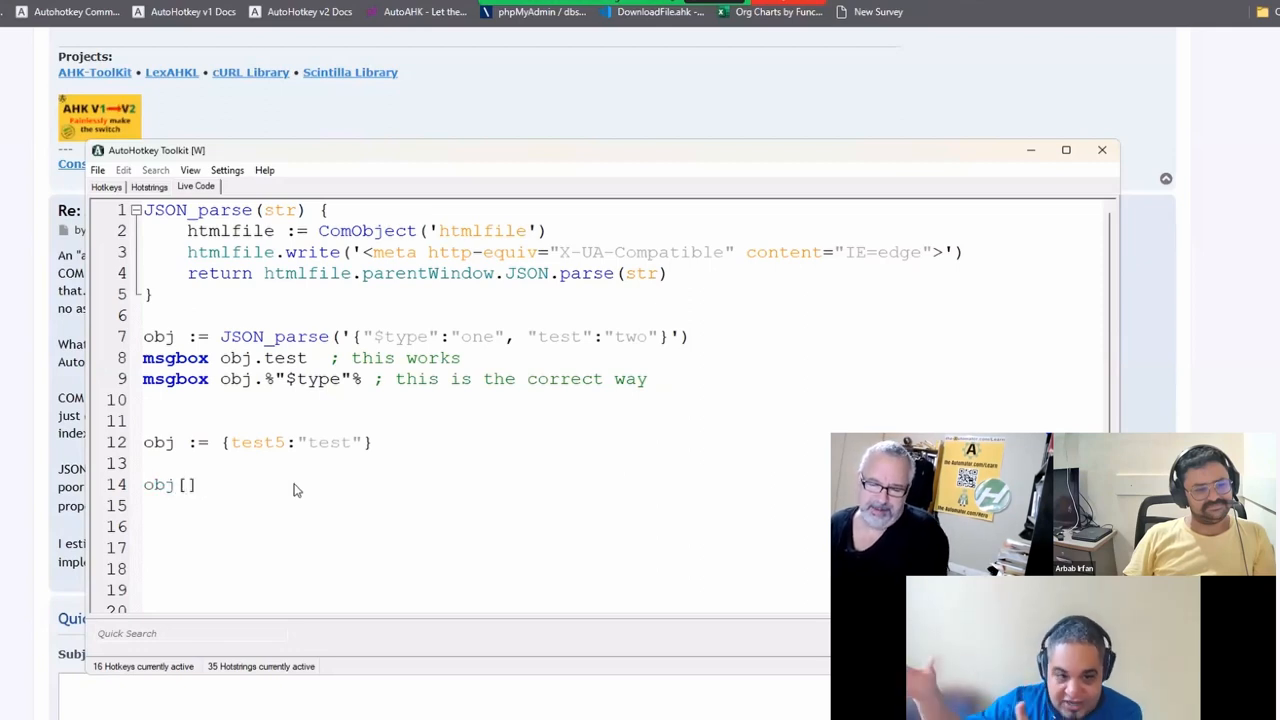
type("[\"")
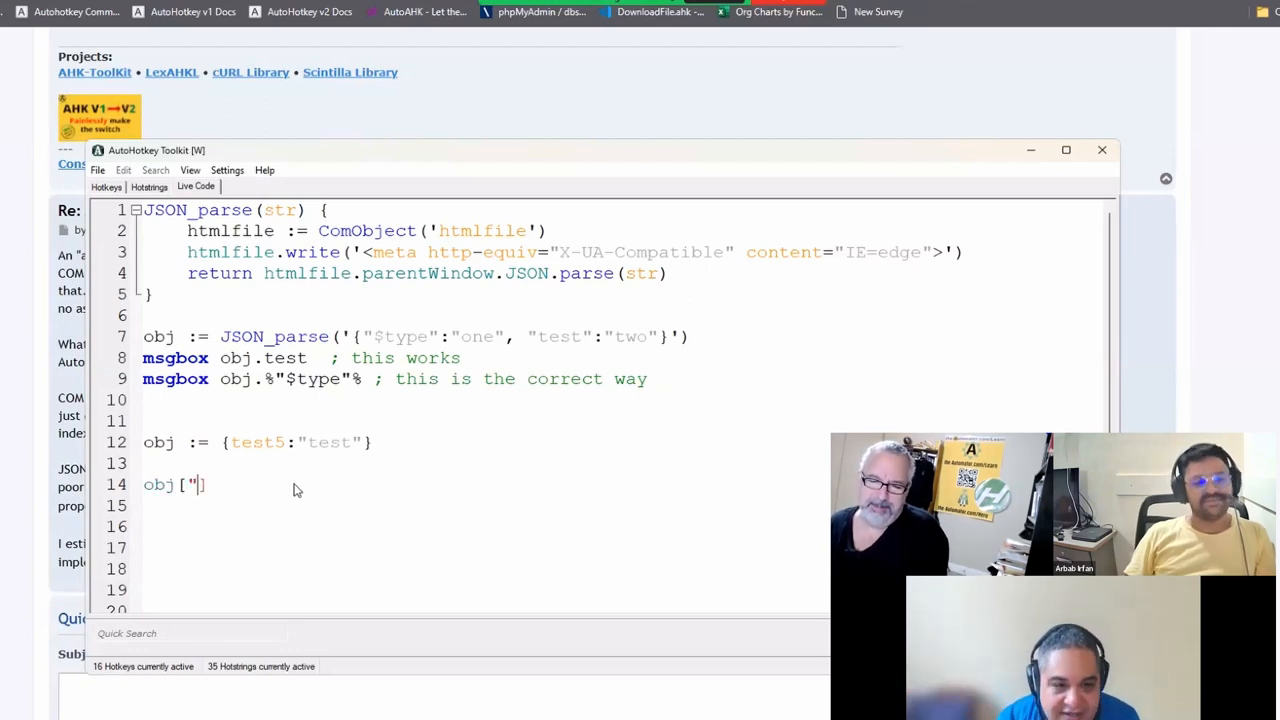
type("test\" 5+")
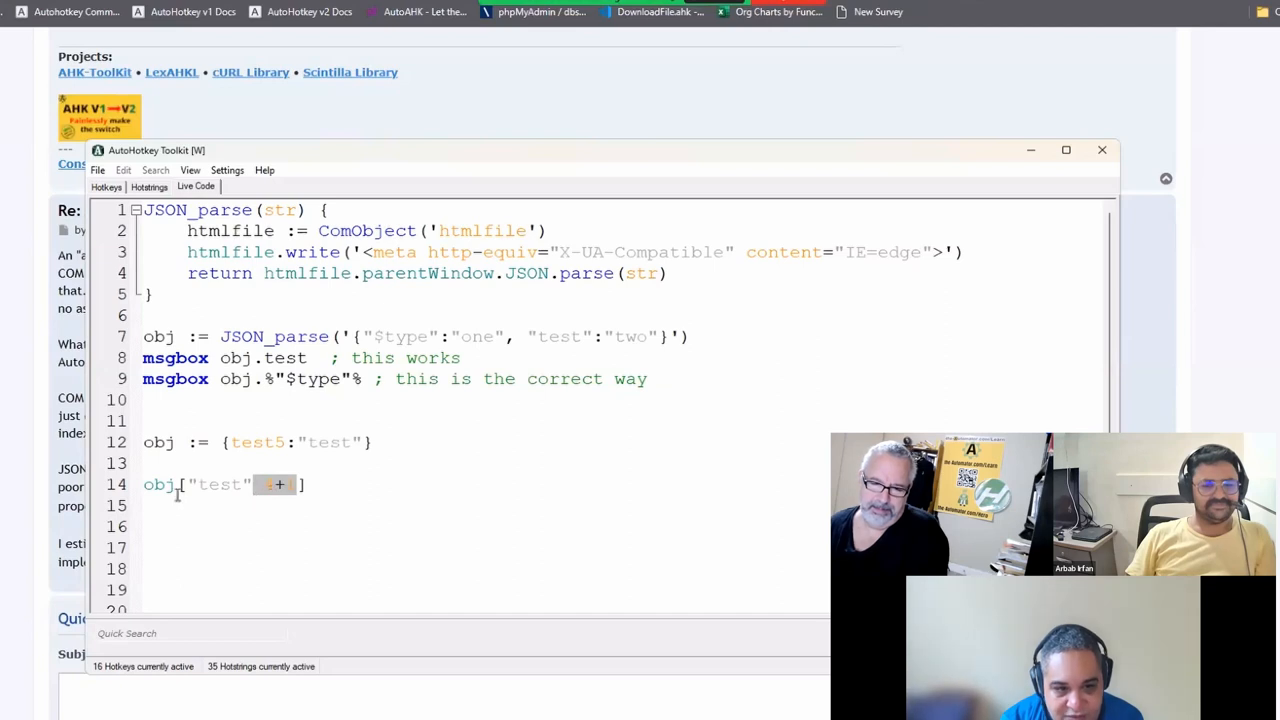
type("msgbox")
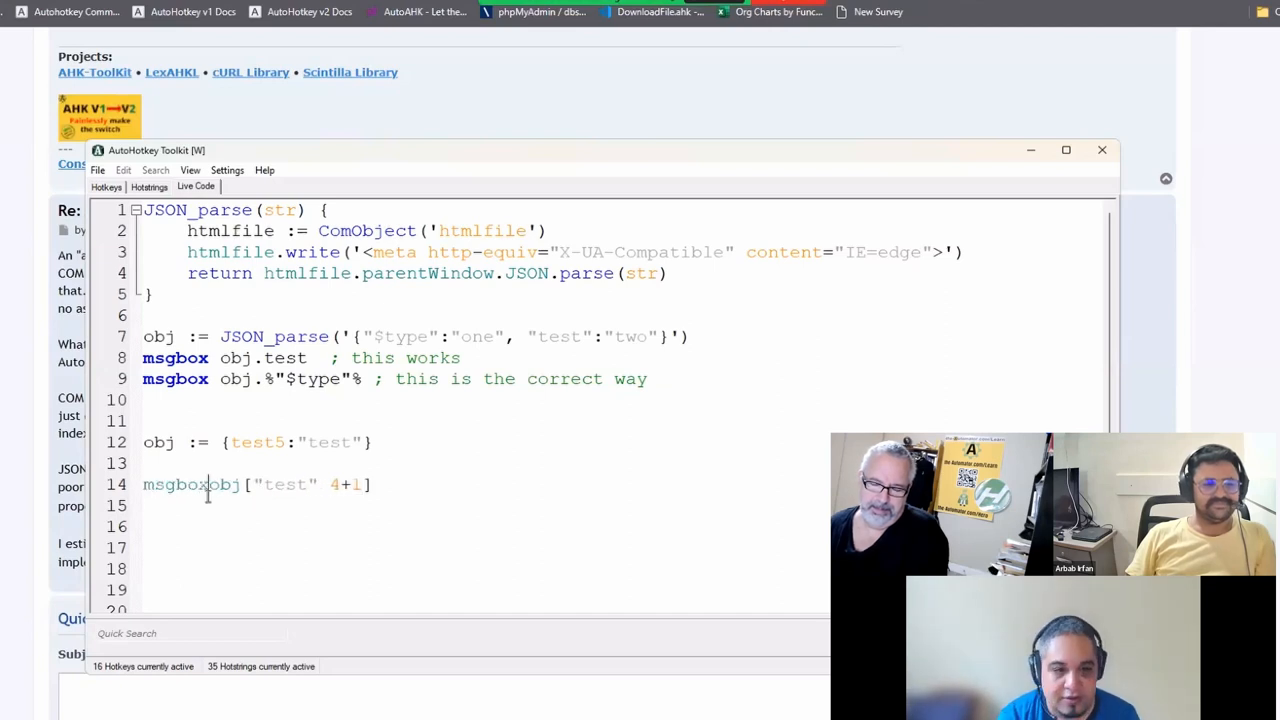
type("%")
type("/")
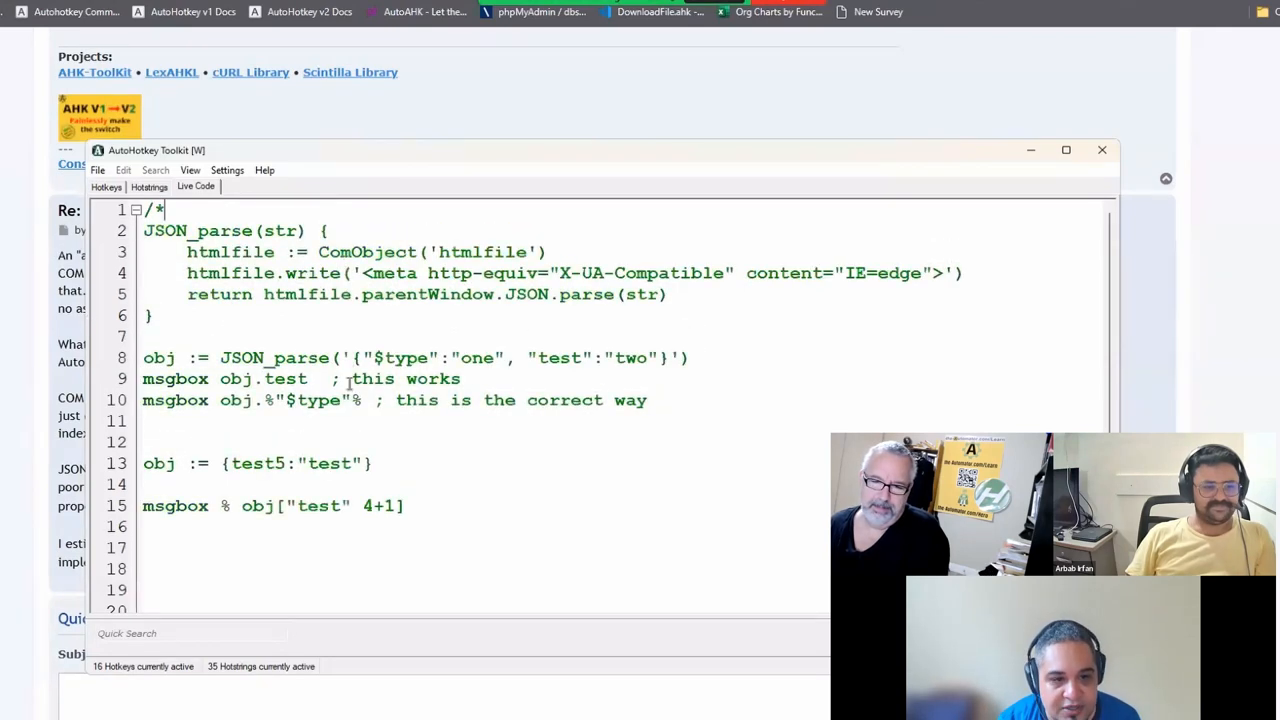
Close the block comment with */, run the script, and dismiss the "test" message
type("*/")
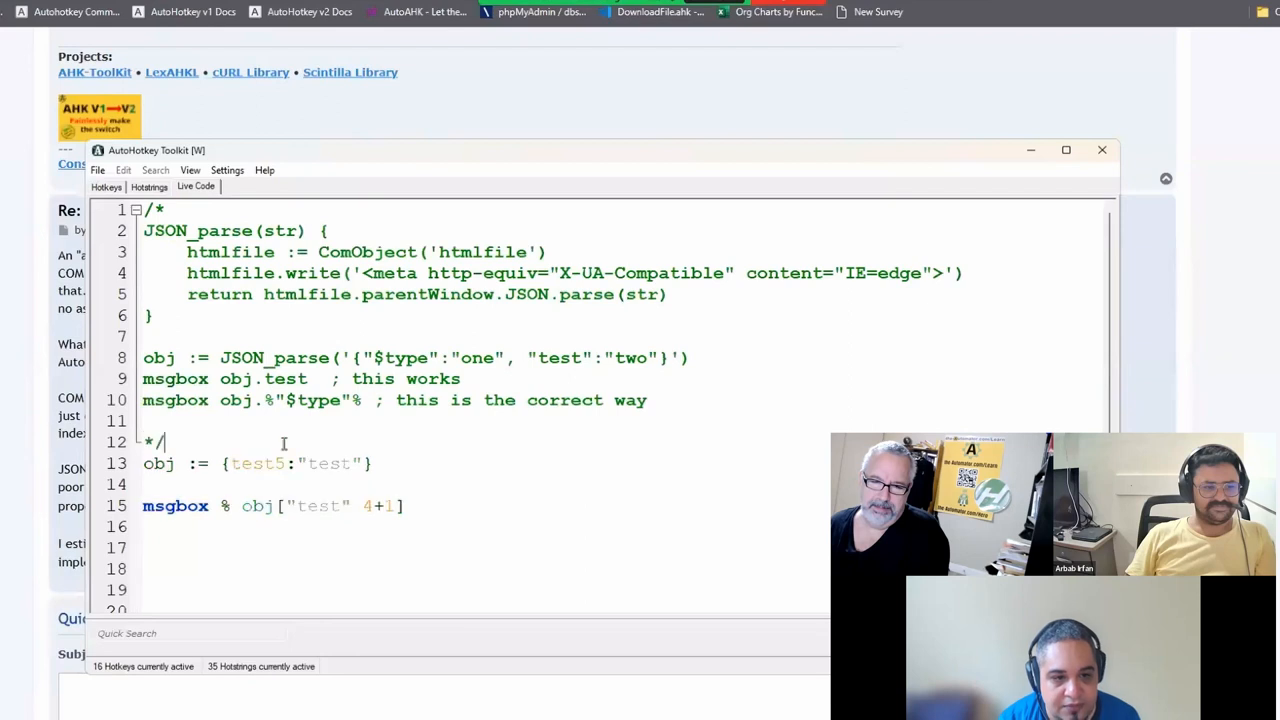
scroll("down", 3)
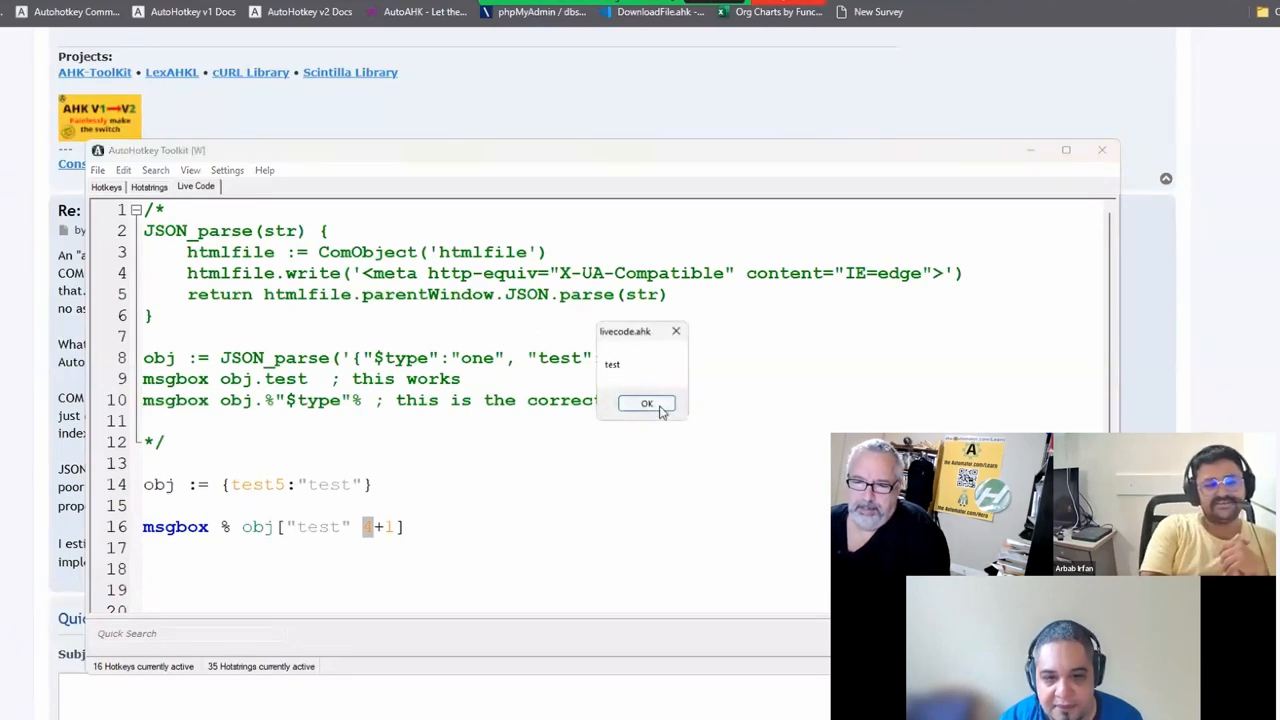
left_click(646, 403)
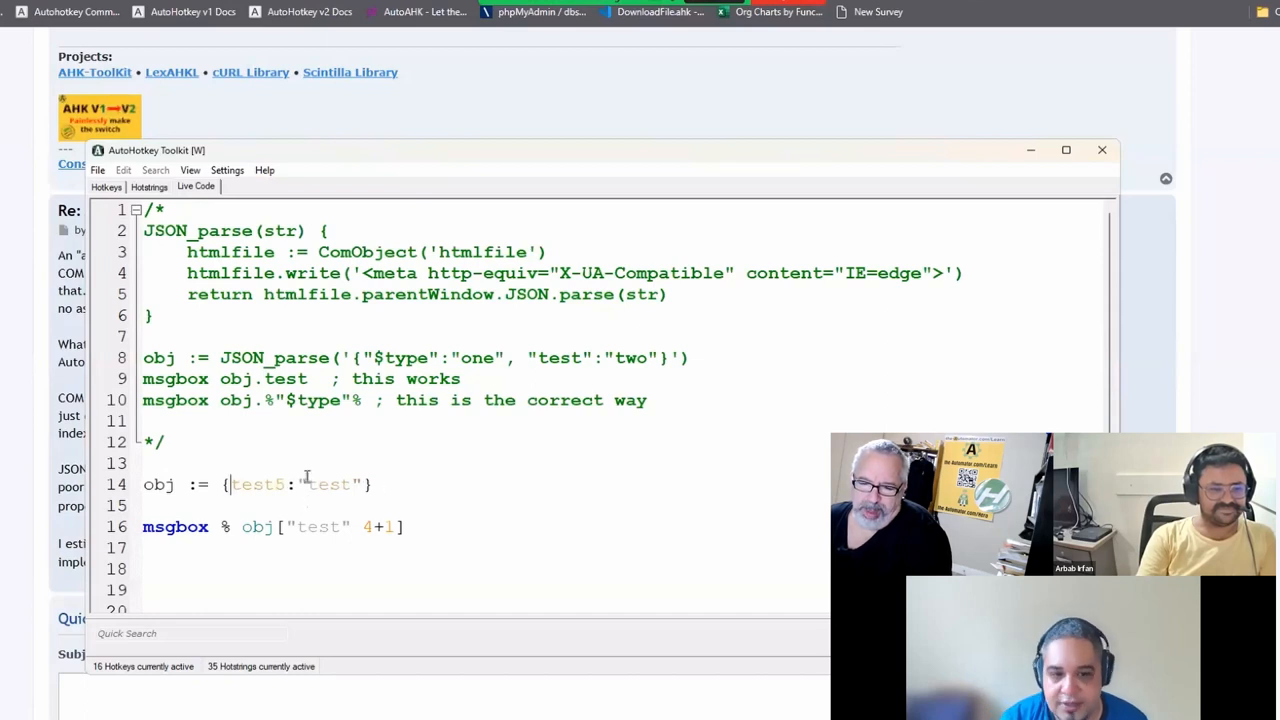
scroll("down", 3)
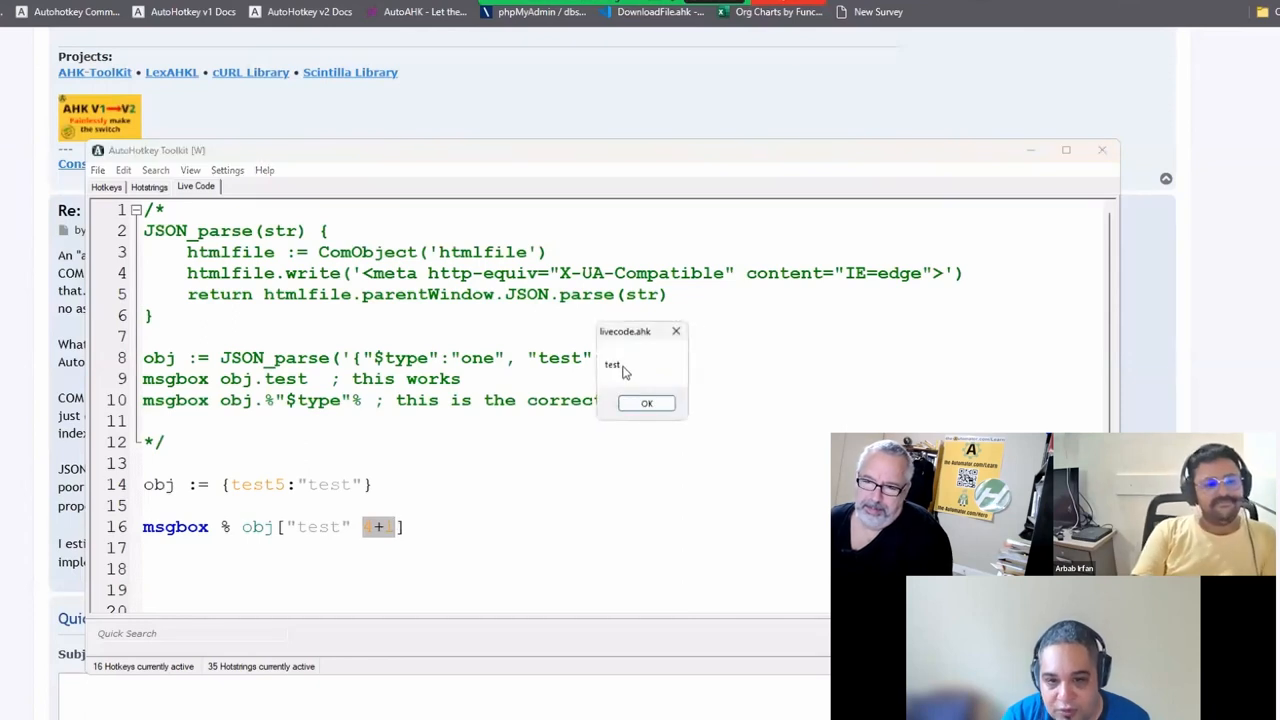
Dismiss the message box showing "test"
left_click(646, 402)
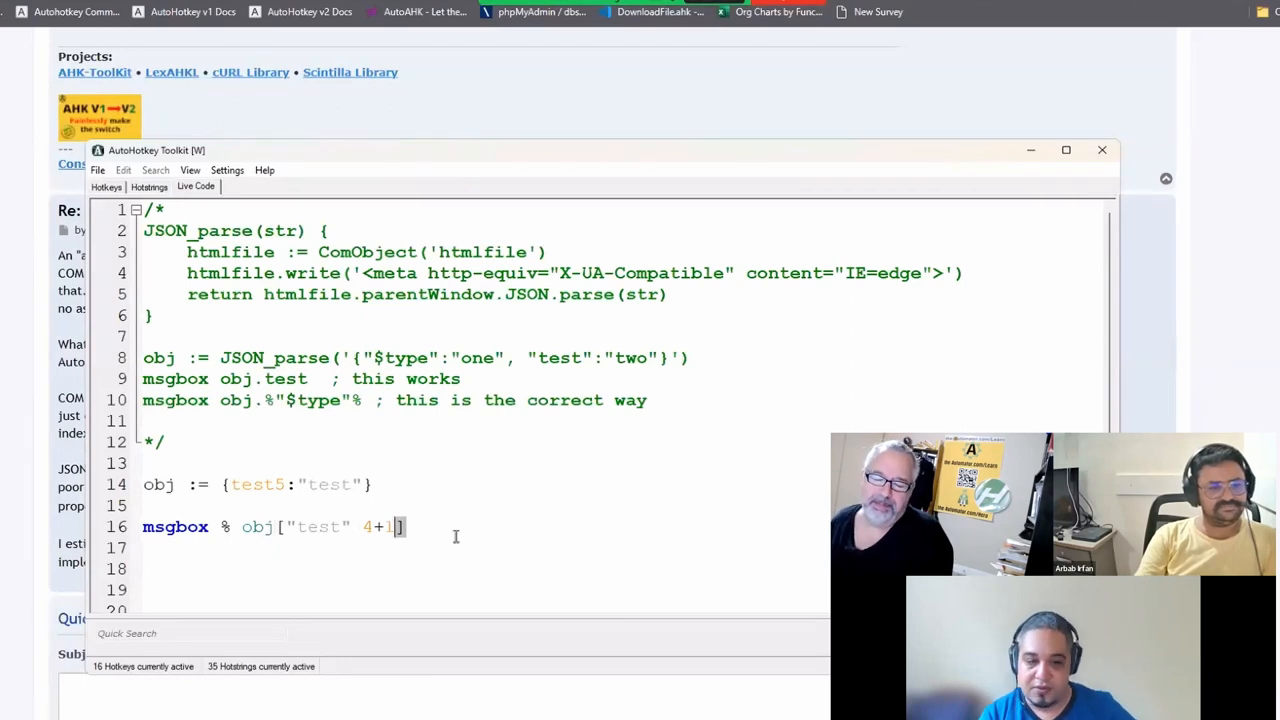
mouse_move(542, 527)
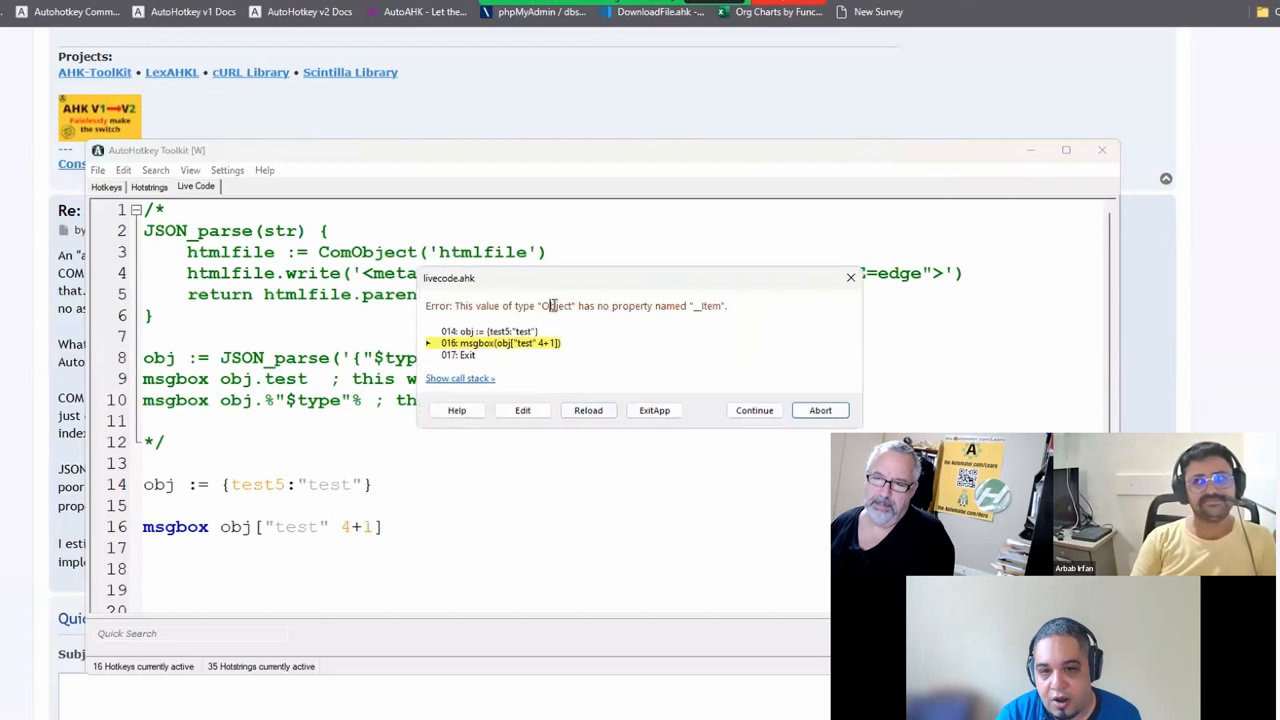
Close the __Item error and rewrite line 16's bracket access as msgbox obj.%"test" 4+1%
double_click(556, 306)
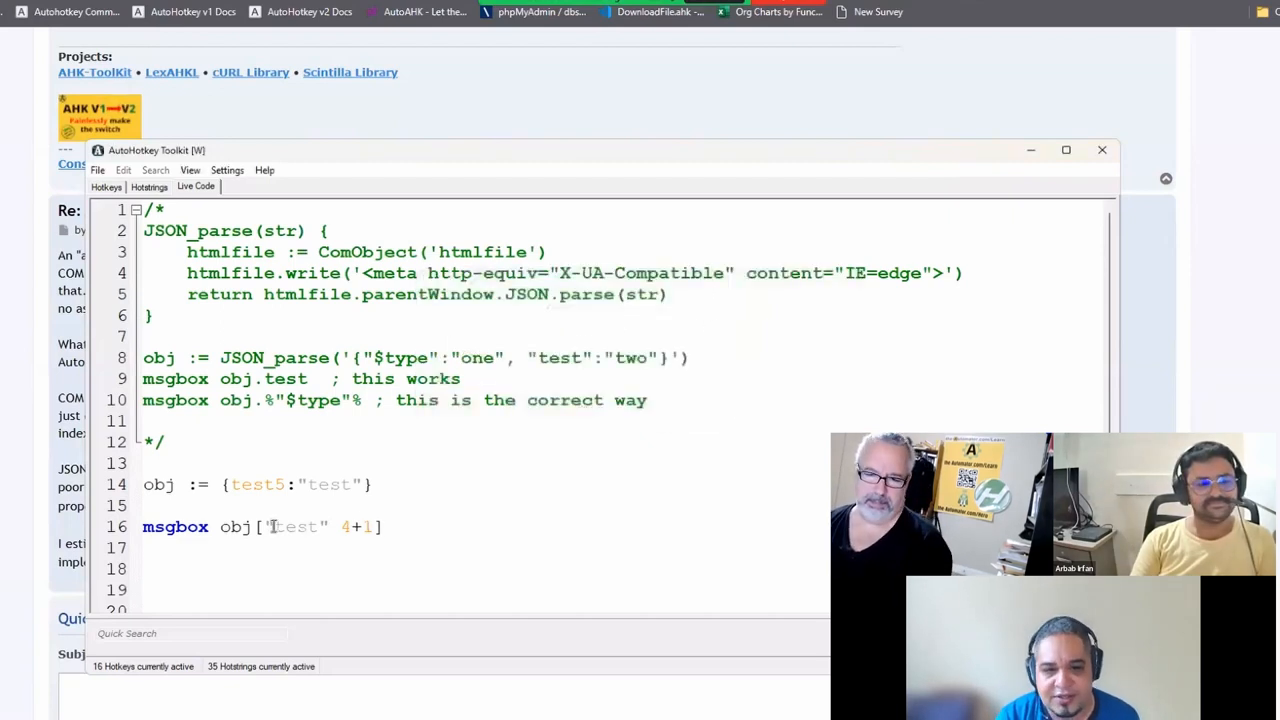
left_click_drag(268, 527, 358, 527)
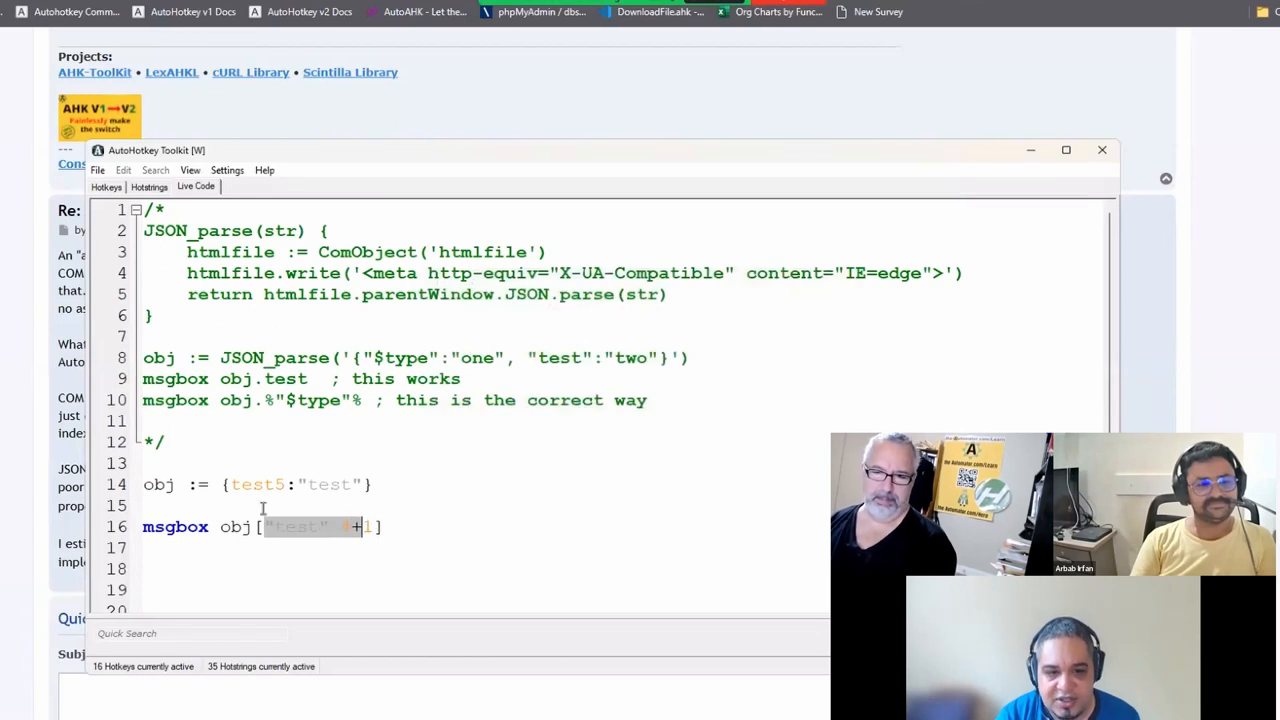
mouse_move(266, 538)
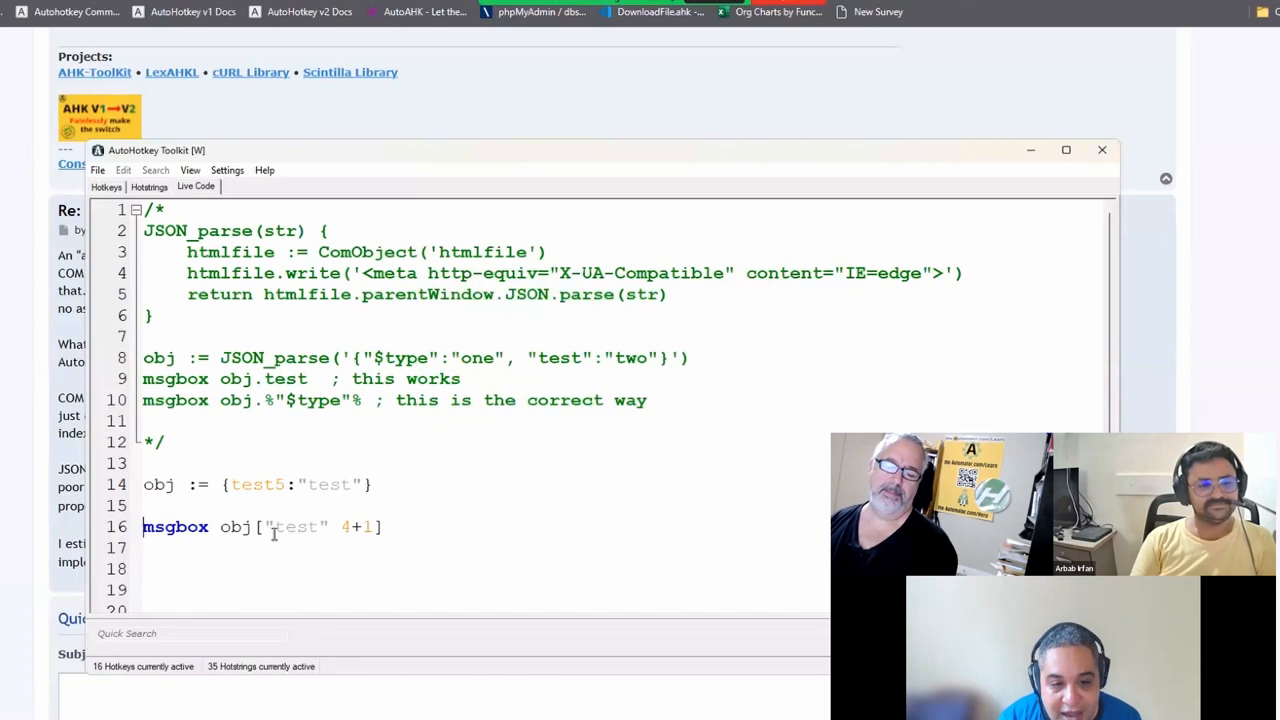
type(".")
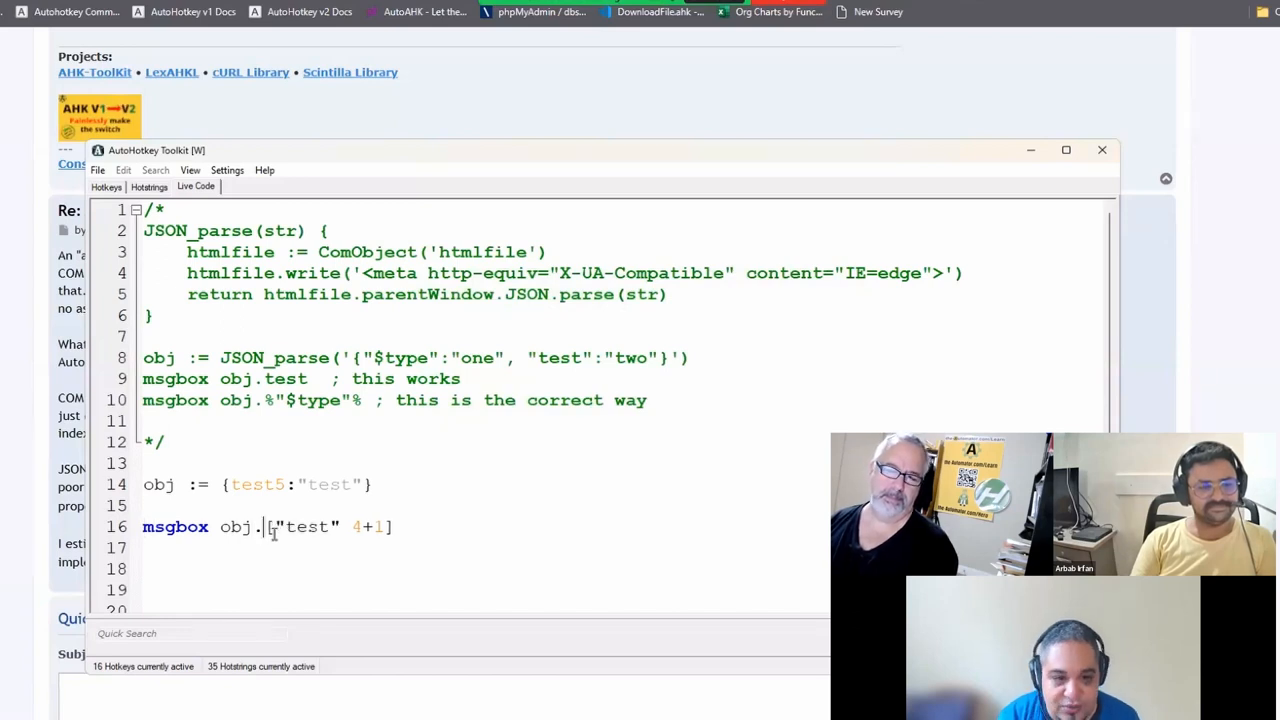
key("Backspace")
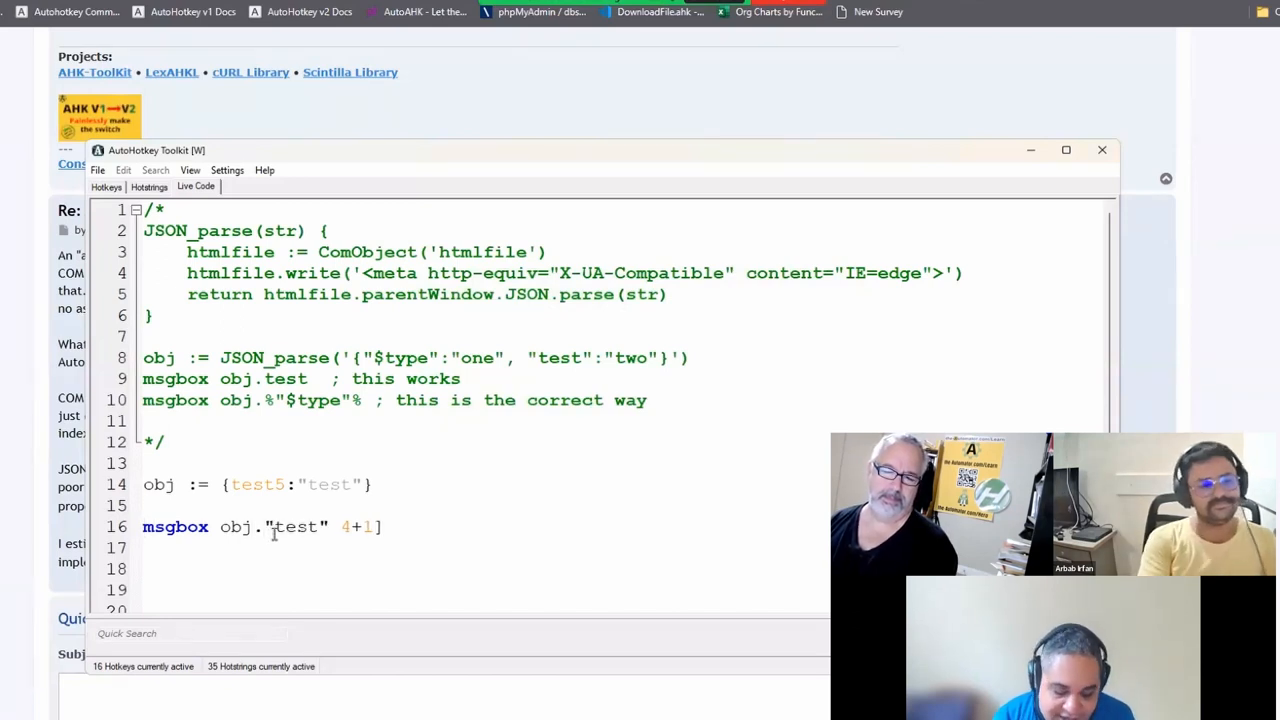
type("%")
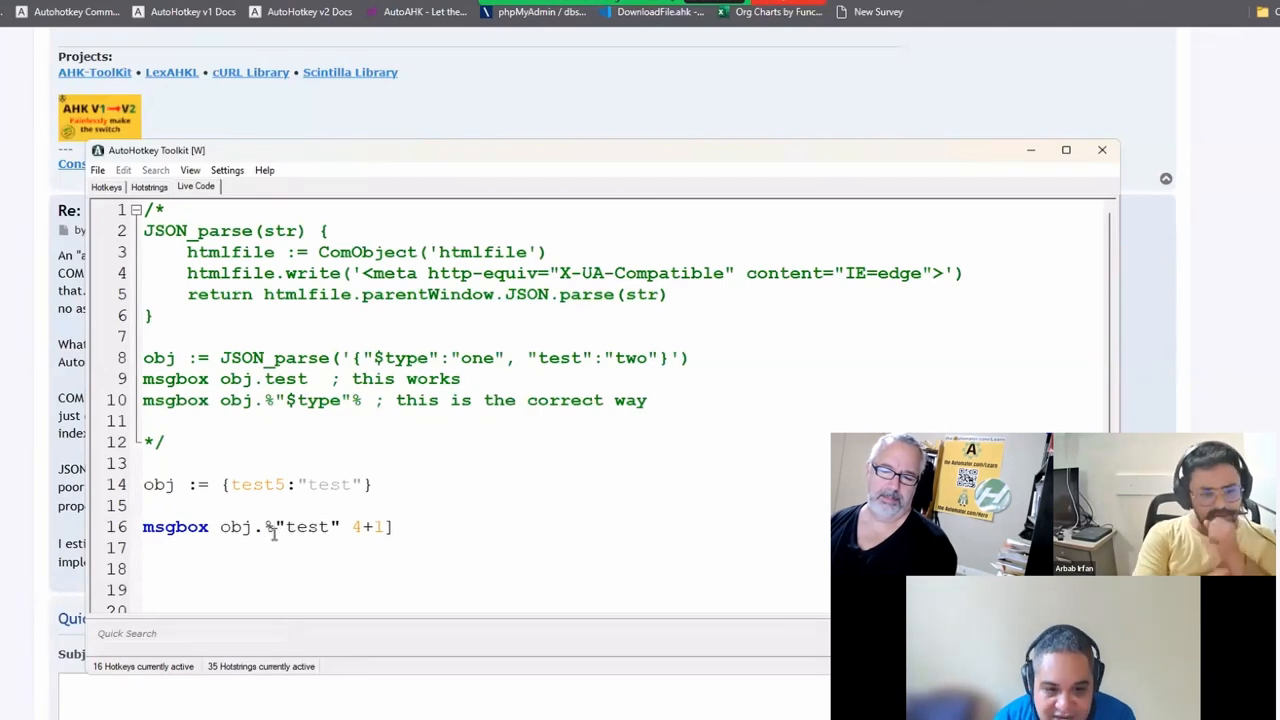
type("%")
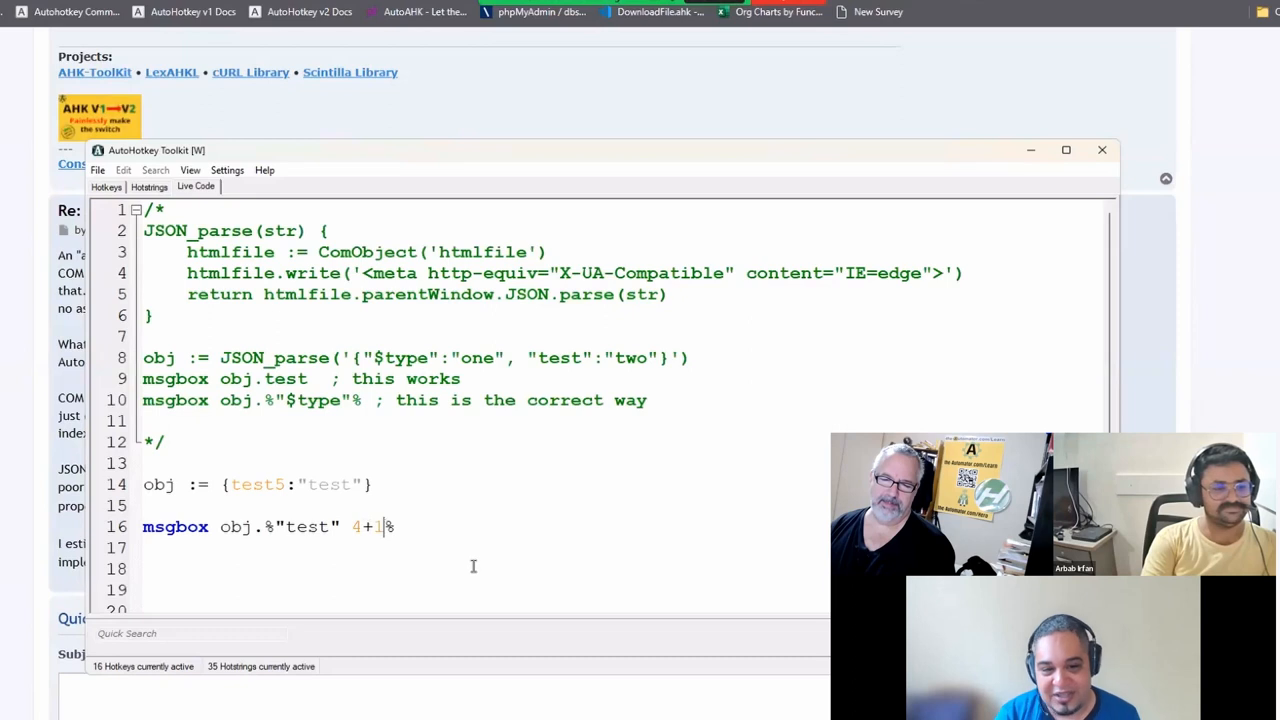
Try Func() + asdf on line 16, then replace it so the msgbox reads obj.%var%
type("F")
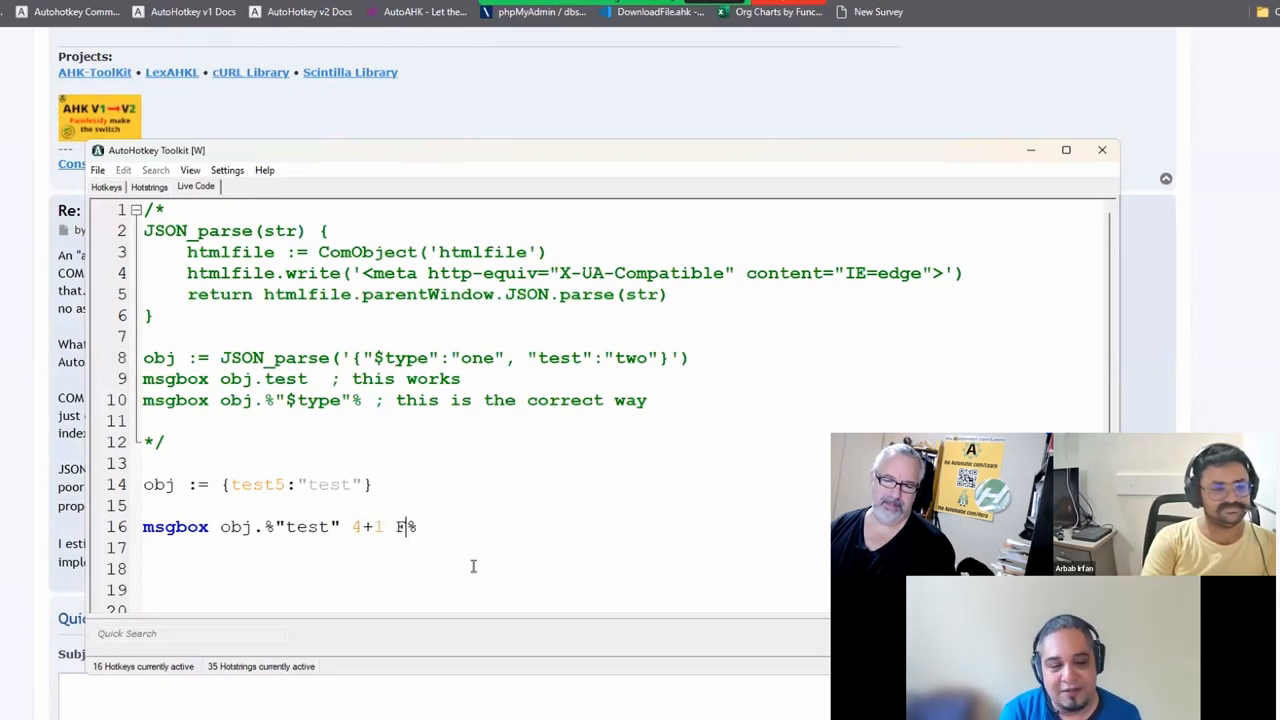
type("unc*")
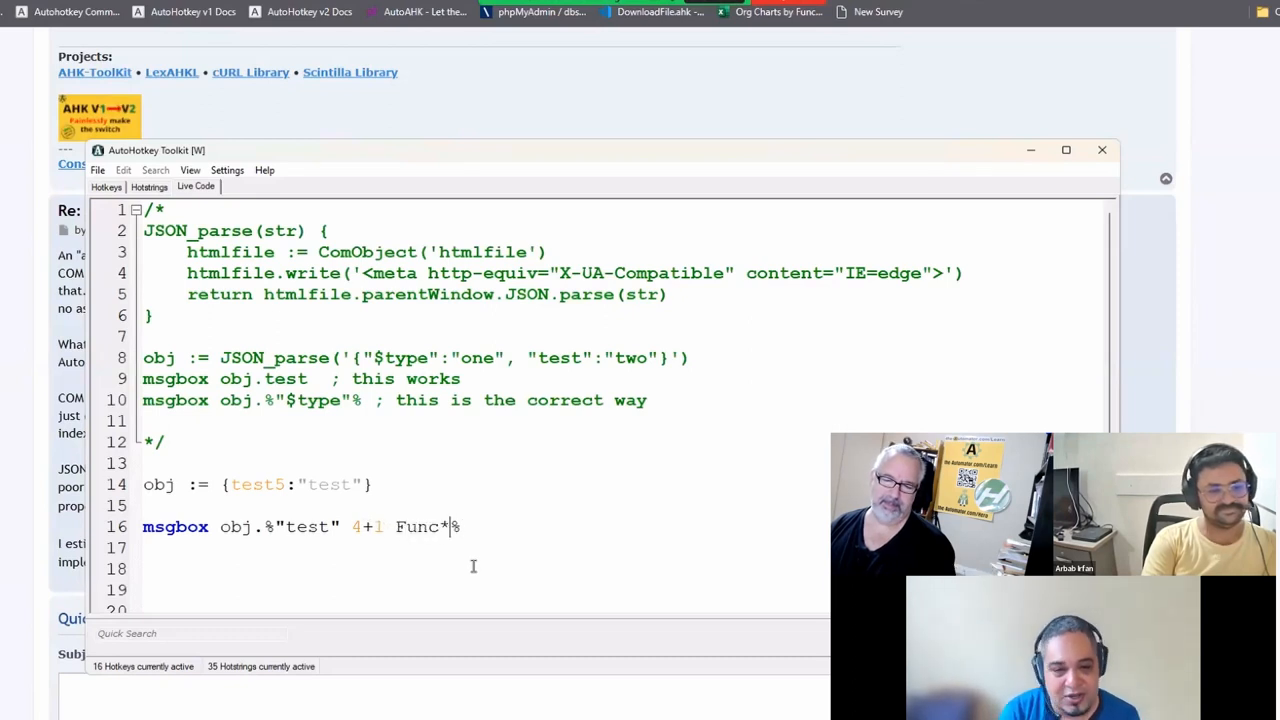
type("() + asdf")
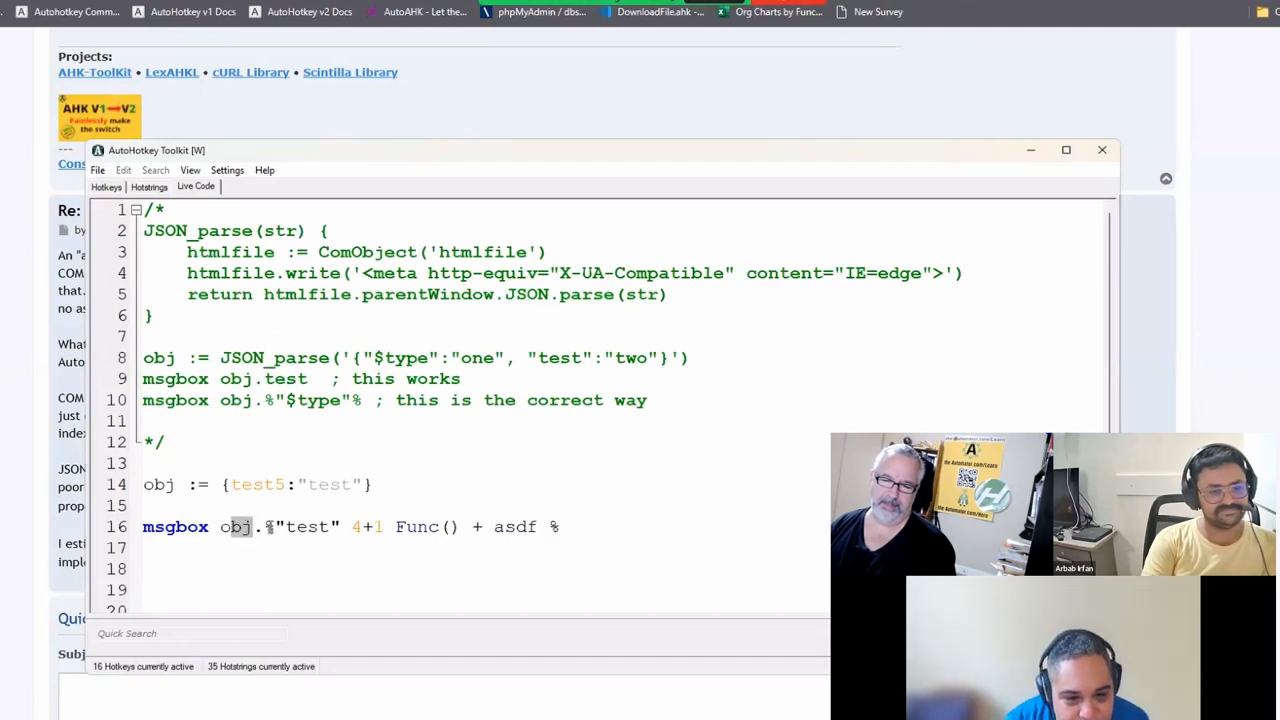
left_click_drag(266, 527, 560, 527)
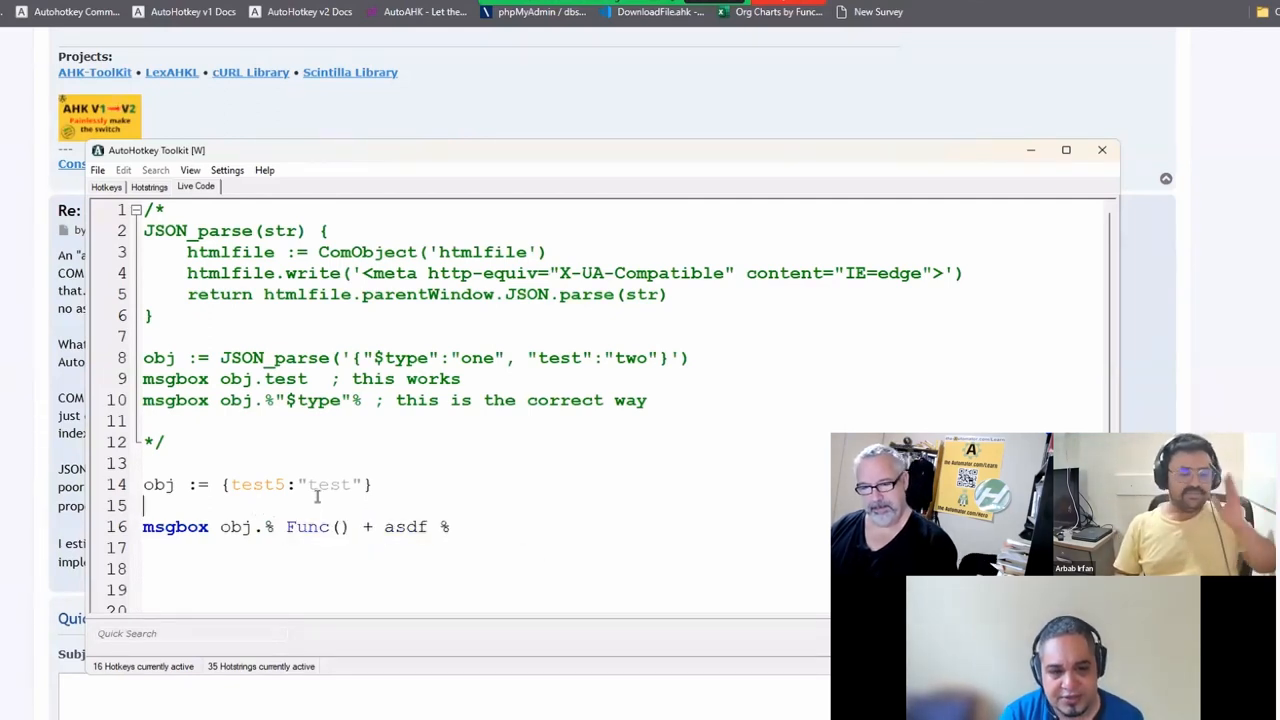
type("var :")
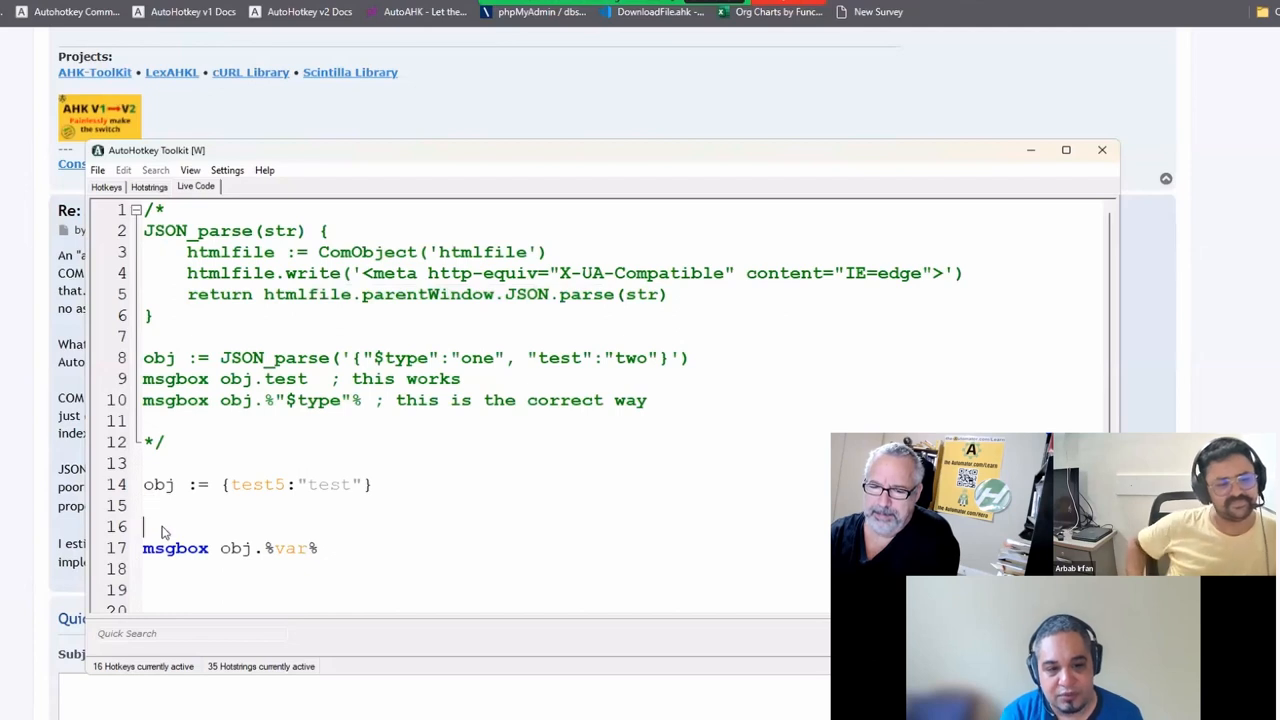
Wrap the msgbox in a loop block using %a_index - 1% as the property name
type("loop")
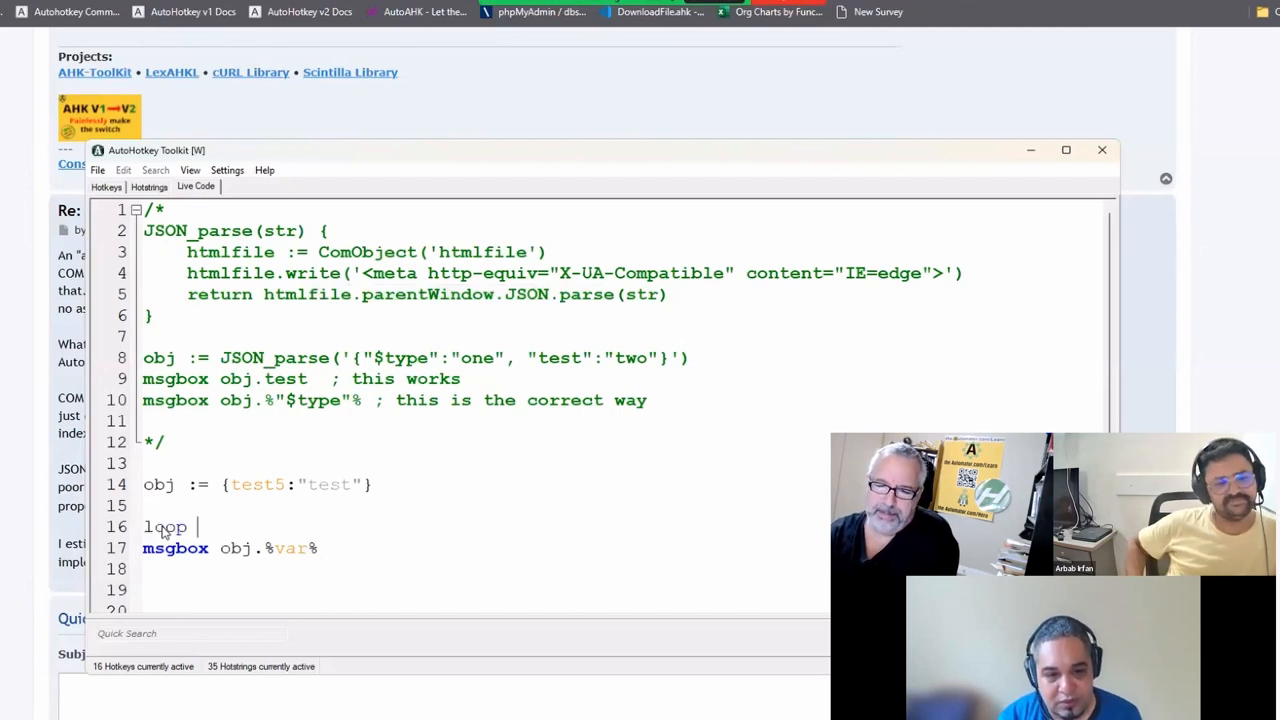
type("{")
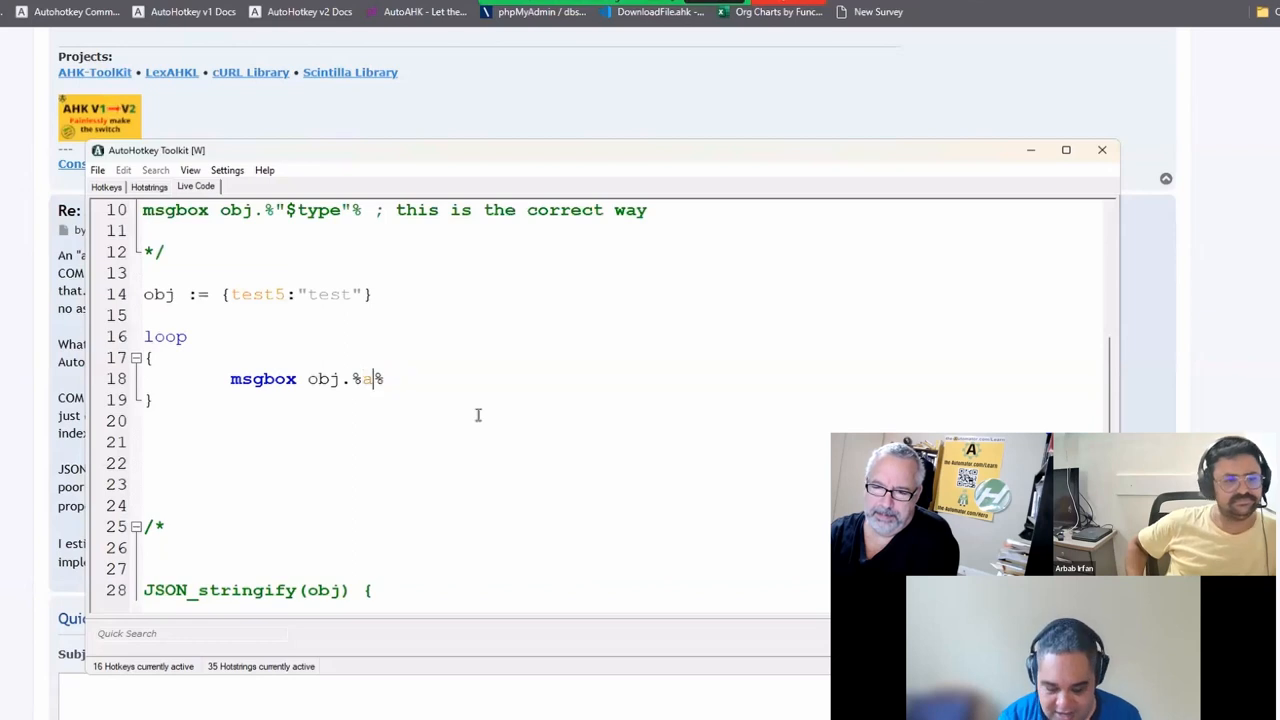
type("_index - 1")
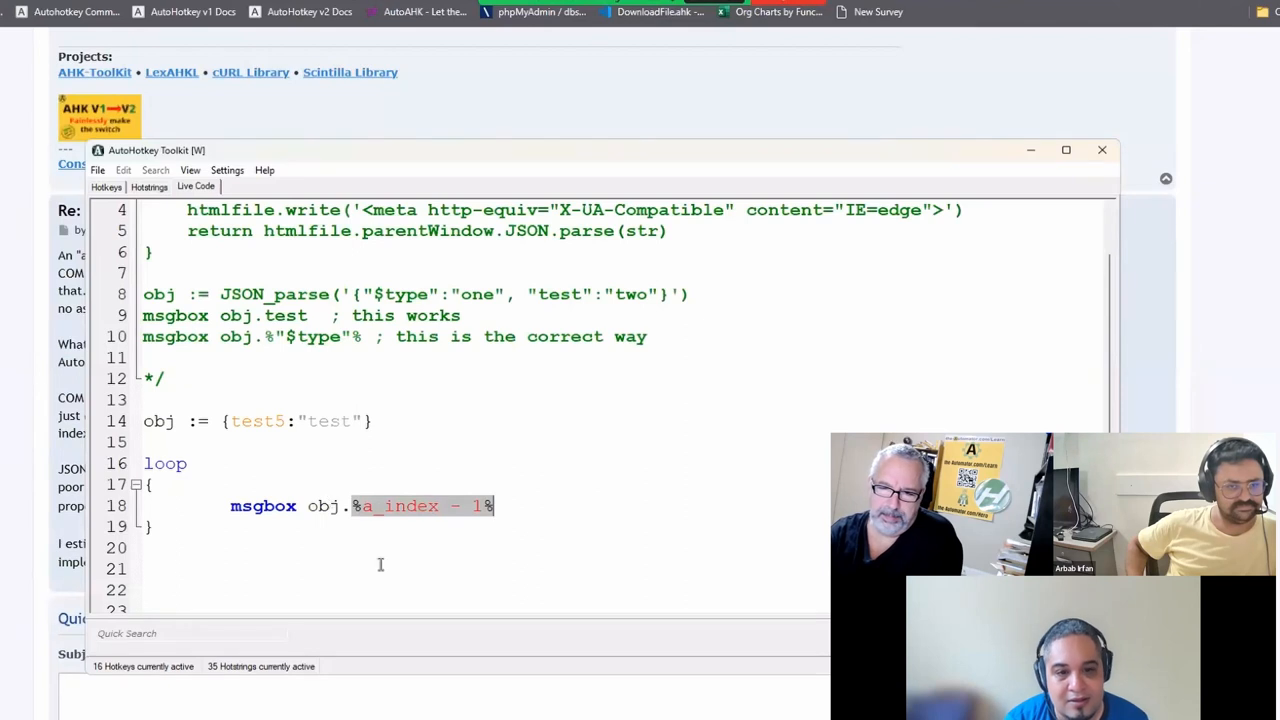
Change the loop to a for loop, then reactivate the JSON_parse code with its $type msgbox commented
double_click(323, 506)
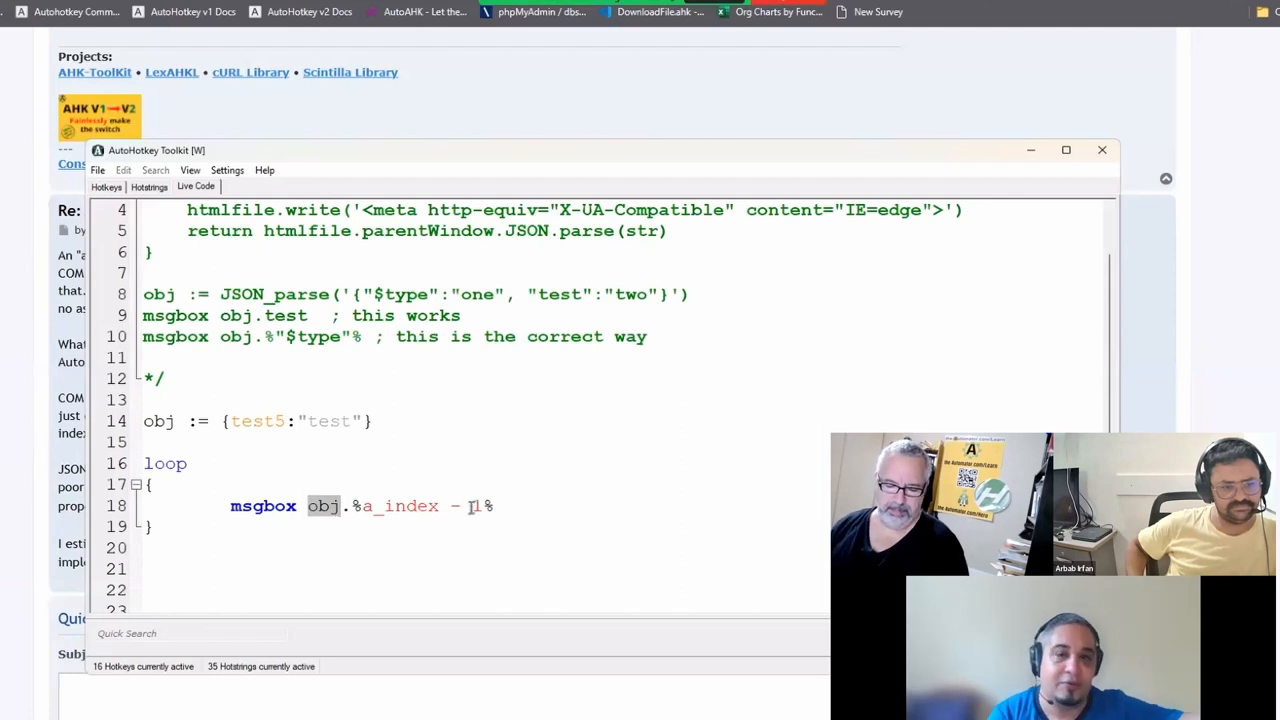
double_click(400, 505)
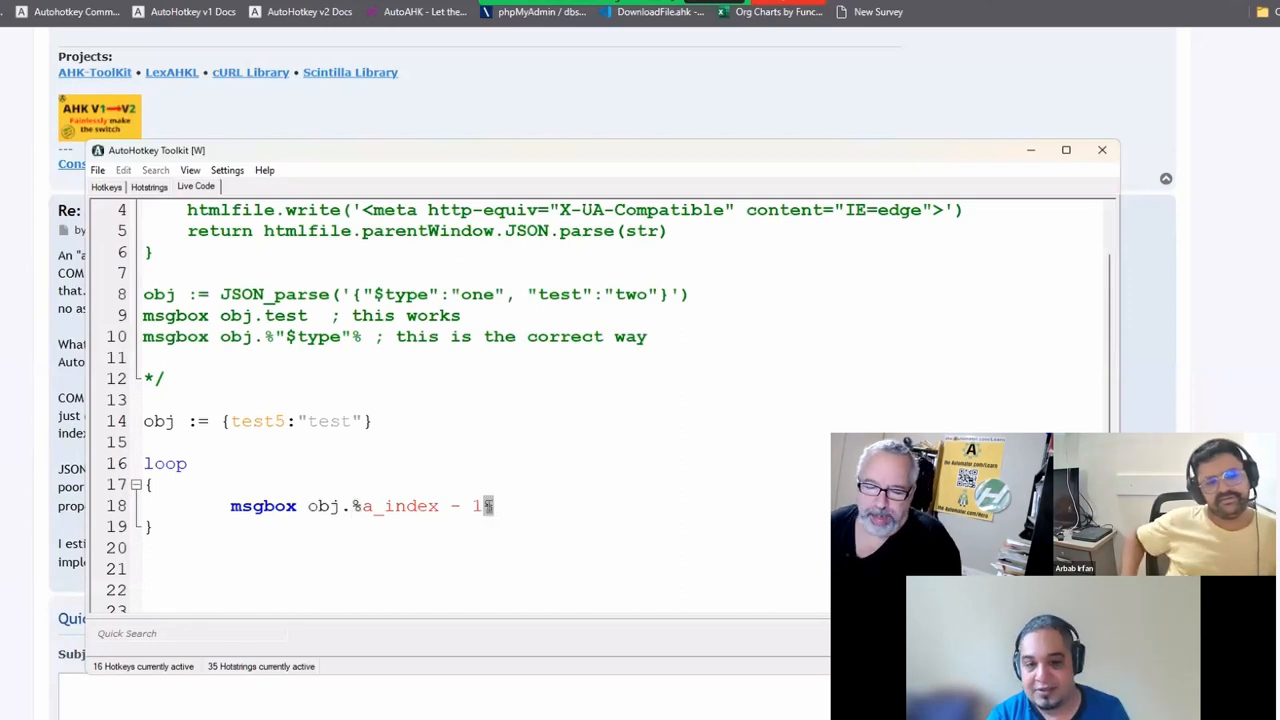
left_click_drag(353, 505, 494, 505)
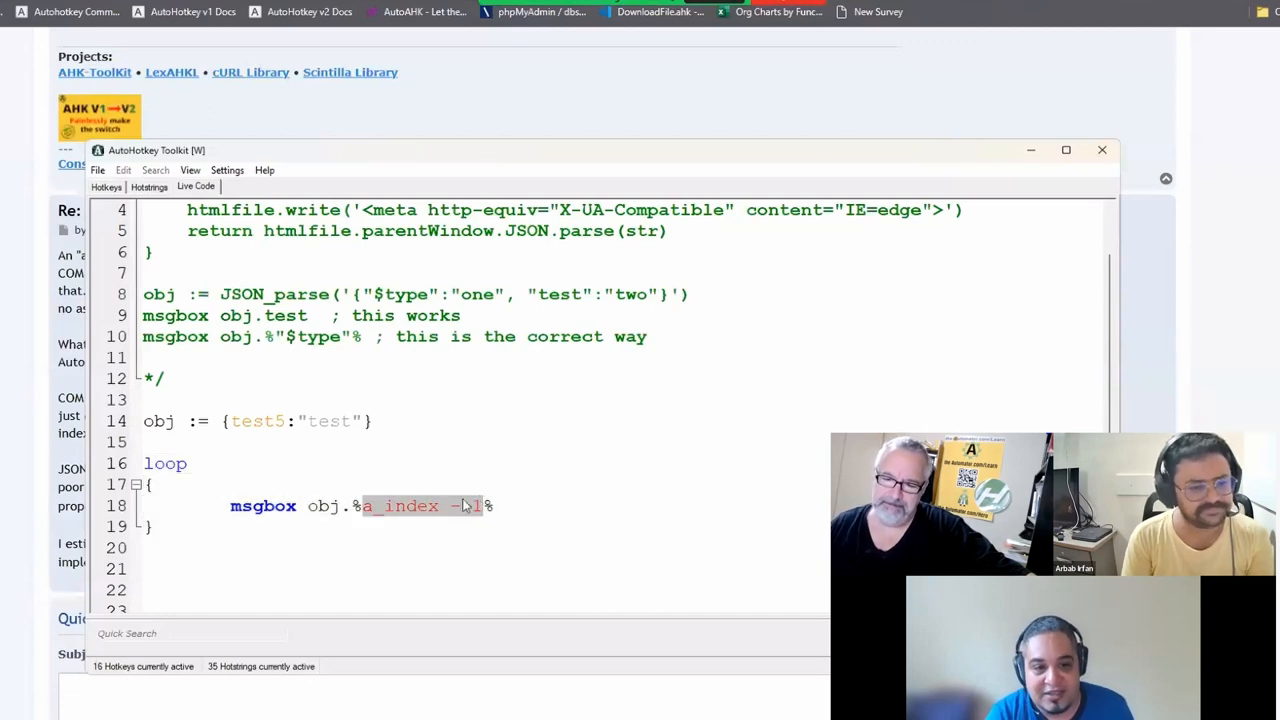
type("for")
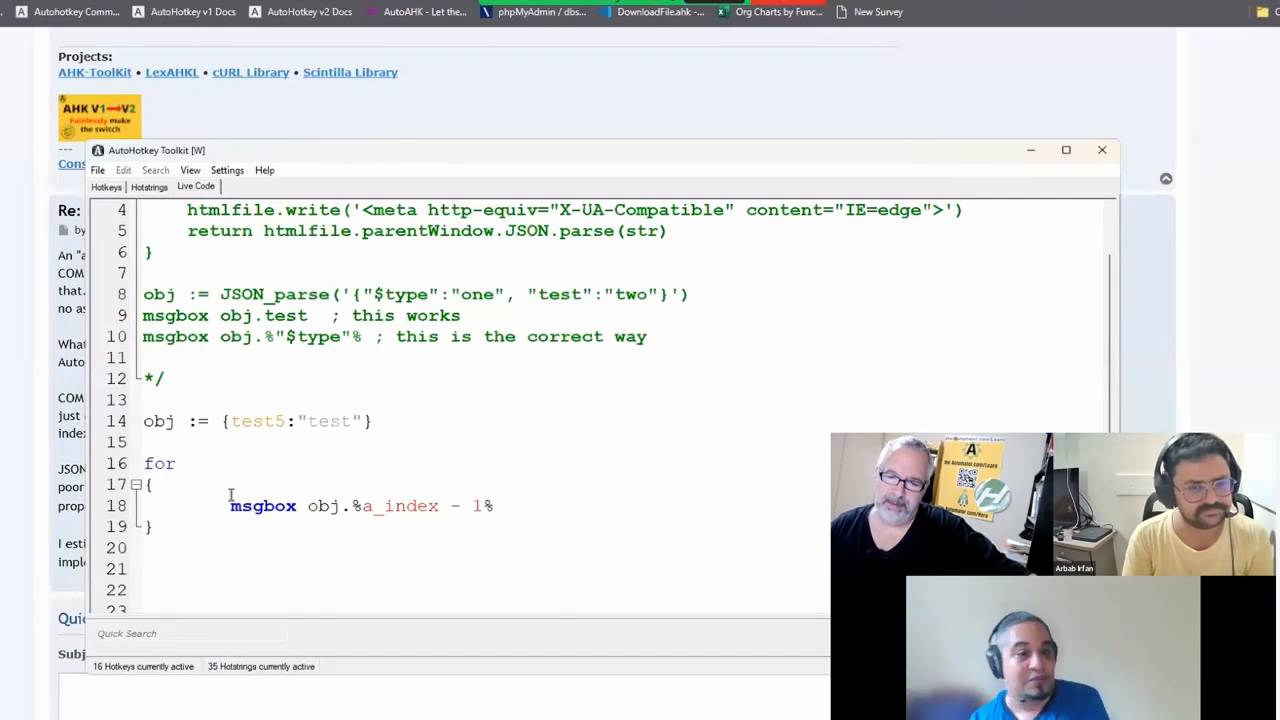
type("va")
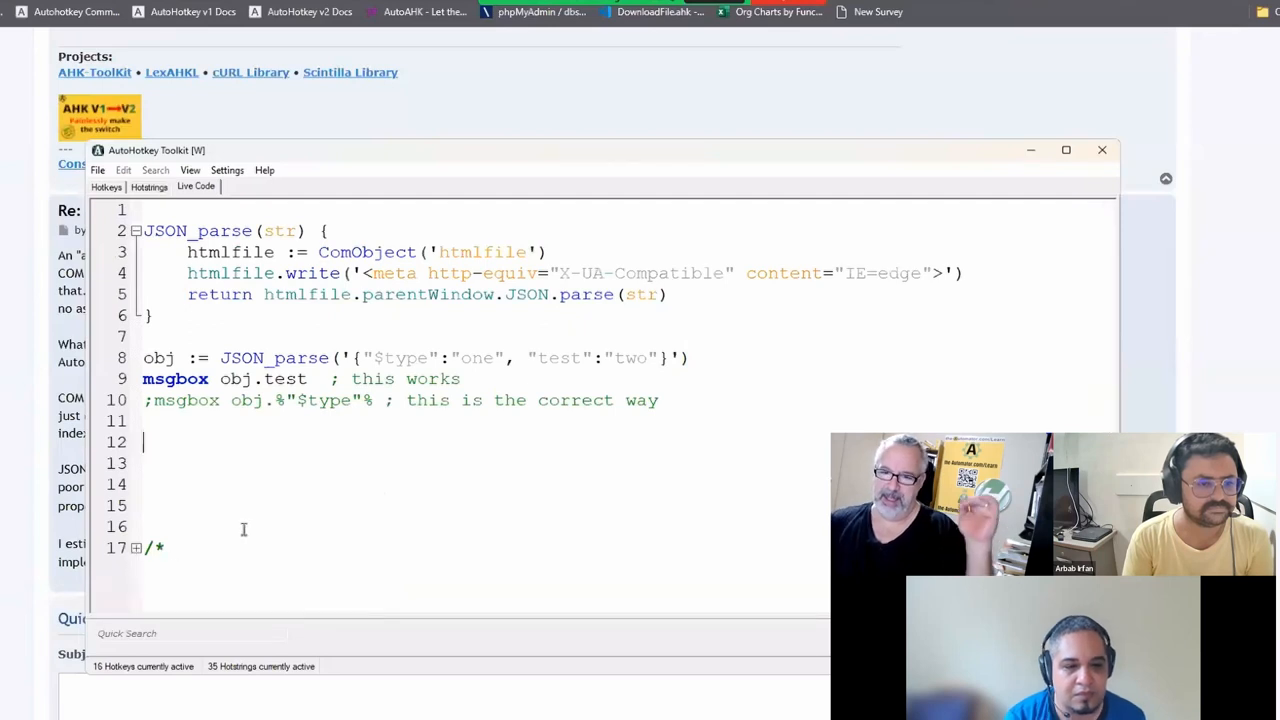
double_click(284, 378)
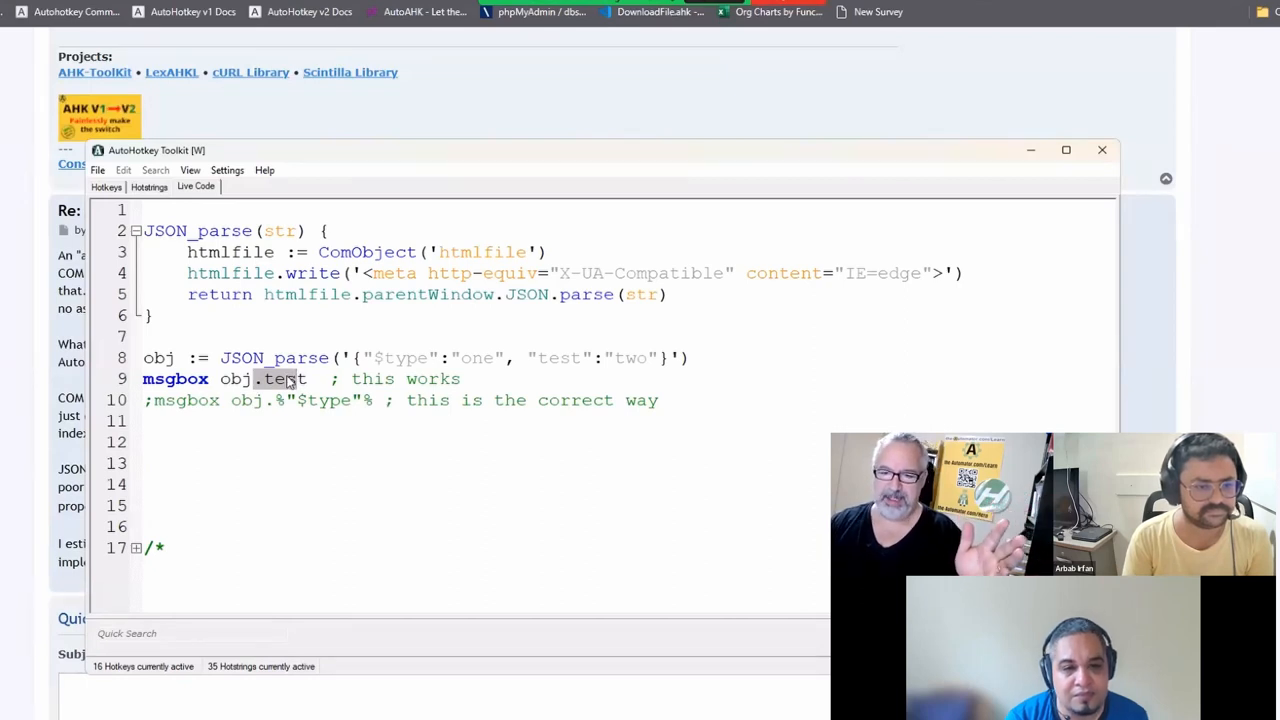
left_click(372, 357)
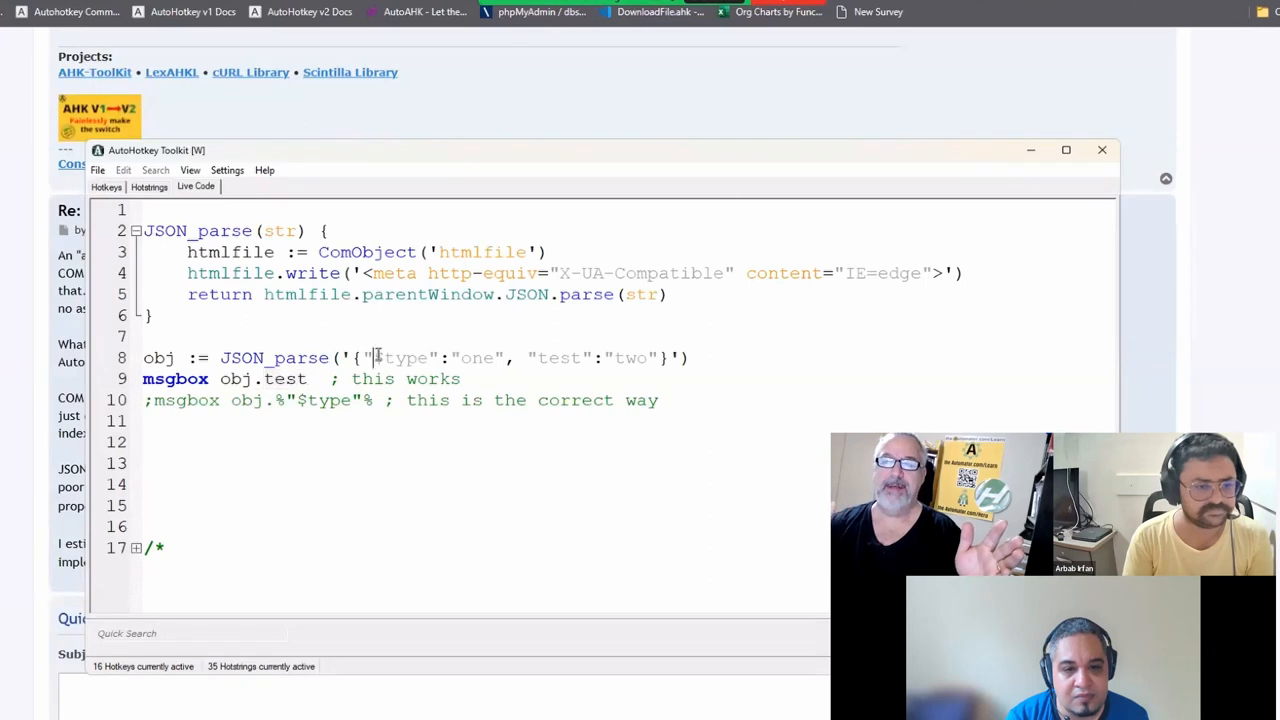
double_click(400, 357)
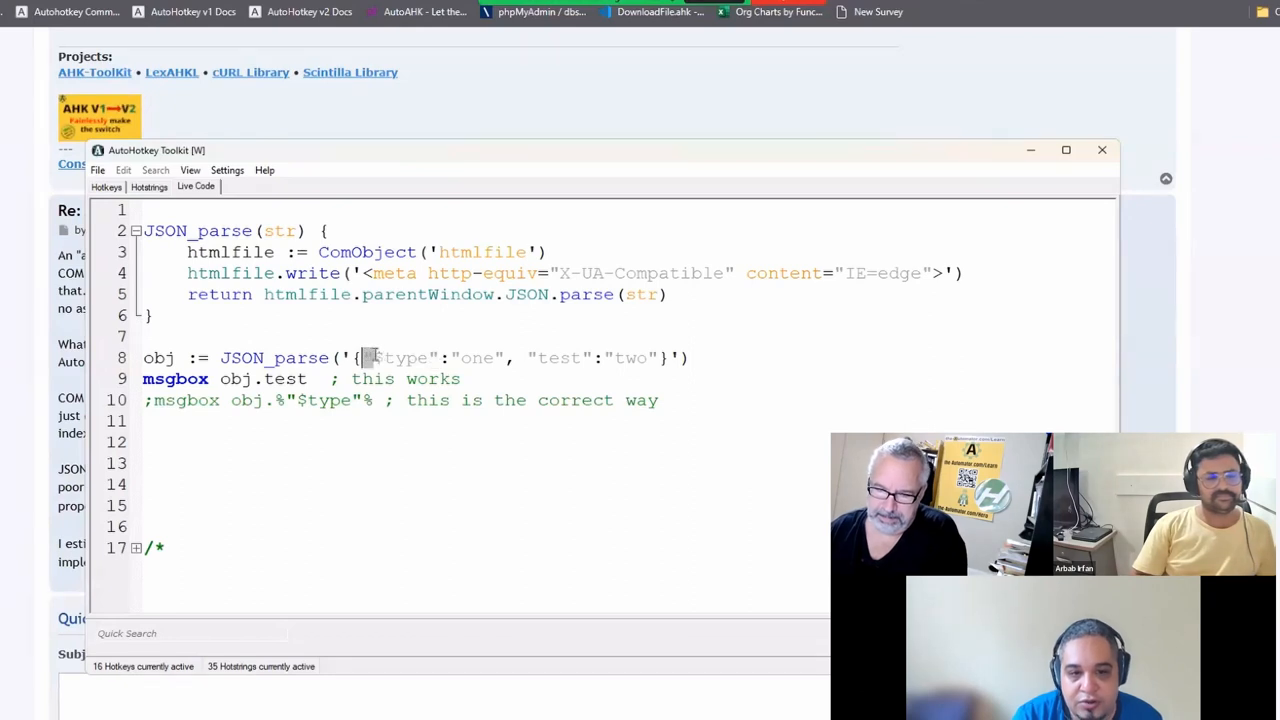
double_click(398, 357)
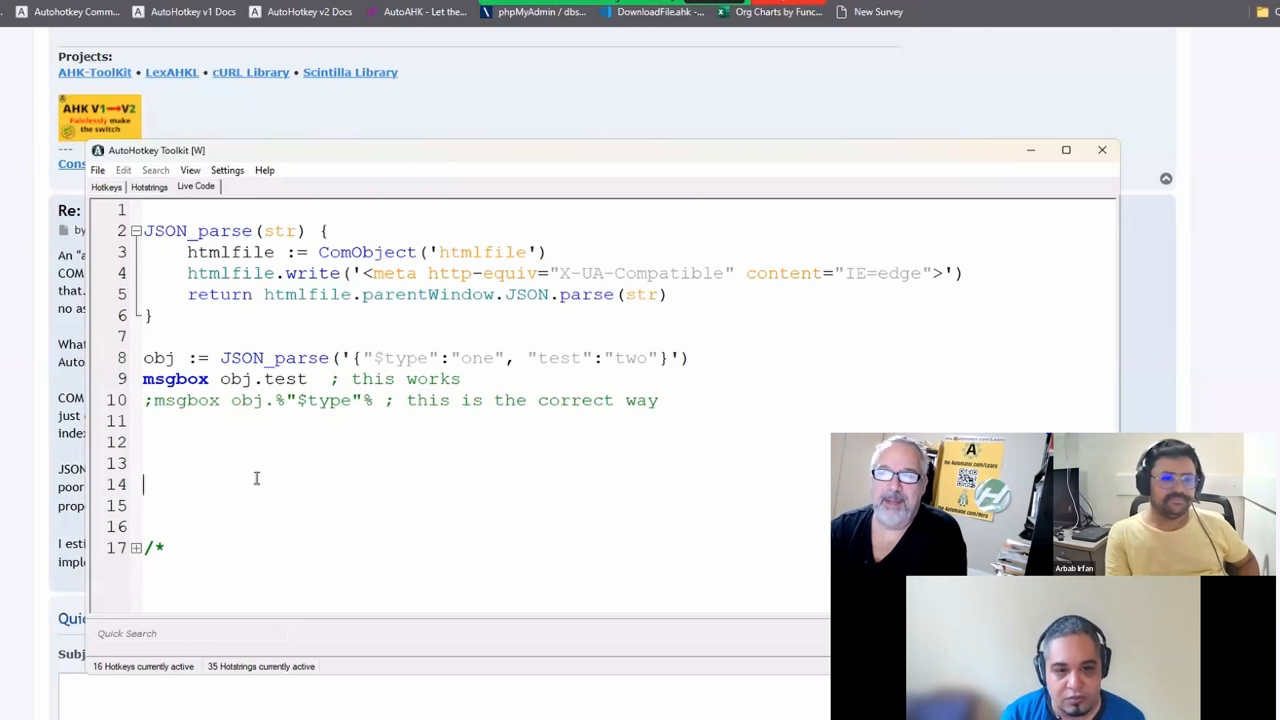
Define obj := {1test:"test"} and add msgbox obj.1test below it
type("obj :=")
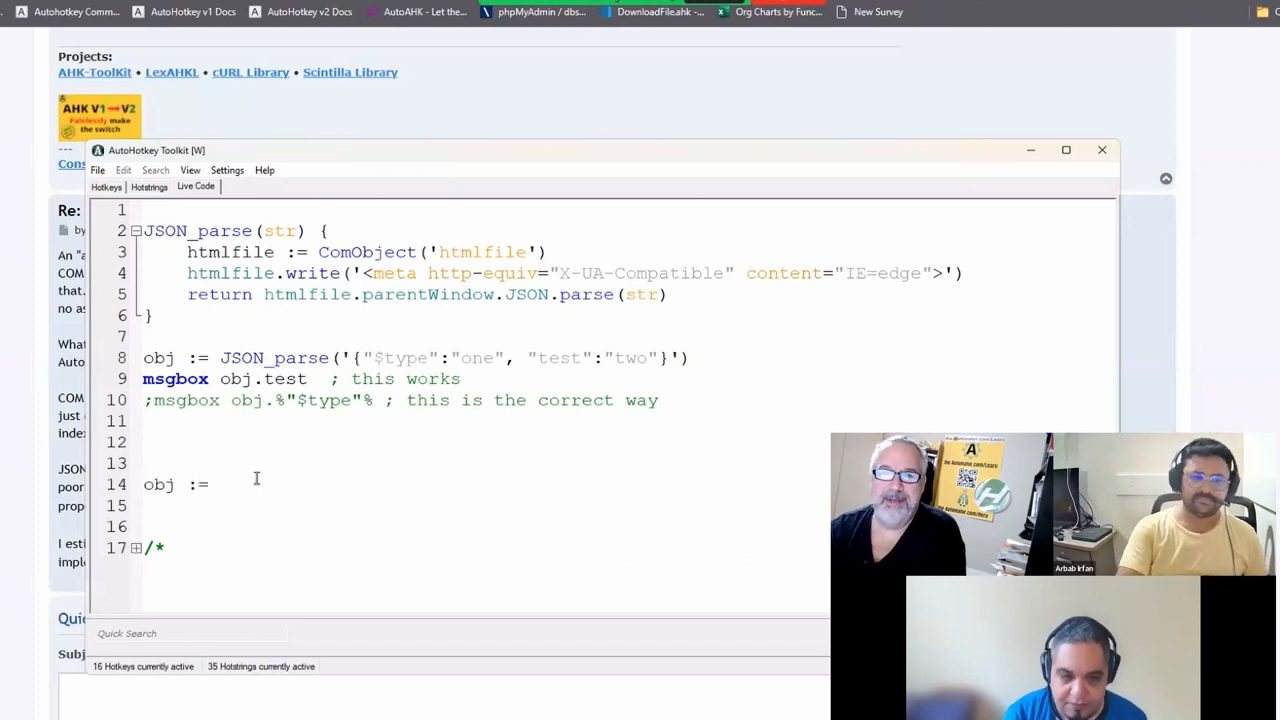
type("{1}")
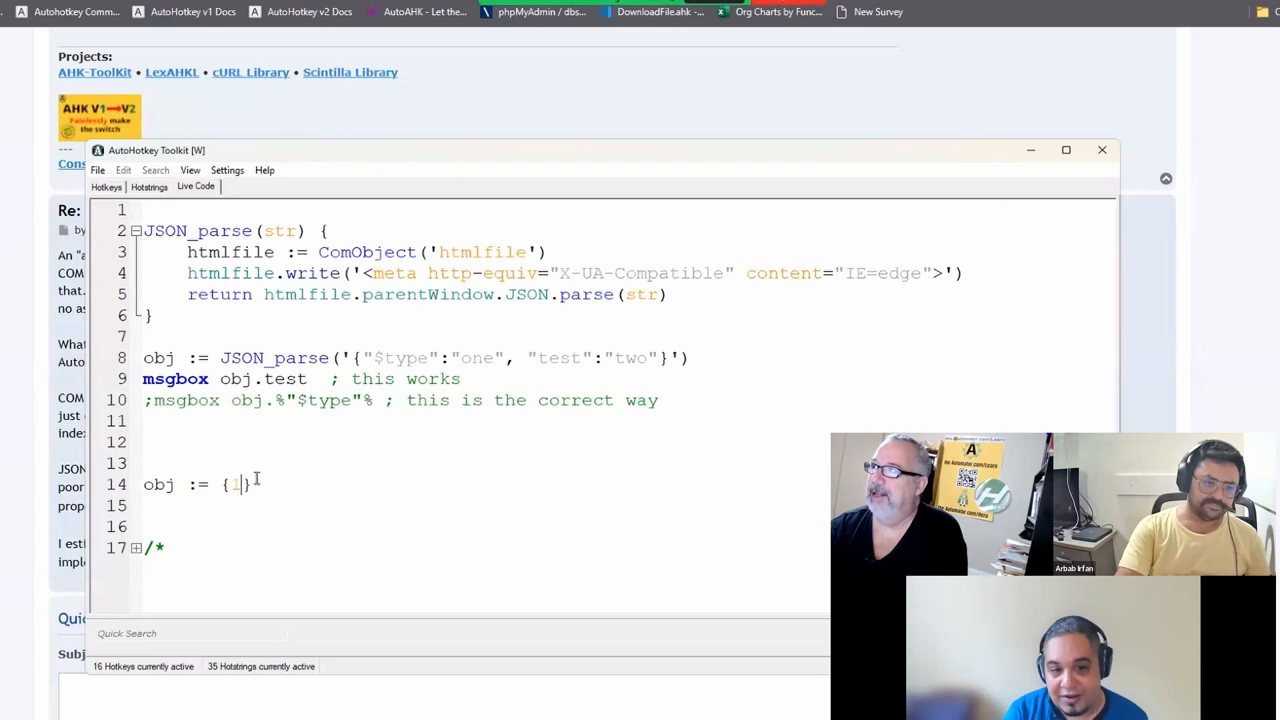
type("test:\"test")
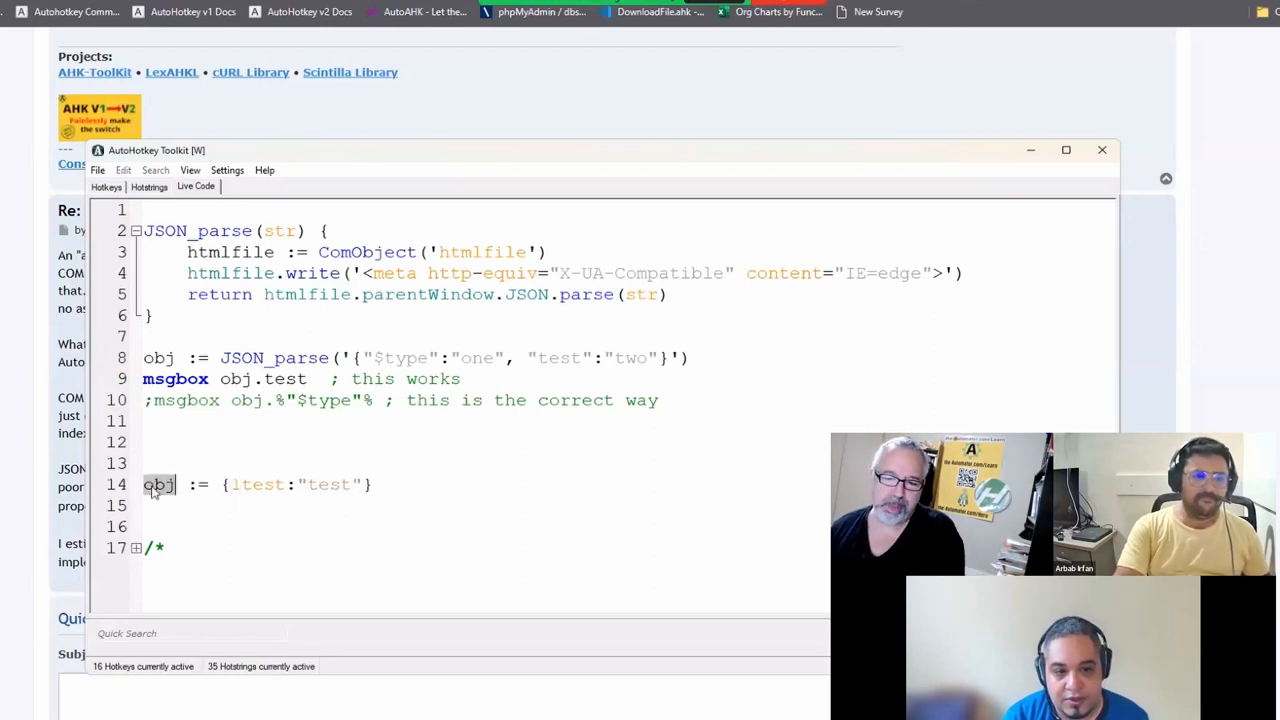
type("obj.1test")
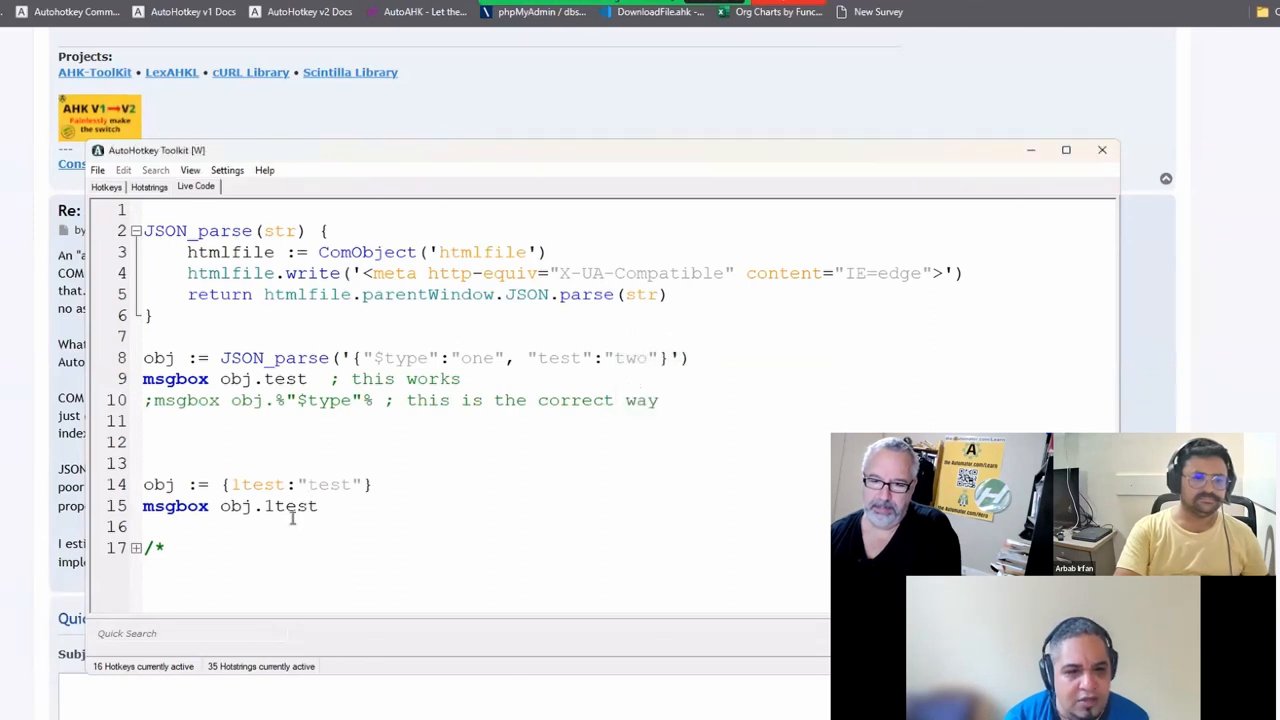
On line 12, add 1var := "Test" followed by msgbox 1var
left_click(266, 505)
type("1")
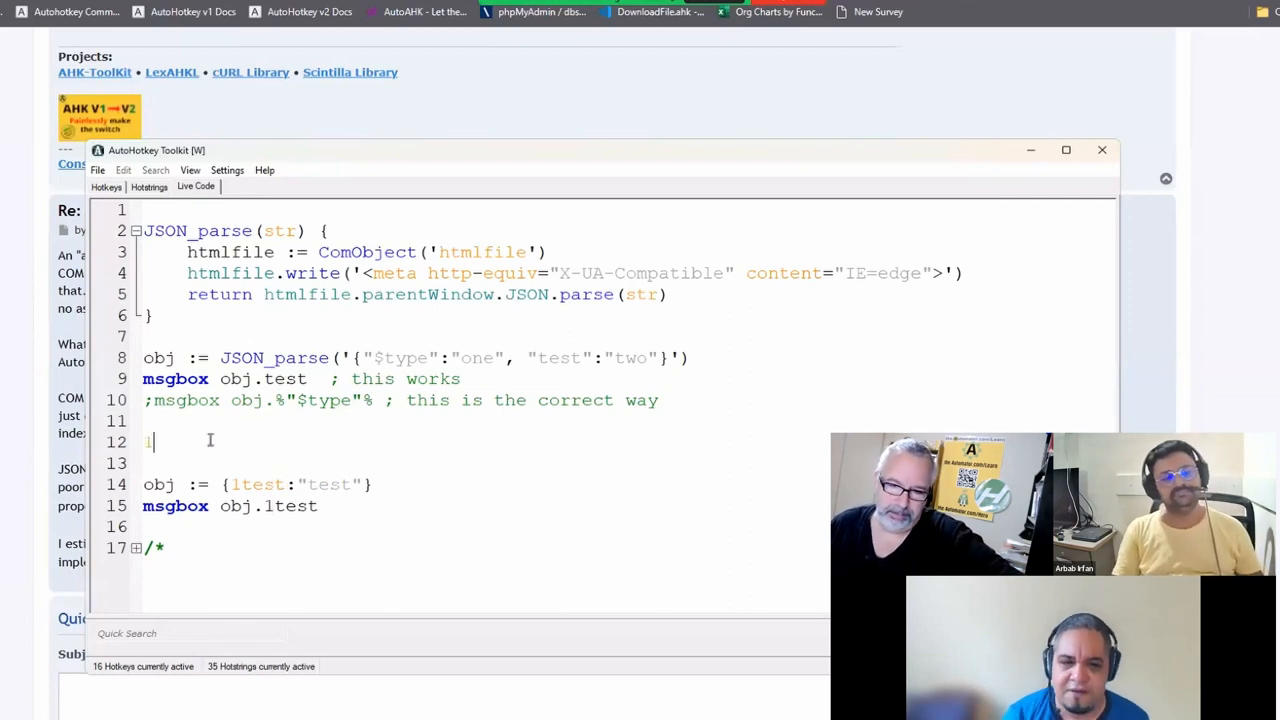
type("var := \"Tes")
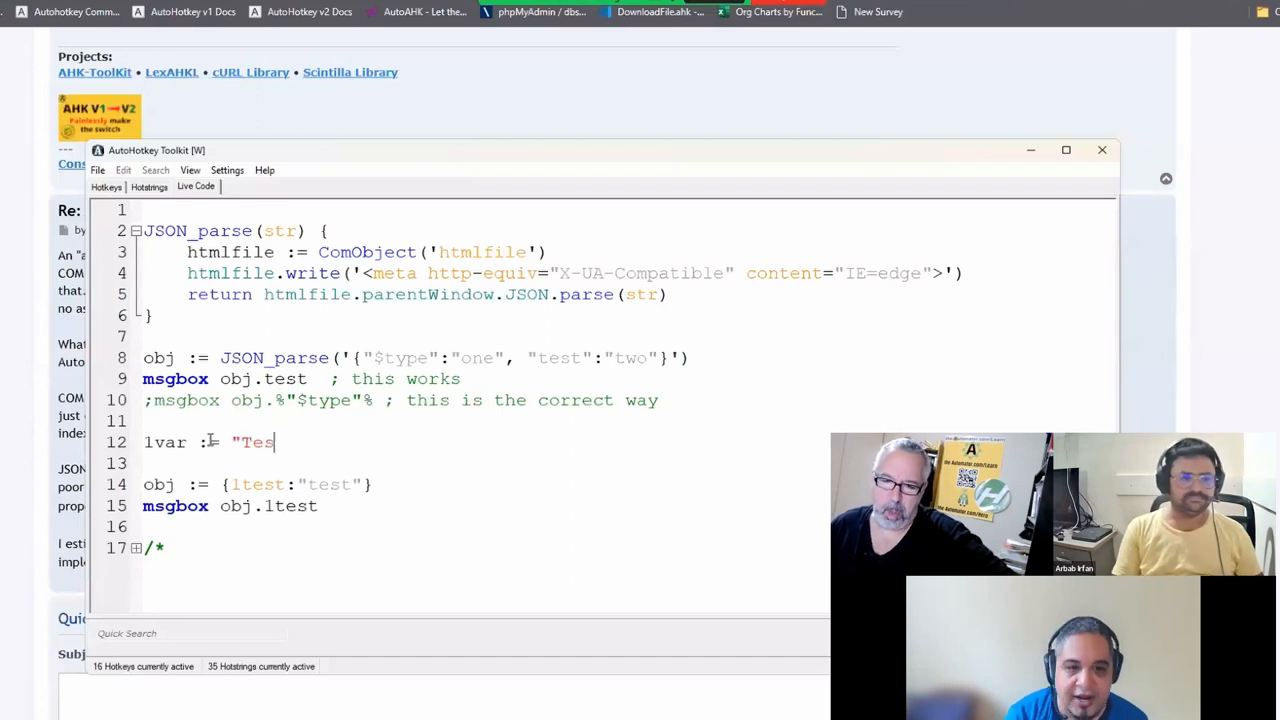
type("t\"")
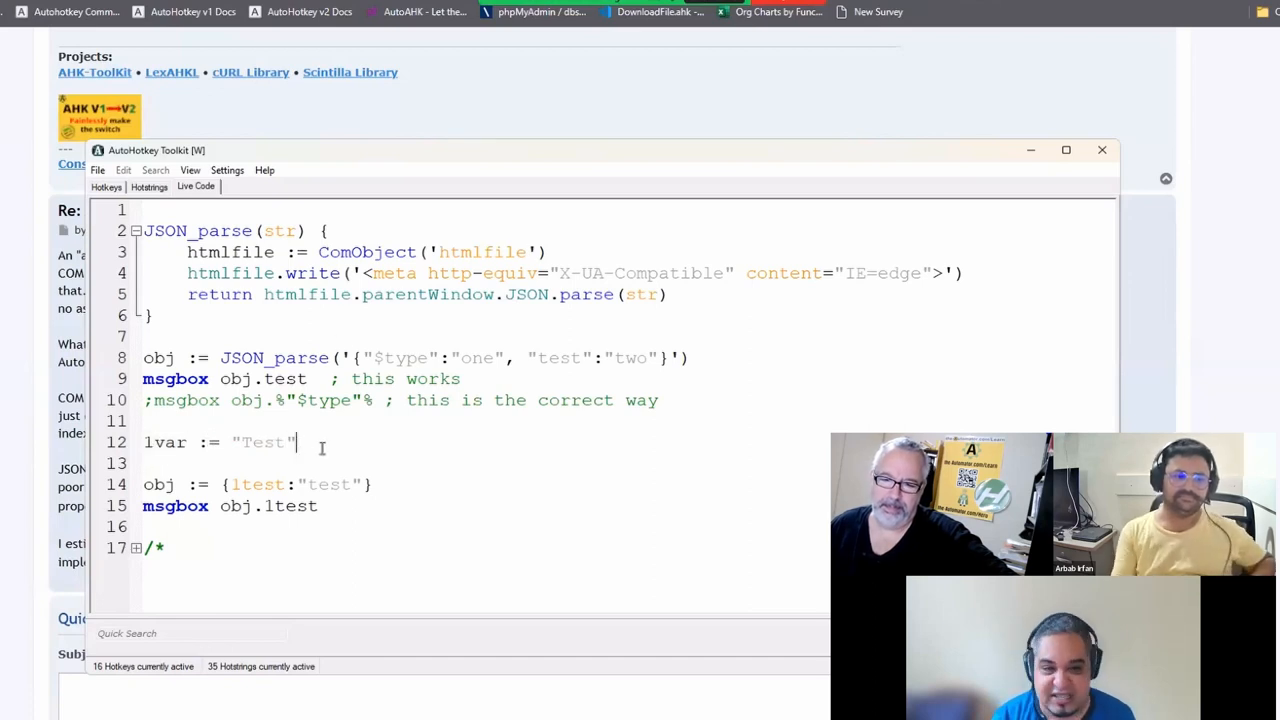
type("msgbox l")
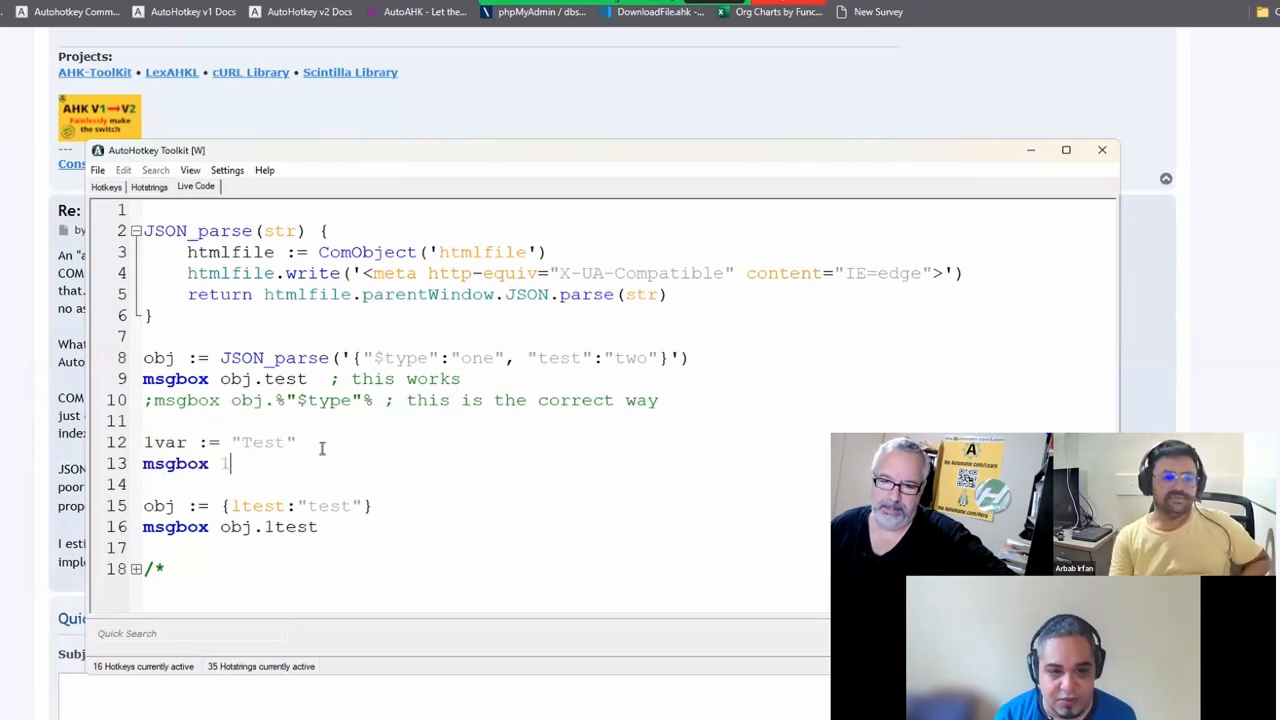
type("var")
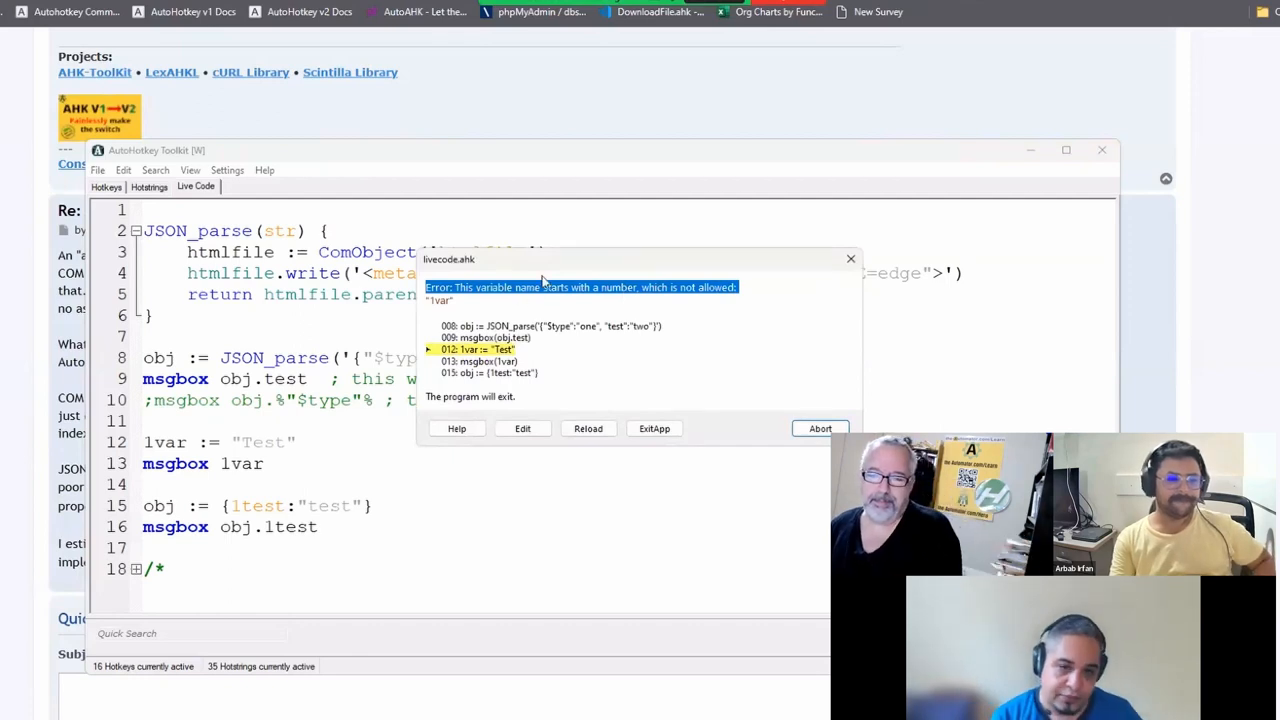
mouse_move(447, 283)
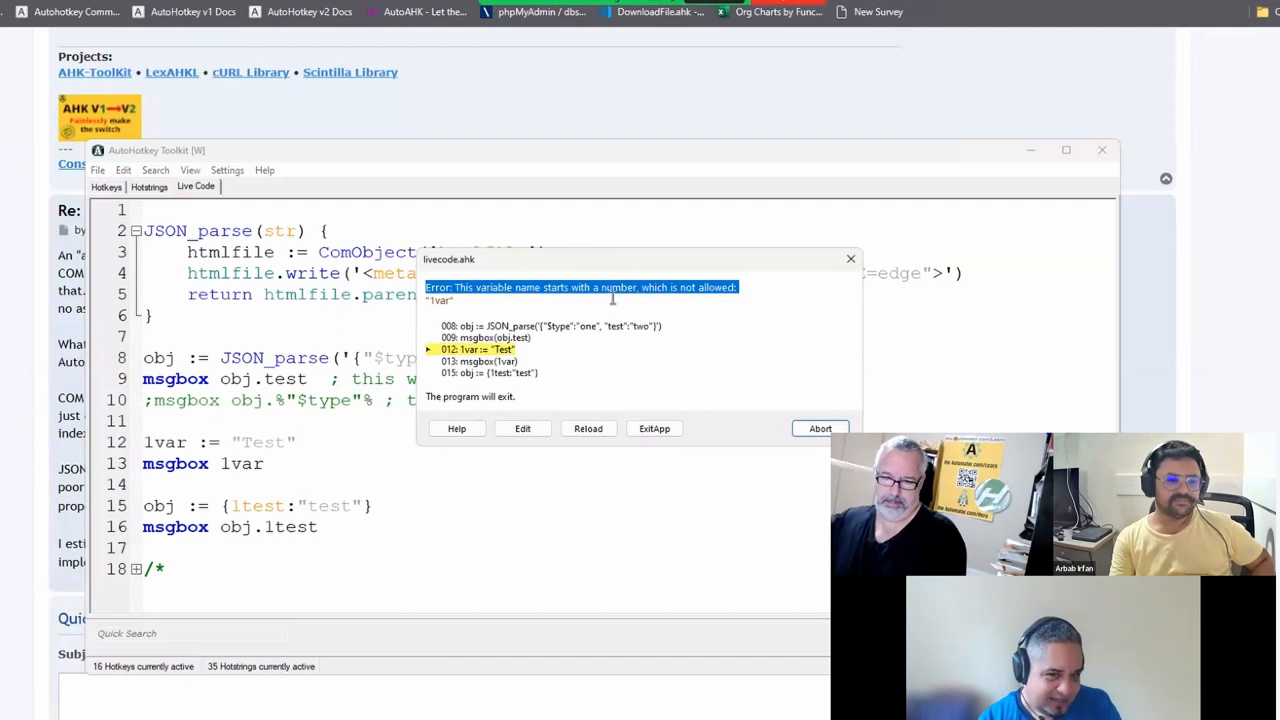
Read and close the variable-name-starts-with-number error dialog
left_click(819, 428)
type("😵")
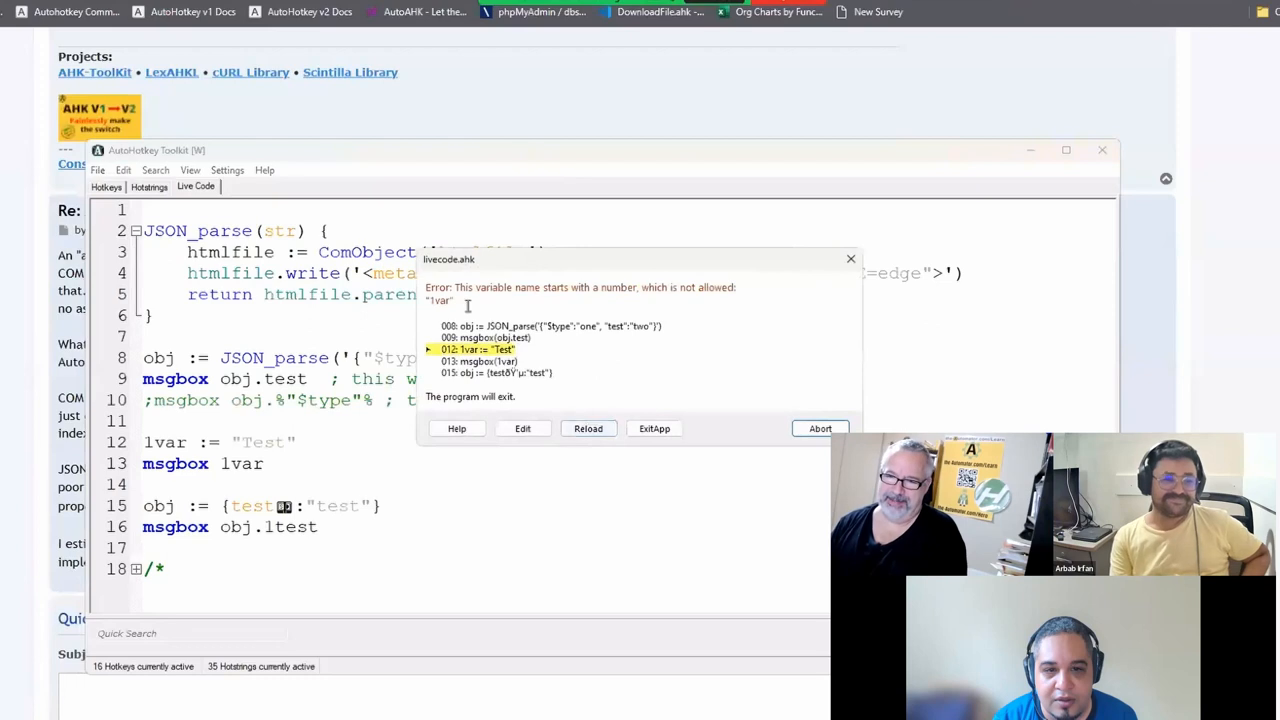
left_click(819, 428)
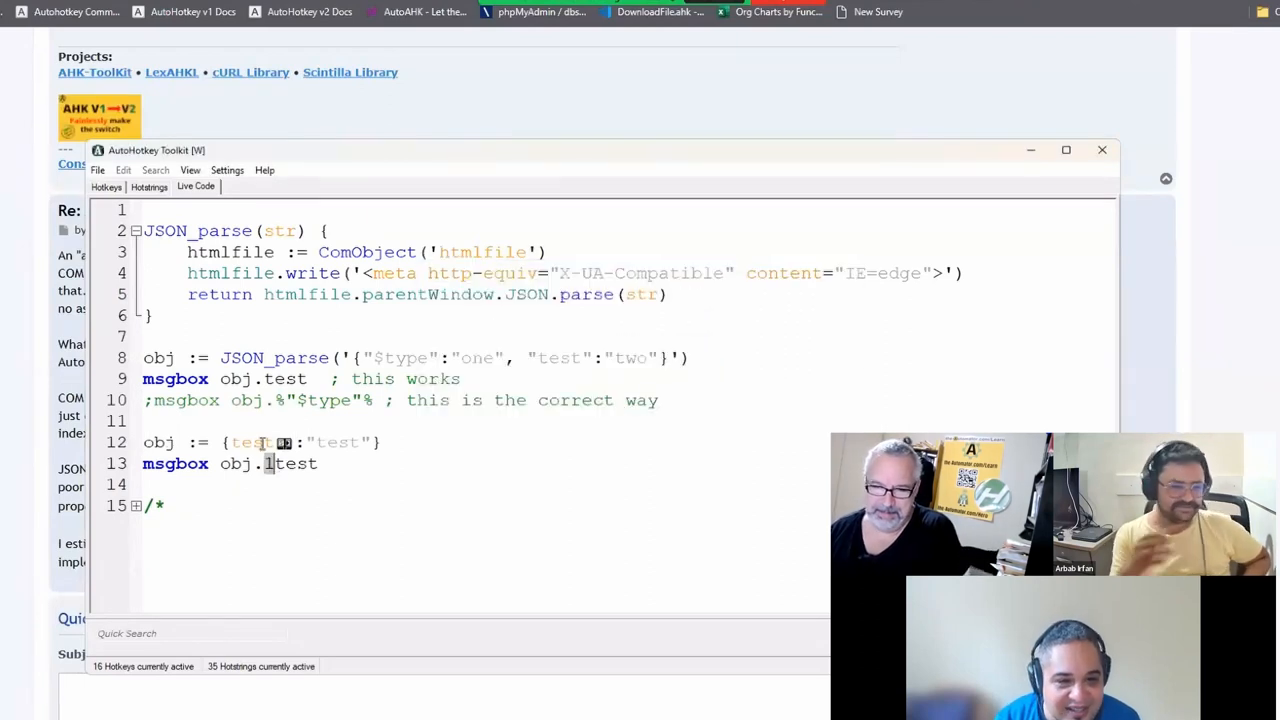
Replace line 13's 1test with the special-character test name, then highlight JSON and %"$type"%
double_click(289, 463)
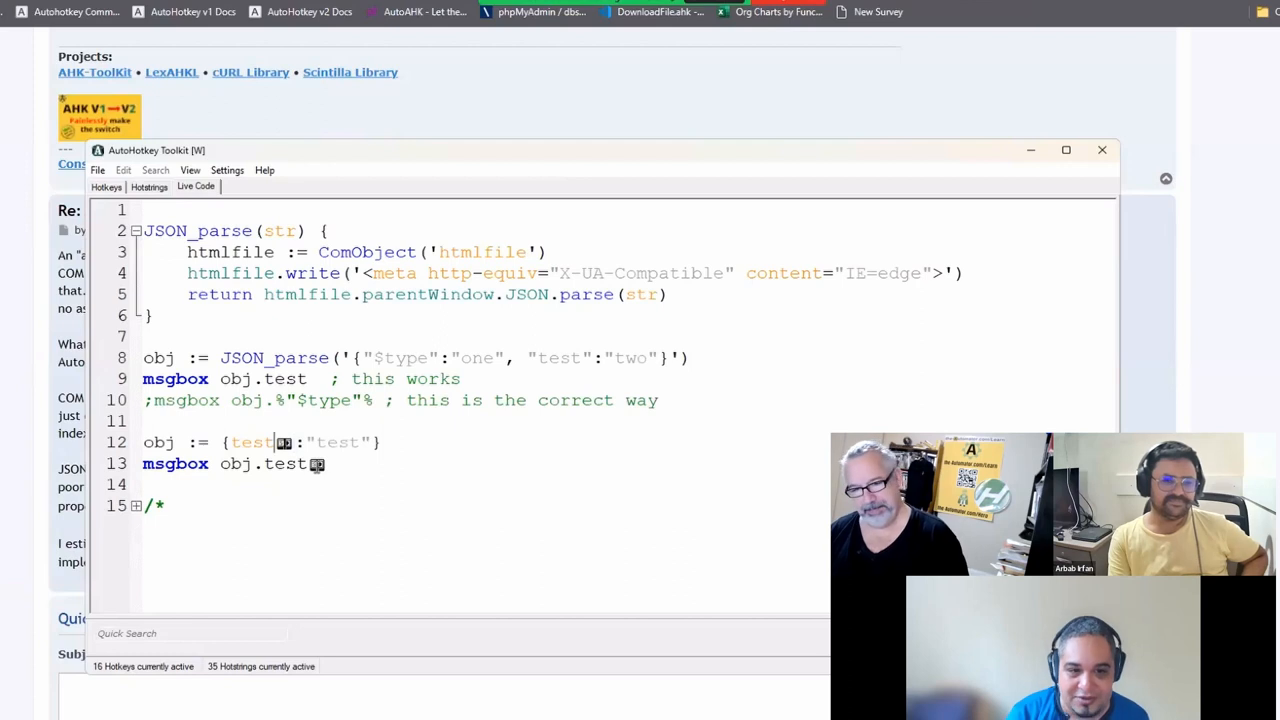
type("-")
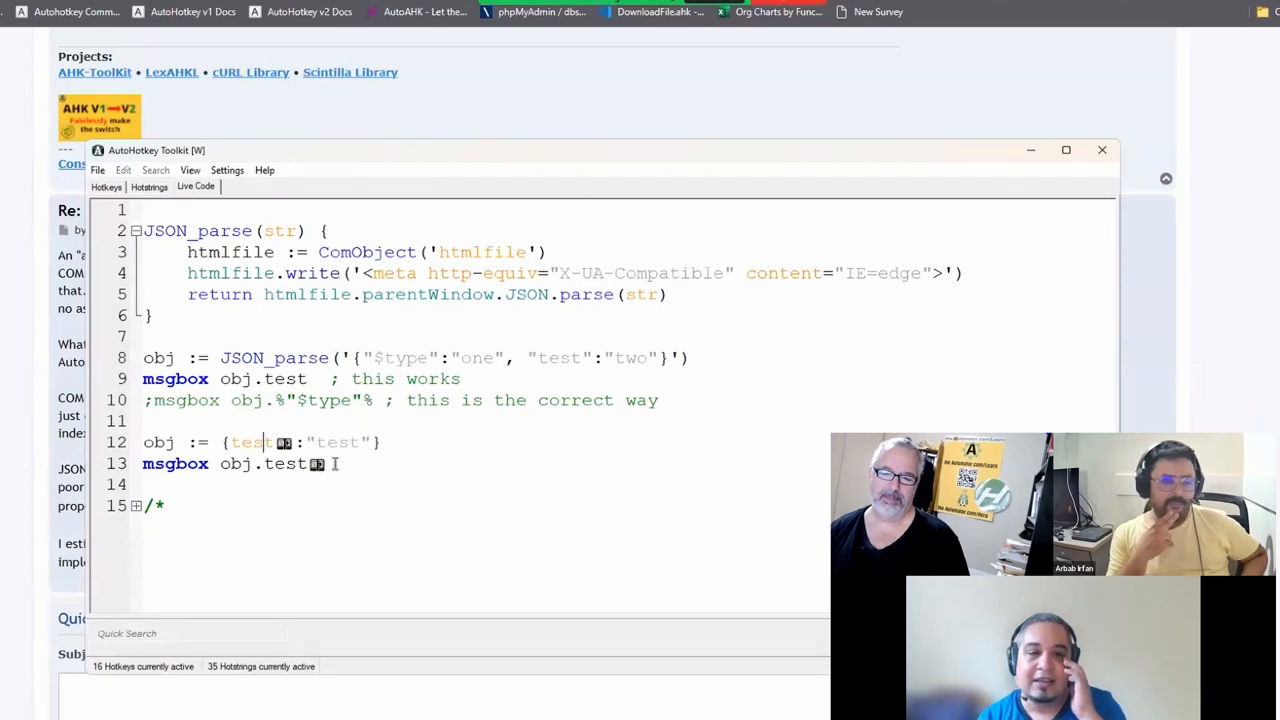
double_click(250, 442)
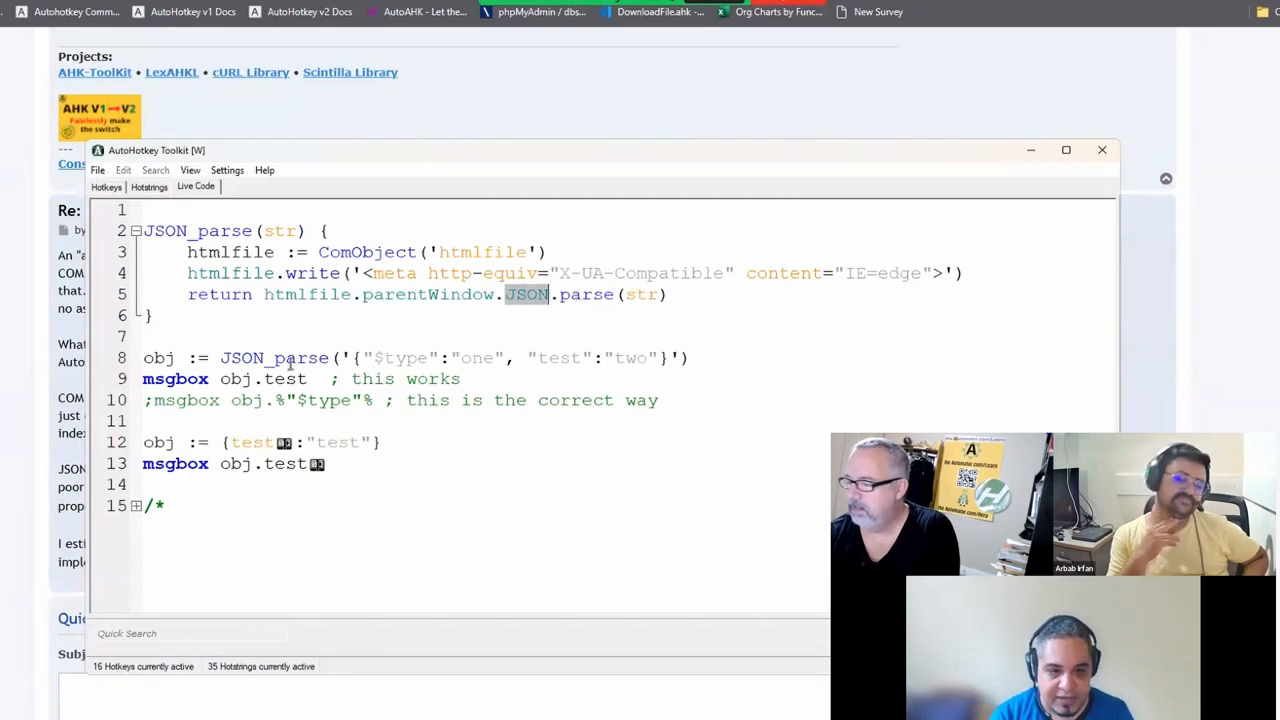
double_click(274, 357)
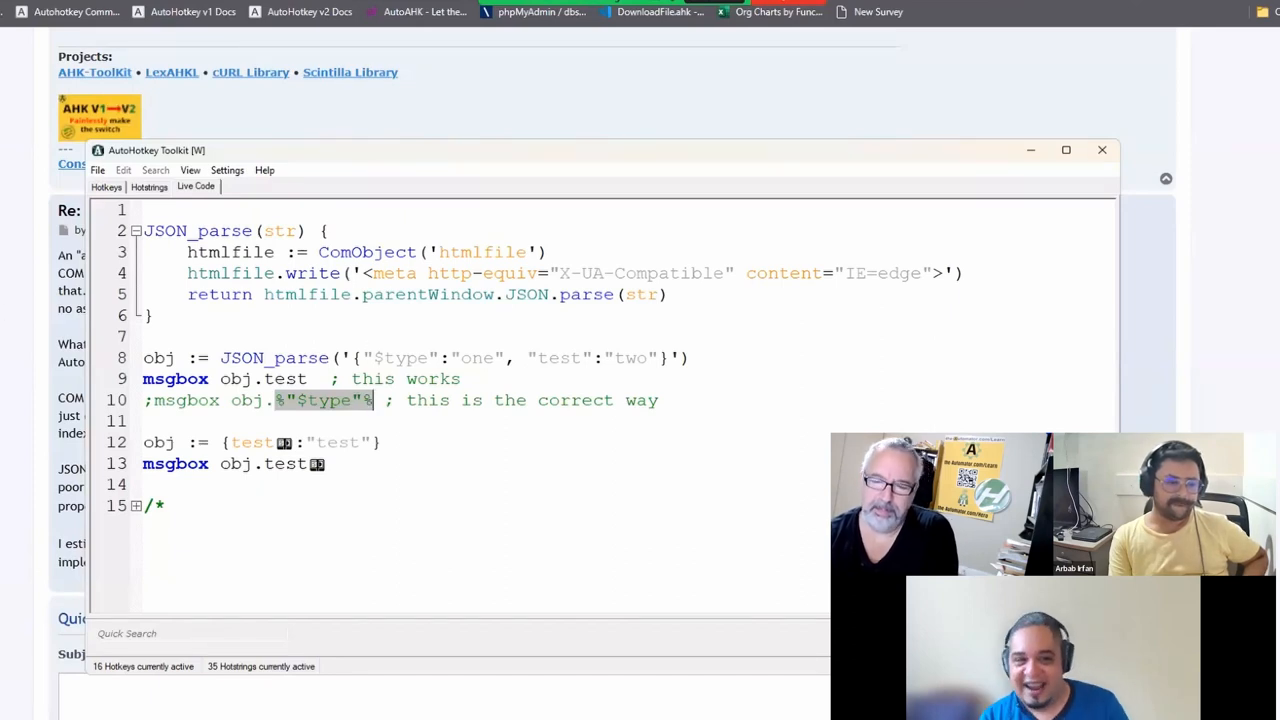
Scroll the forum JSON thread down to the reply and select its this.%index% syntax
left_click(1101, 150)
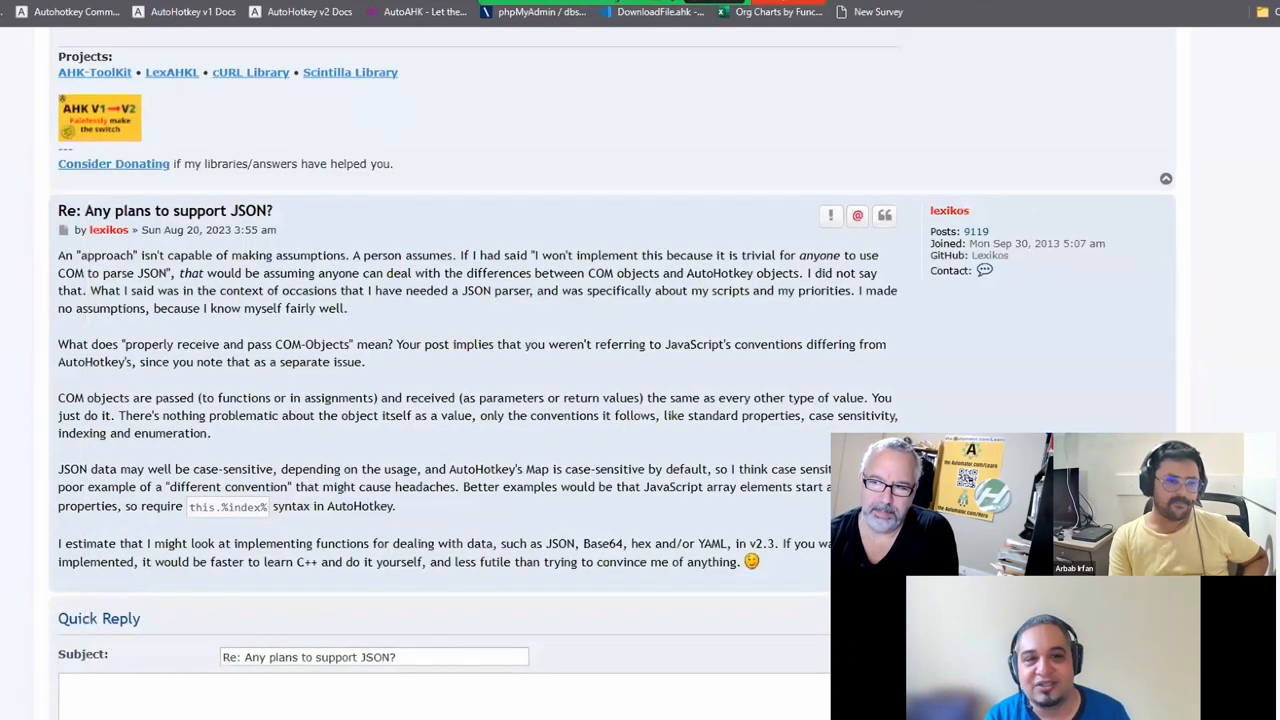
scroll("down", 3)
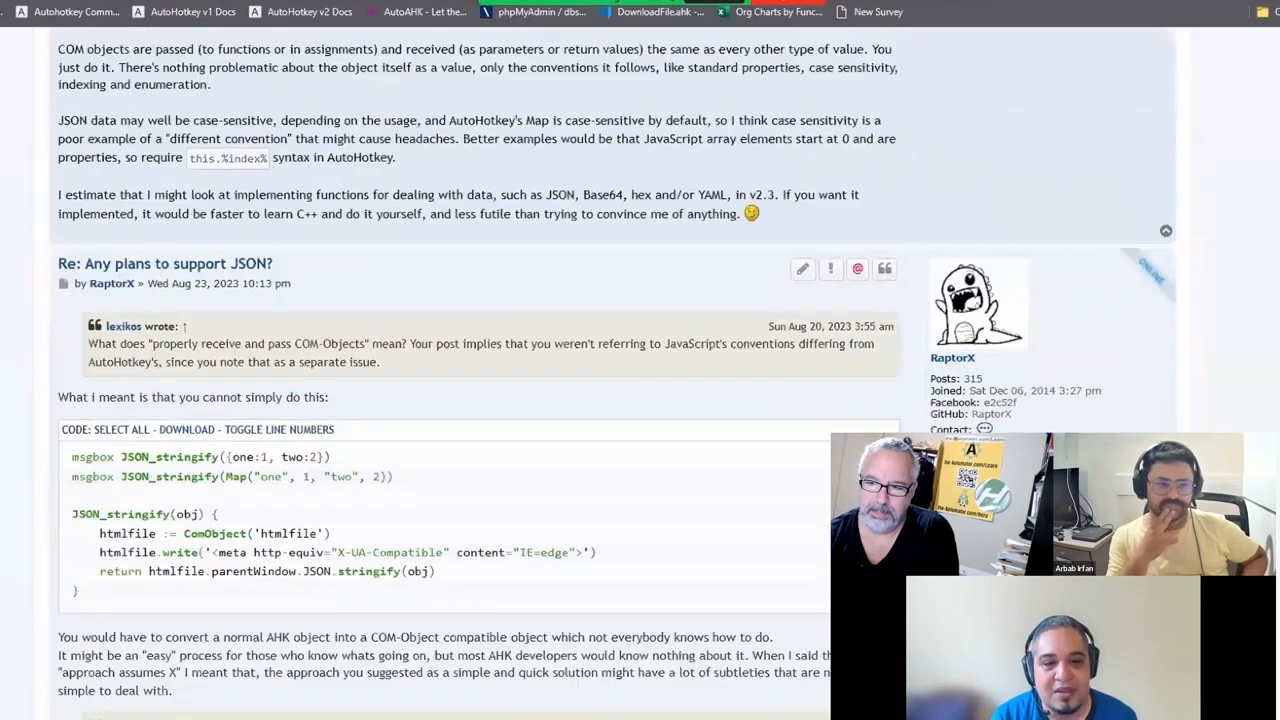
scroll("down", 3)
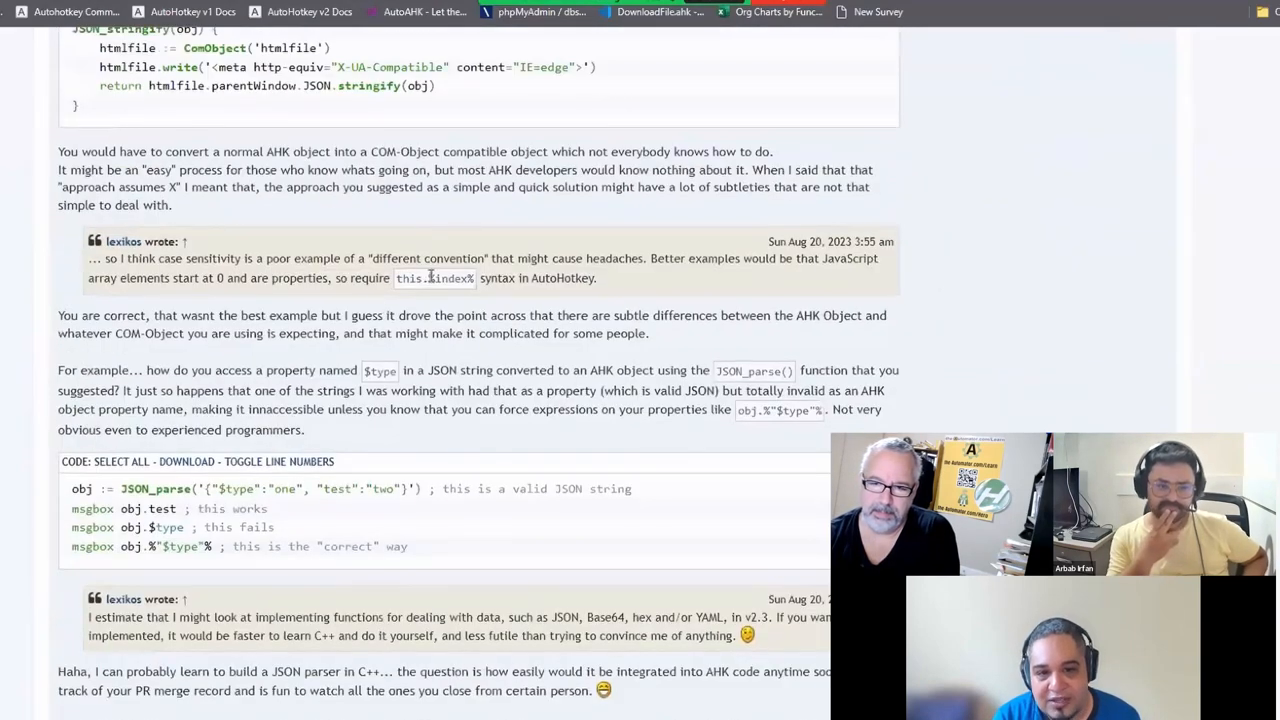
double_click(451, 277)
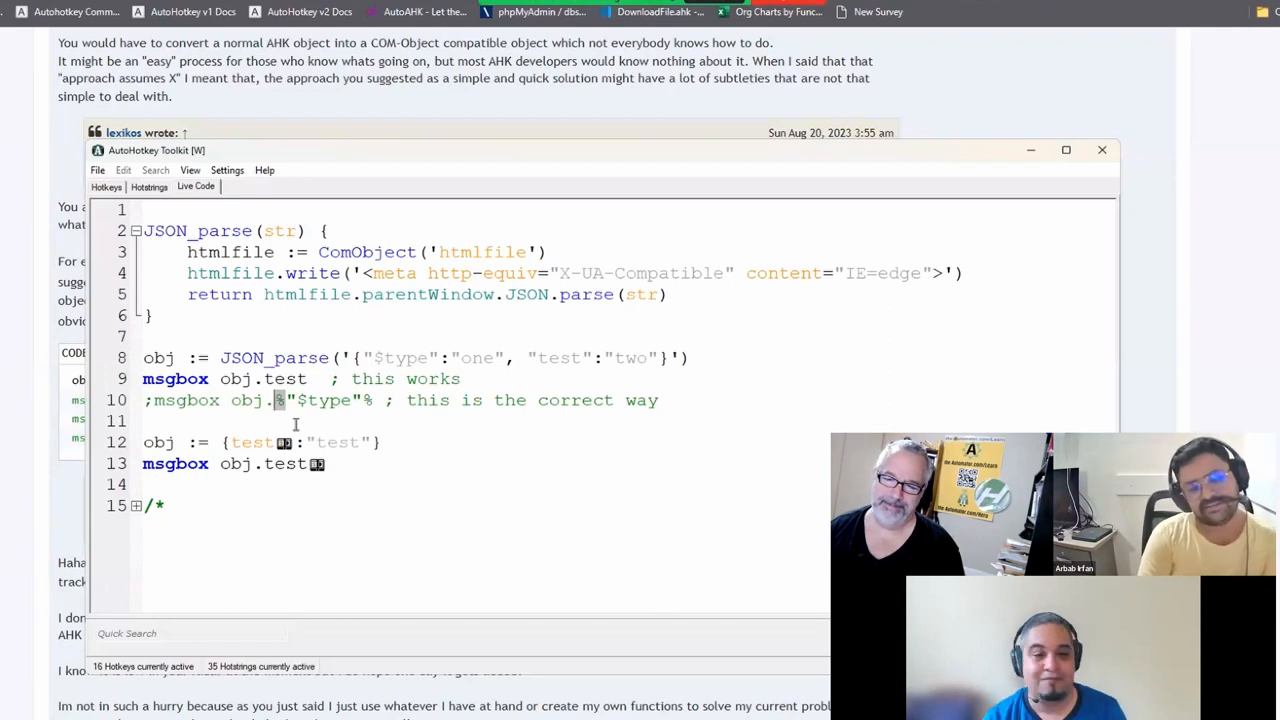
Replace line 12's test property name with the quoted string "test"
left_click(227, 505)
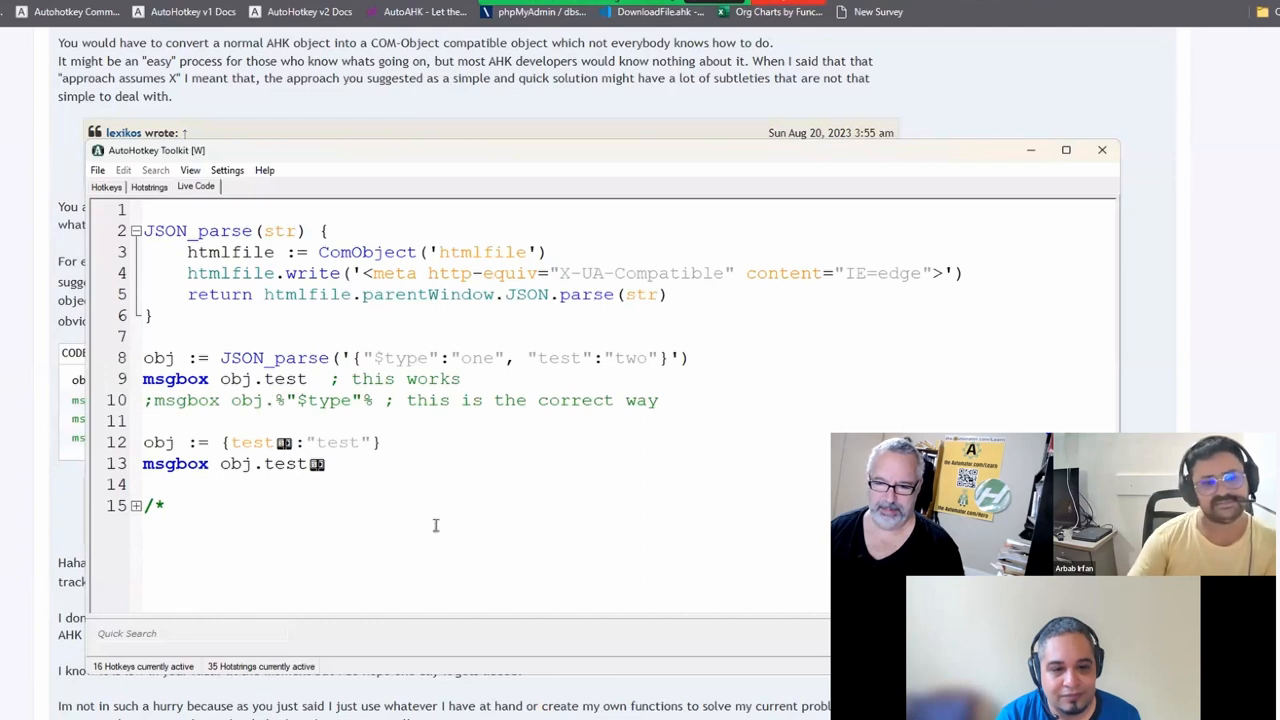
double_click(252, 442)
type("%")
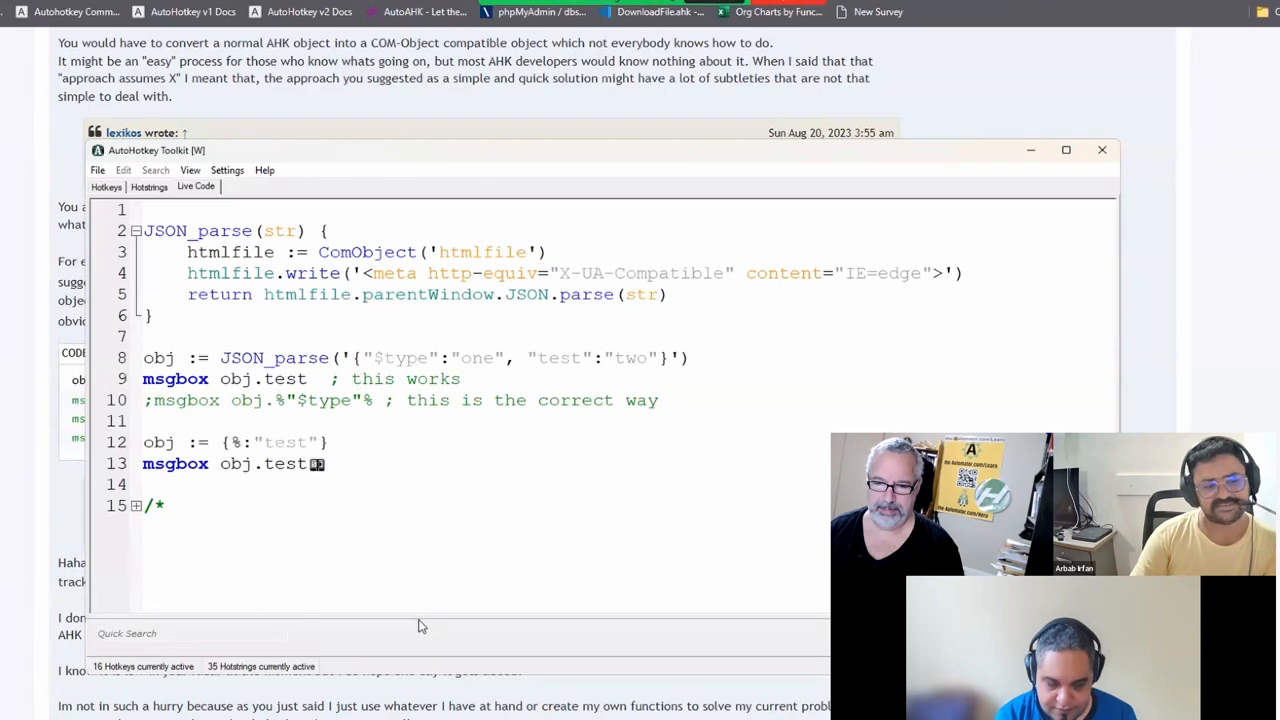
type("\"test\"%")
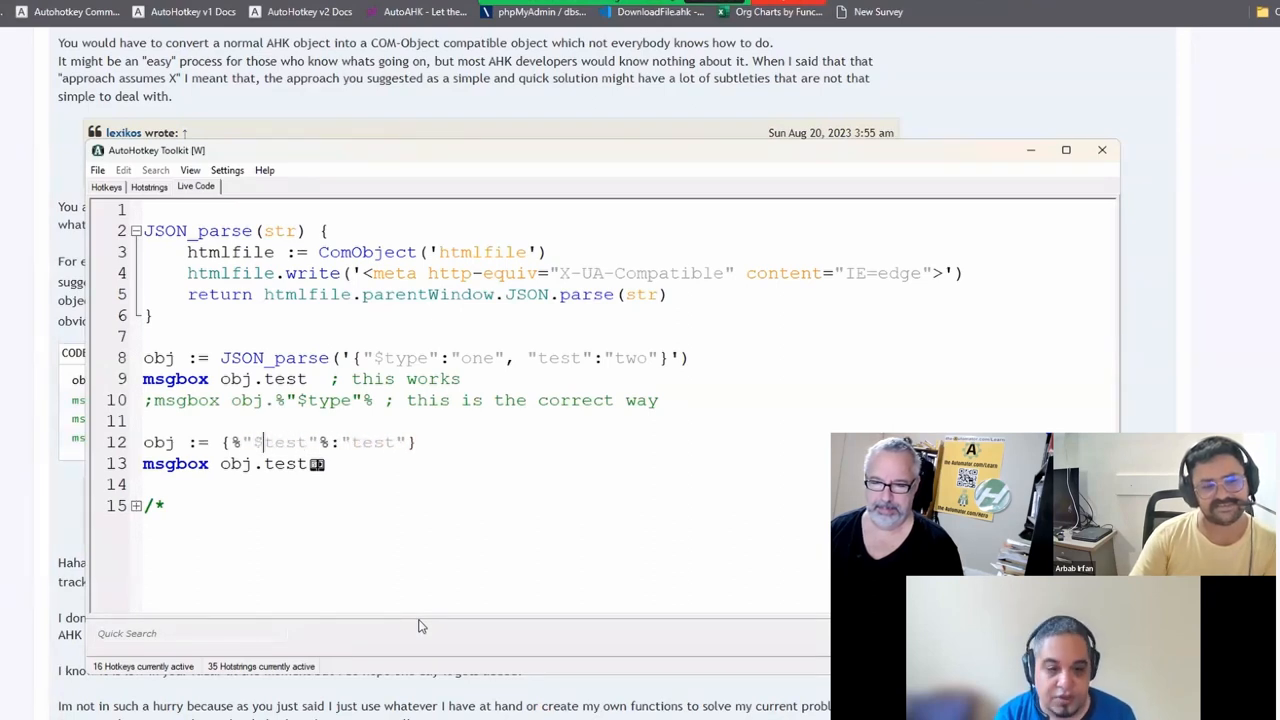
Make line 13 read msgbox obj.%"$test"% and change line 12's key to 5+5
double_click(285, 463)
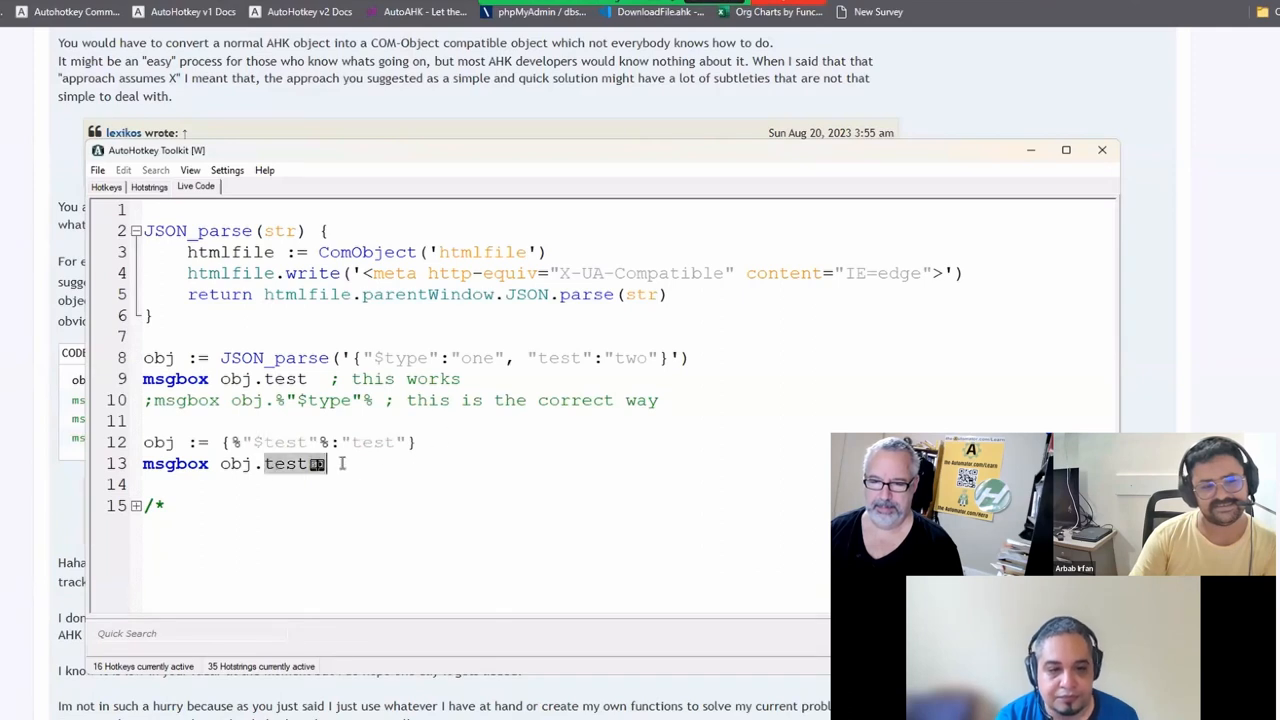
type("%\"")
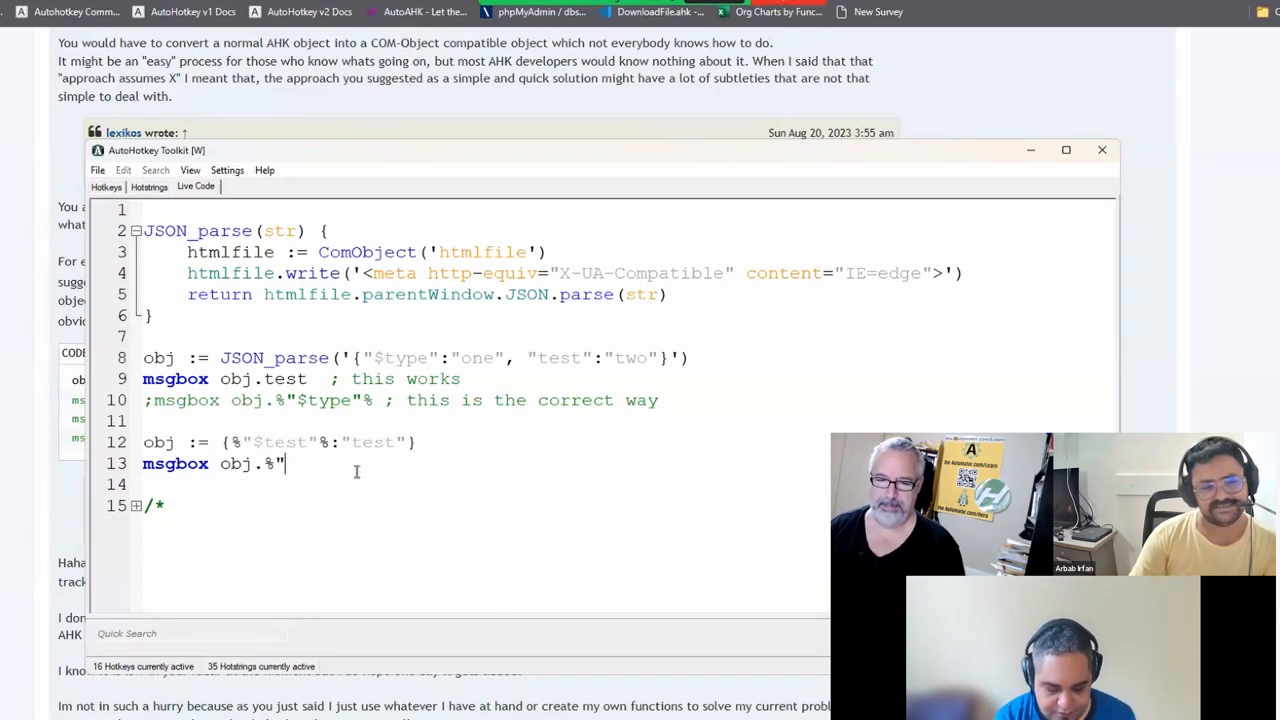
type("$test")
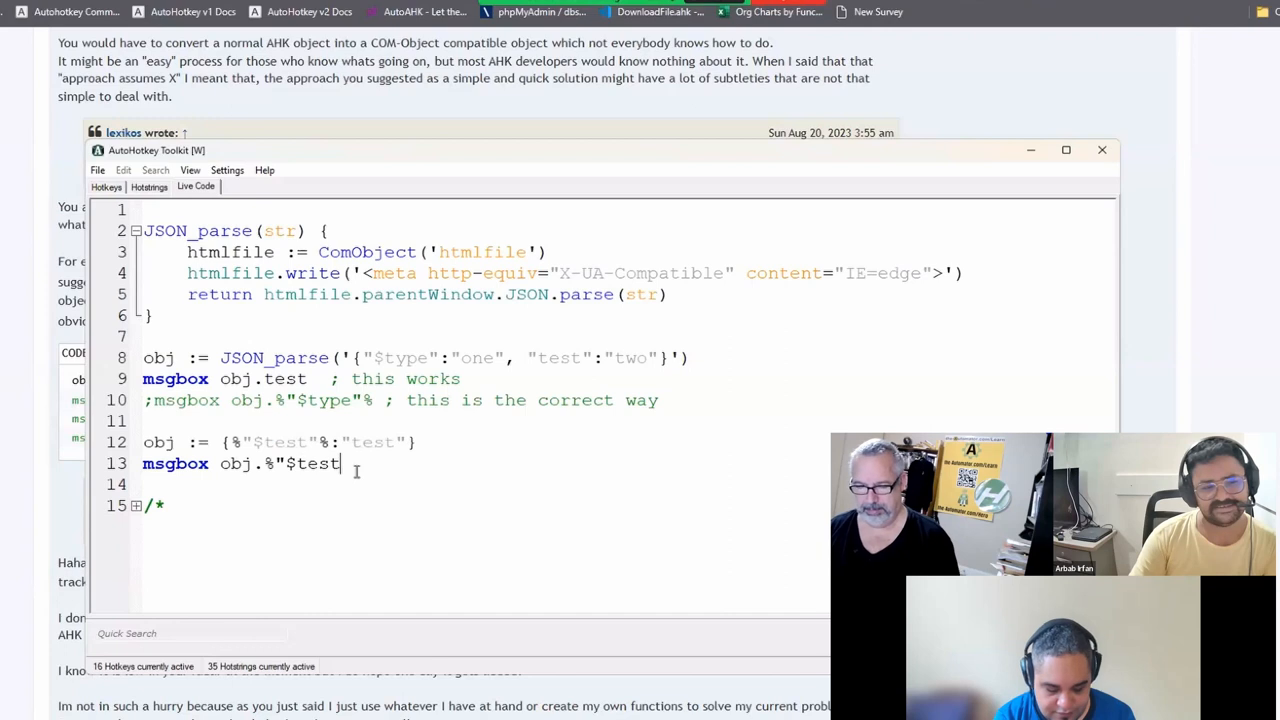
type("\"%")
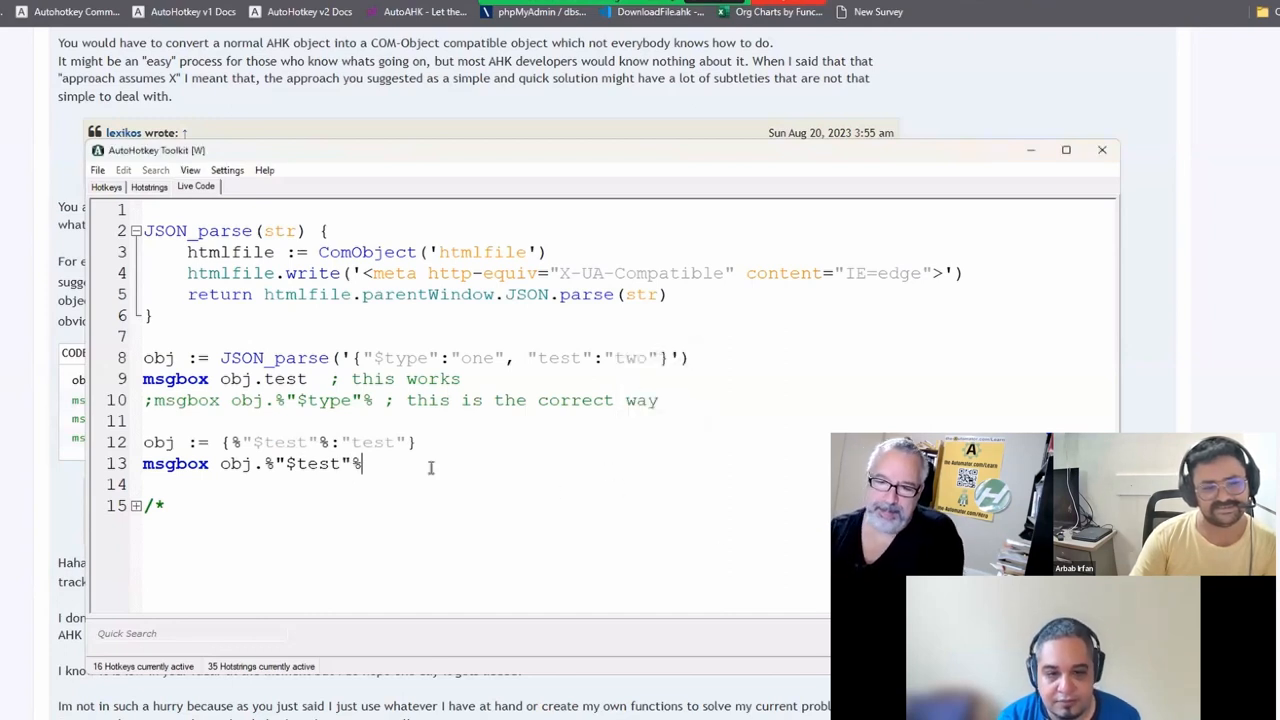
double_click(287, 442)
type("+")
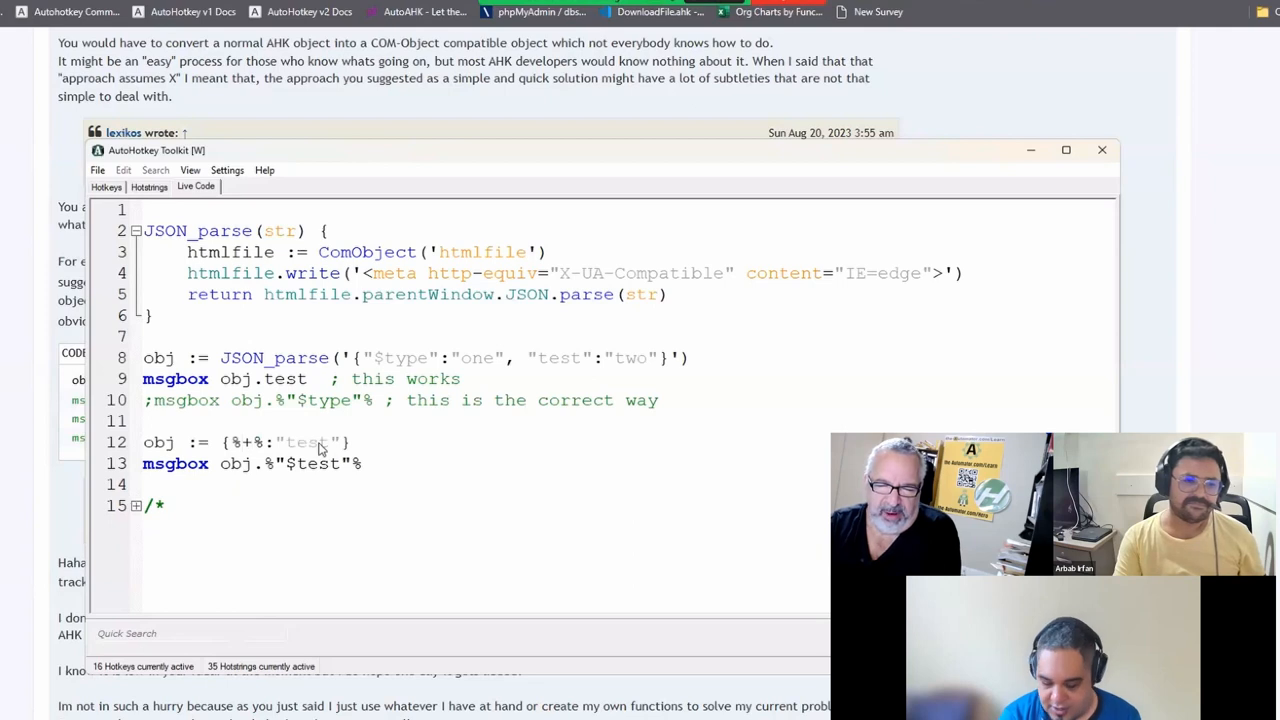
type("5+5")
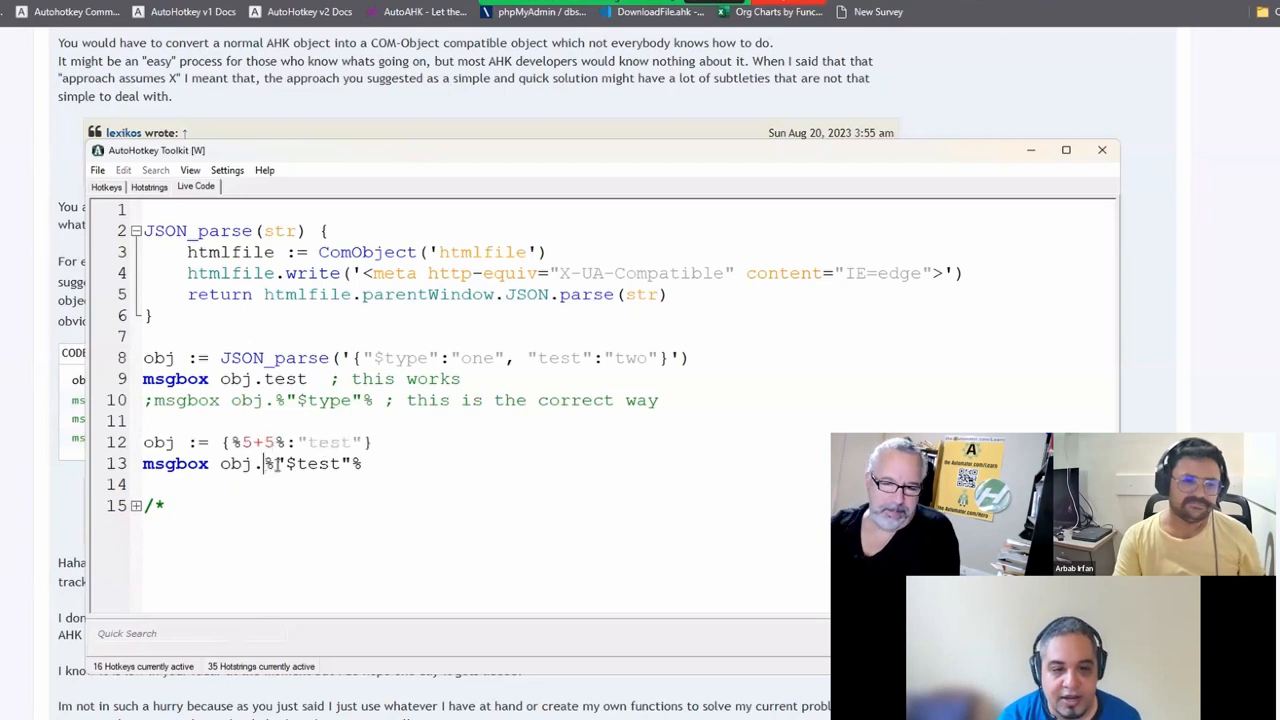